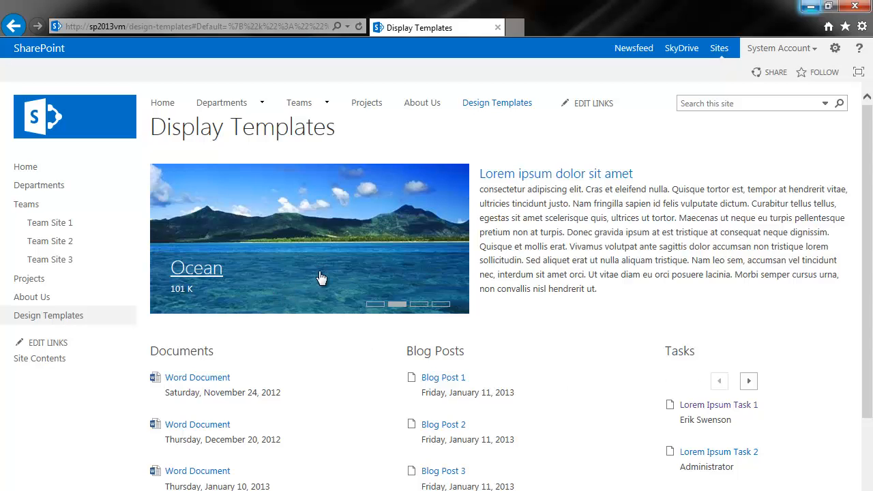
Step: Page through the existing tasks list and return to its first page
click(440, 304)
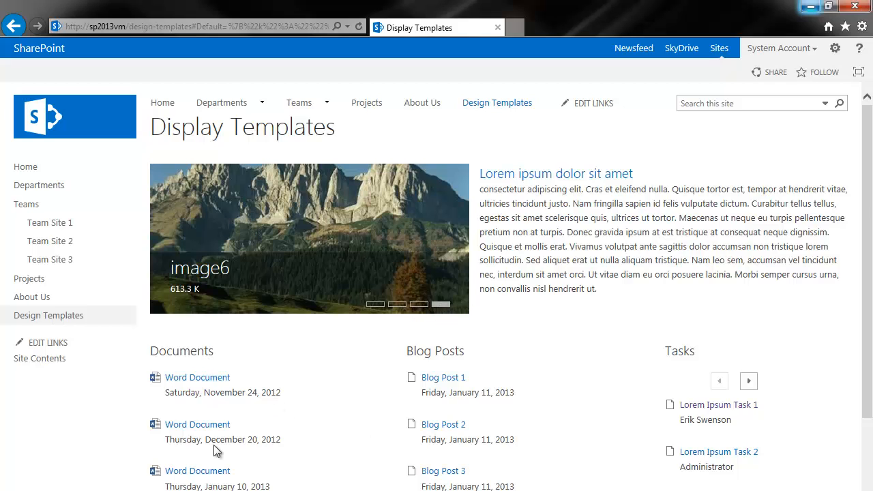
mouse_move(443, 470)
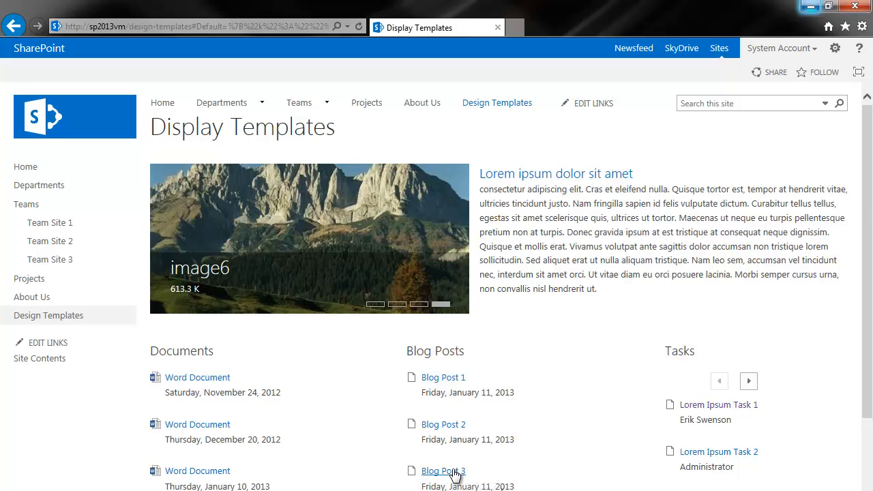
click(747, 381)
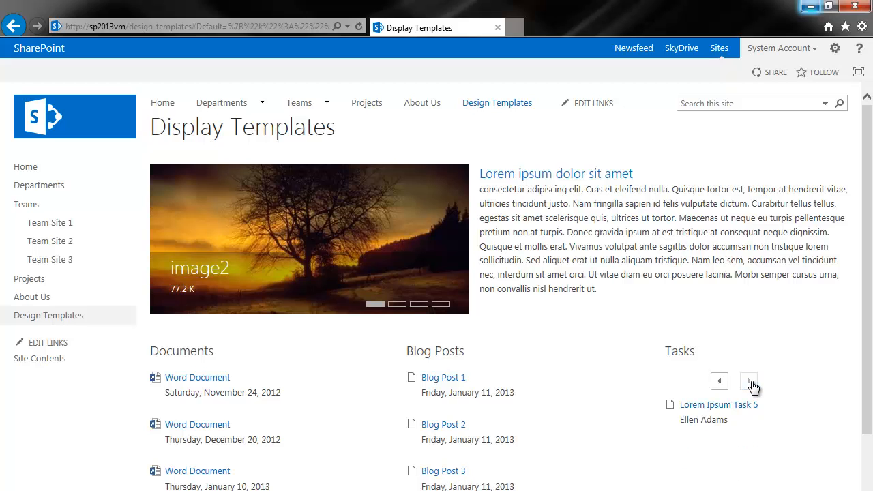
click(747, 380)
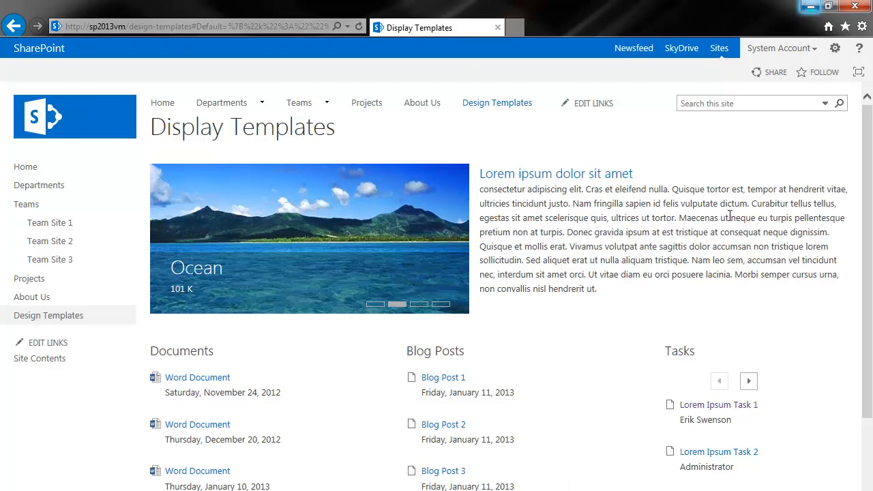
mouse_move(825, 75)
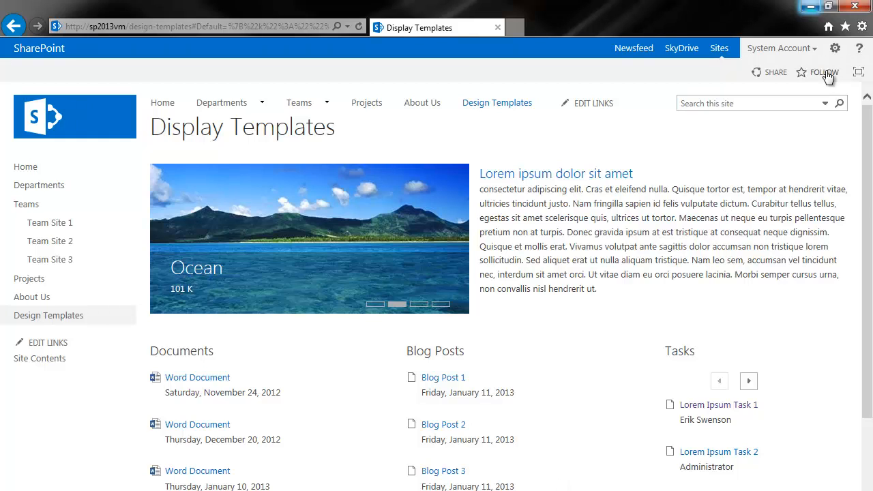
Step: Create a new page named 'Display Template 2' from the site actions menu
click(841, 48)
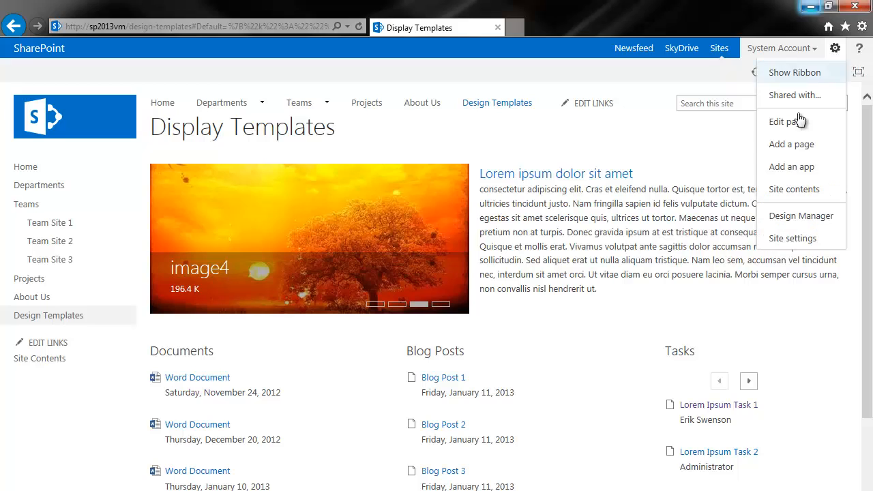
mouse_move(794, 144)
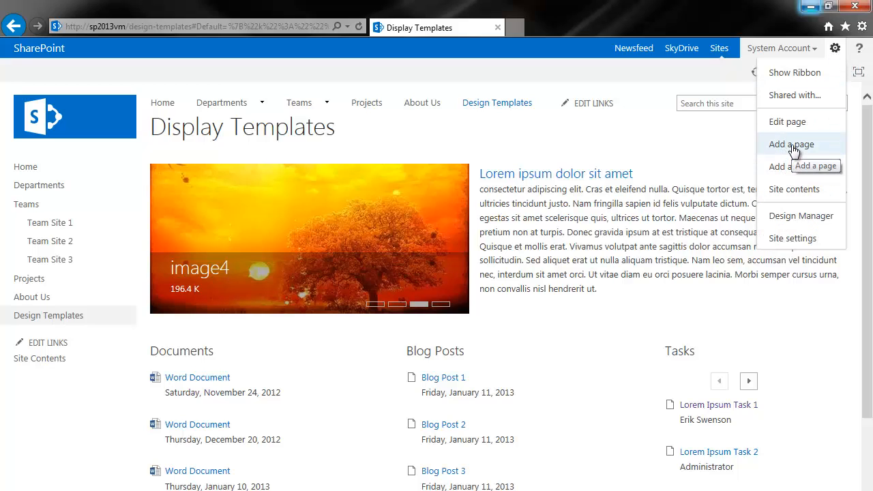
click(791, 144)
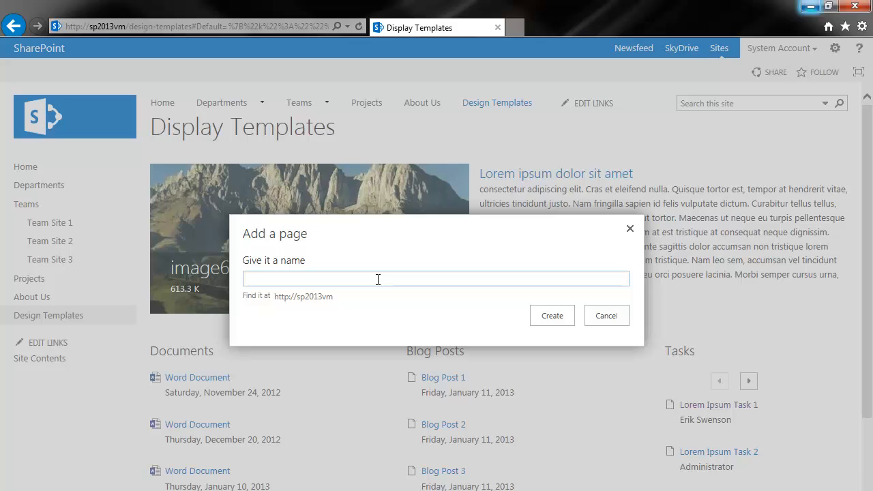
text(Display Template 2)
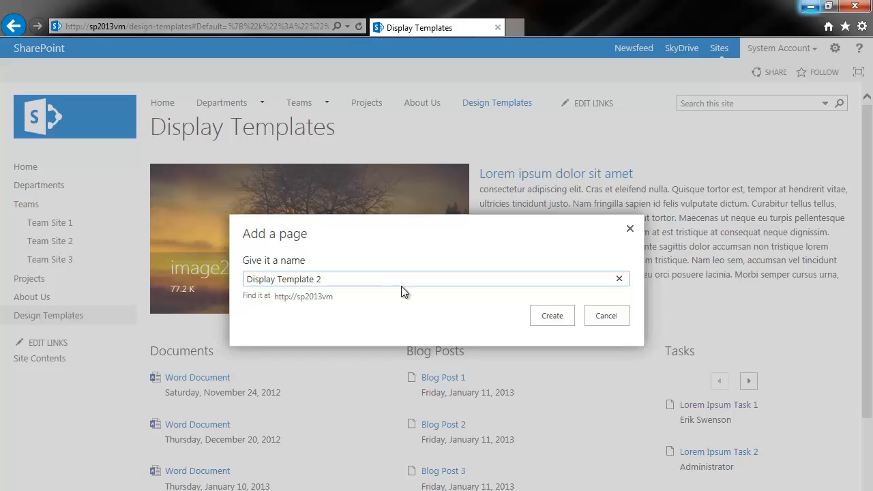
click(551, 316)
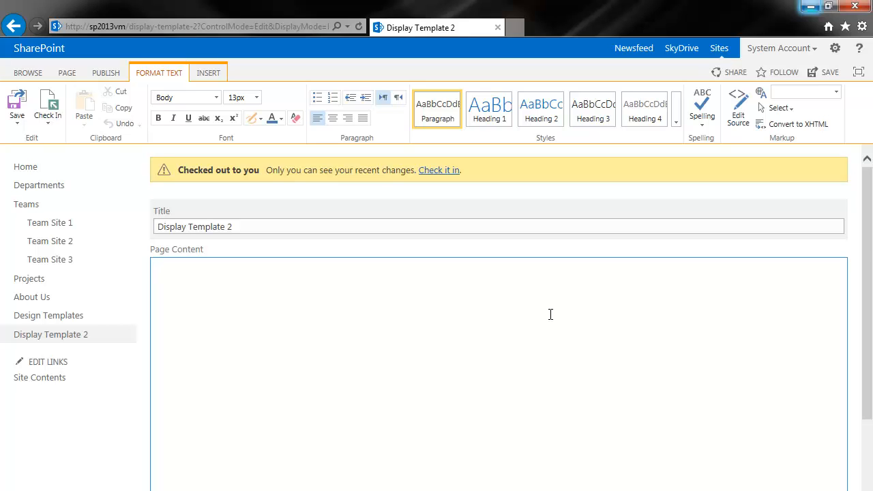
mouse_move(529, 309)
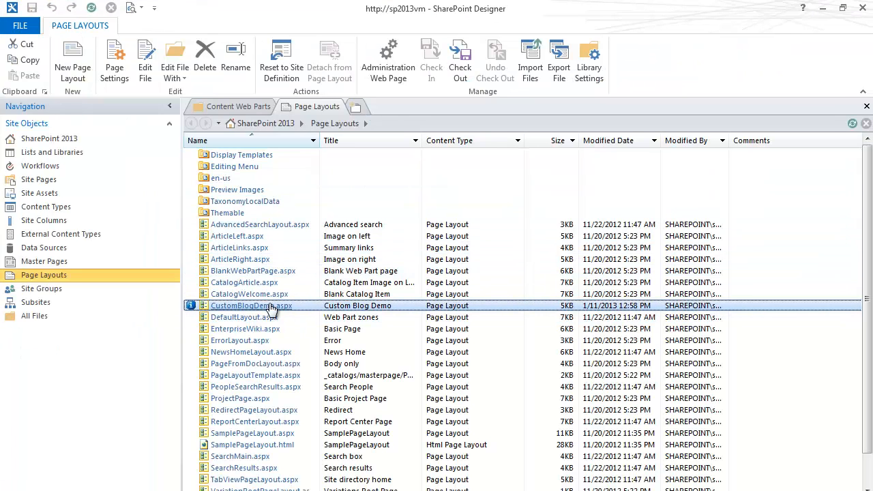
mouse_move(278, 311)
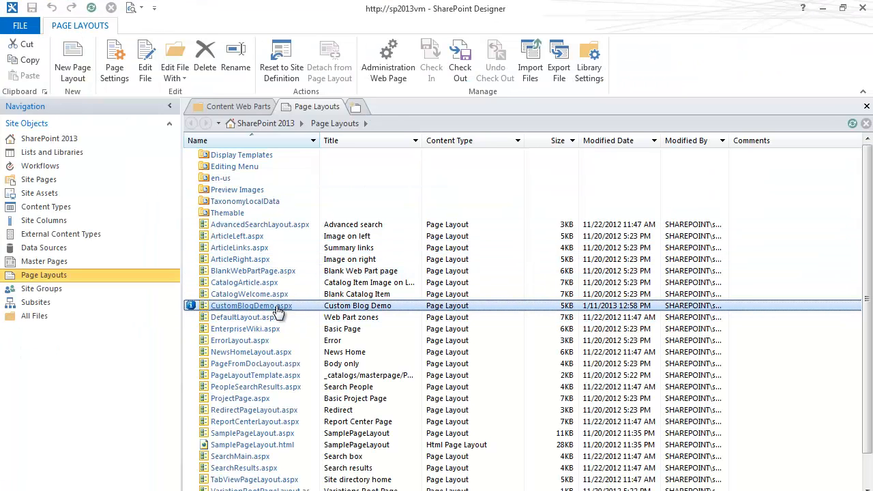
Step: Open the CustomBlogDemo.aspx page layout in SharePoint Designer and review its web part zone markup
right_click(251, 306)
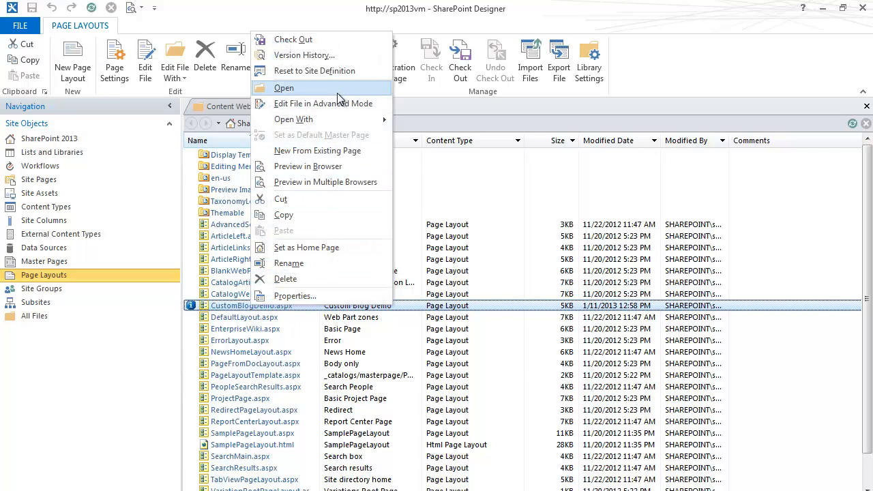
click(284, 88)
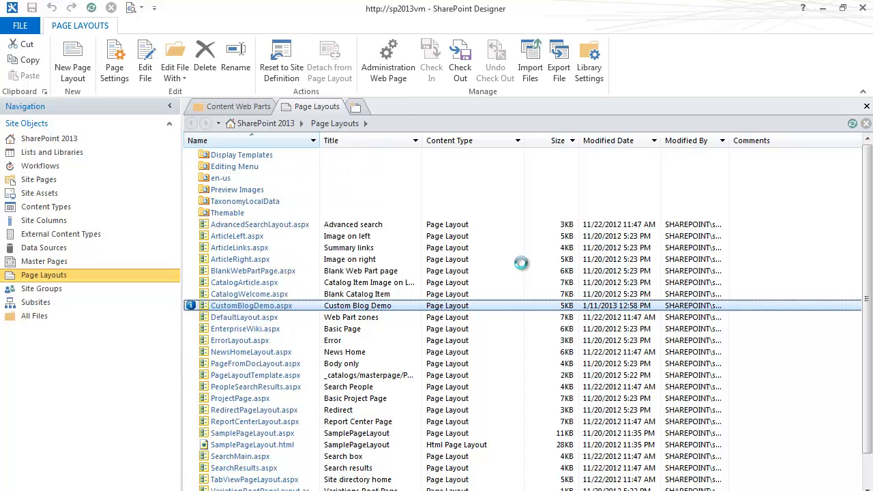
double_click(256, 306)
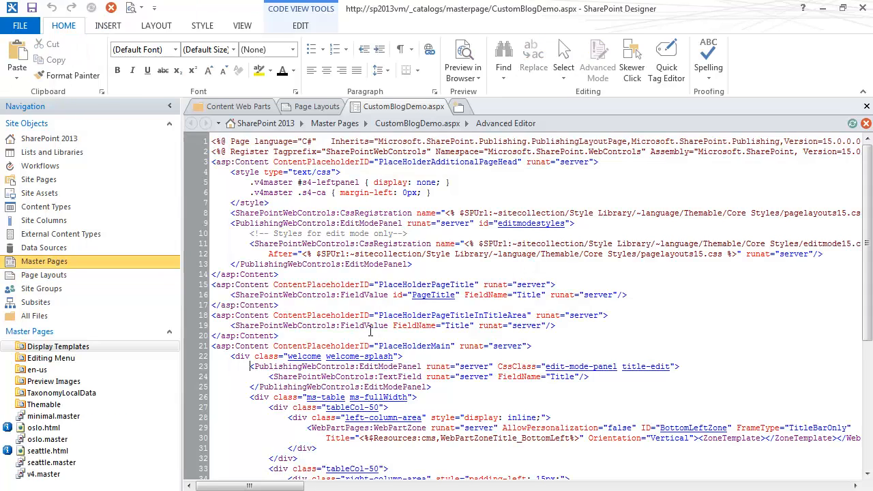
scroll(down, 3)
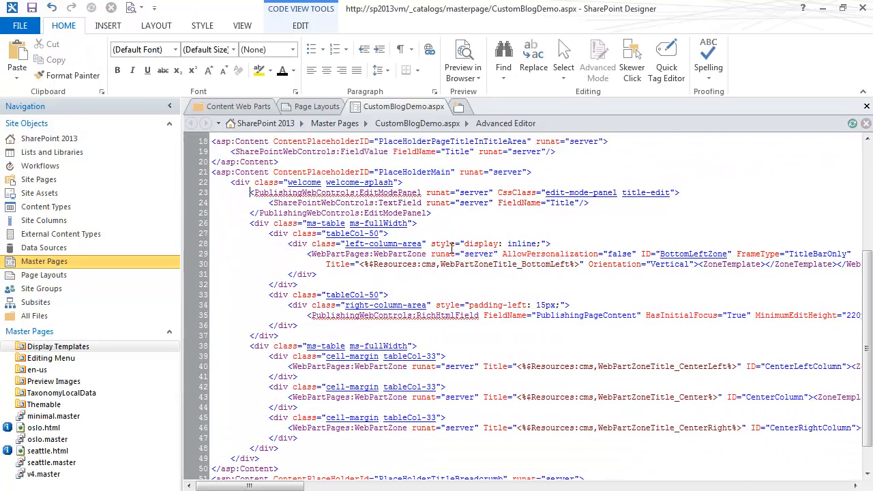
mouse_move(452, 306)
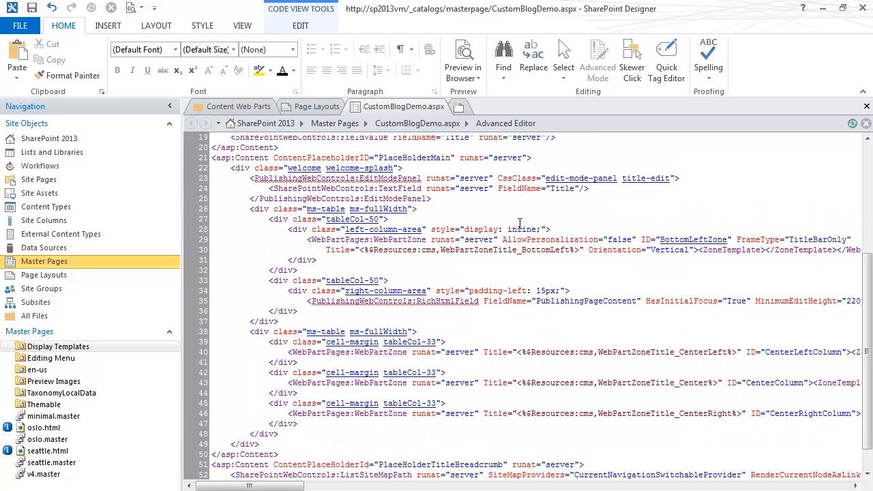
drag(431, 229, 535, 229)
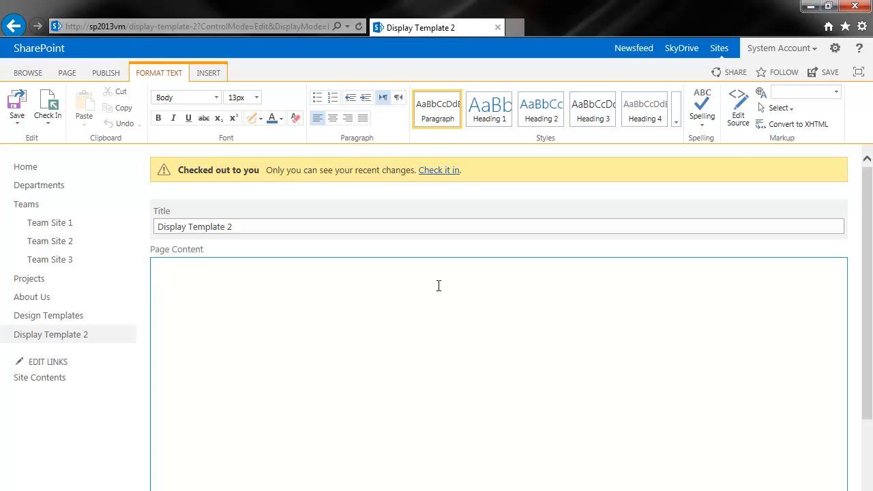
Step: Apply the Custom Blog Demo page layout to the Display Template 2 page
click(105, 72)
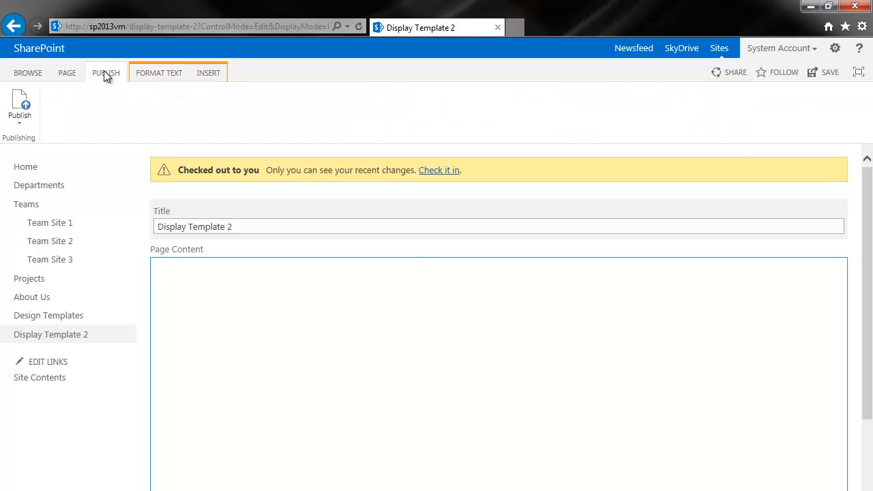
click(67, 72)
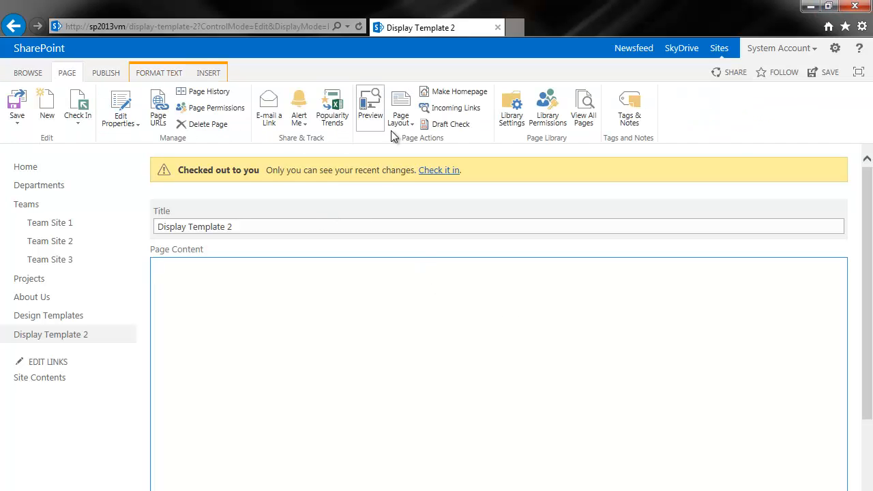
click(401, 106)
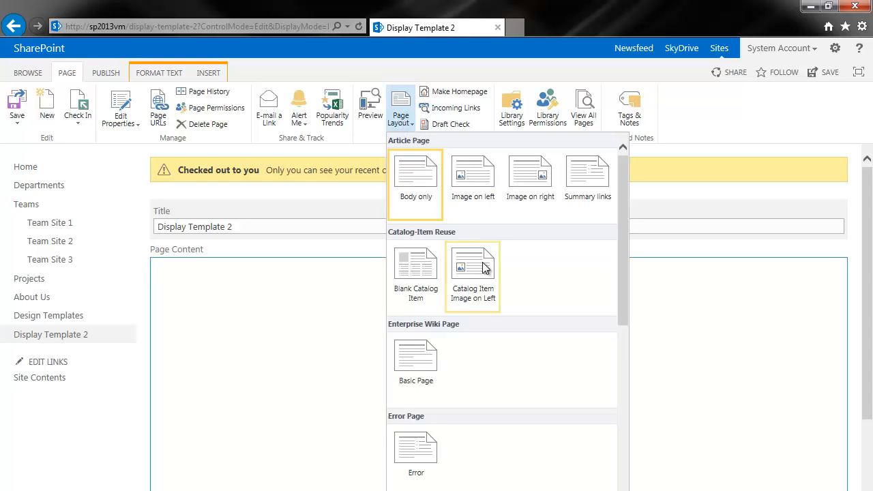
scroll(down, 3)
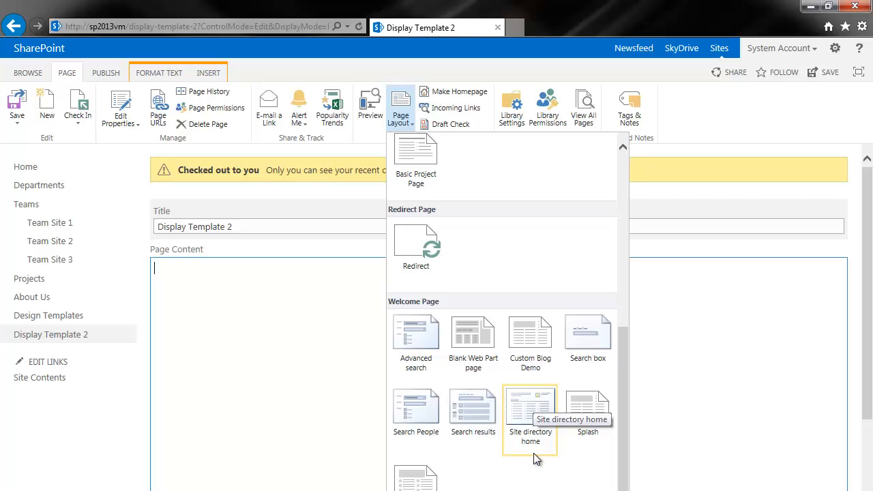
mouse_move(539, 471)
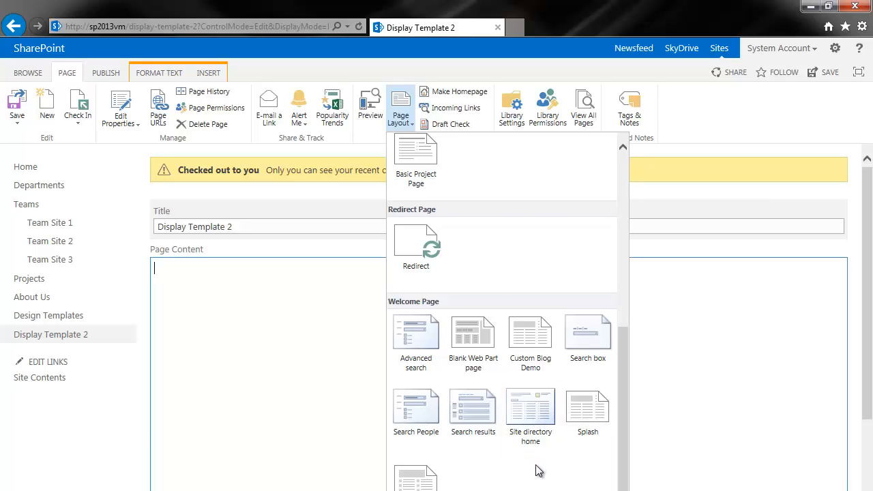
mouse_move(535, 333)
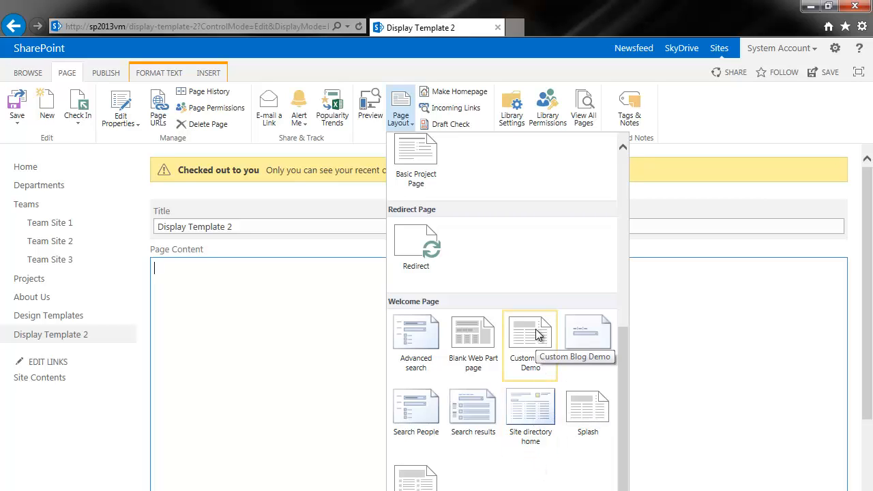
click(530, 333)
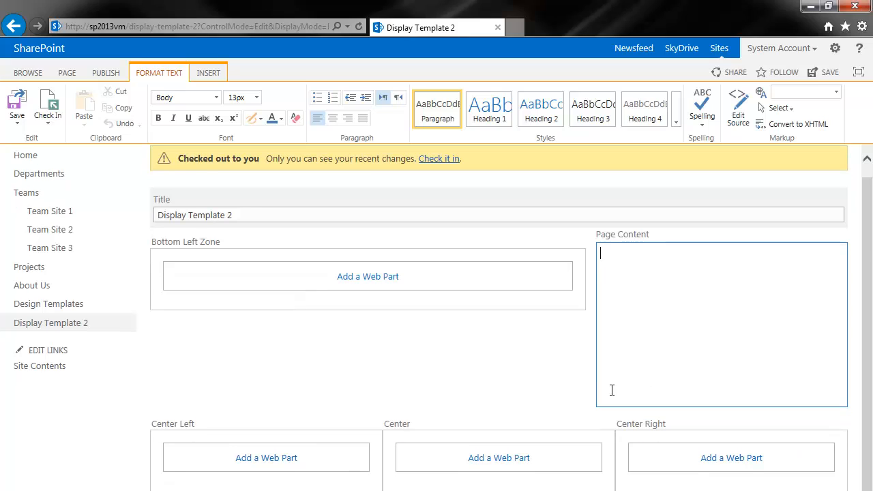
mouse_move(731, 461)
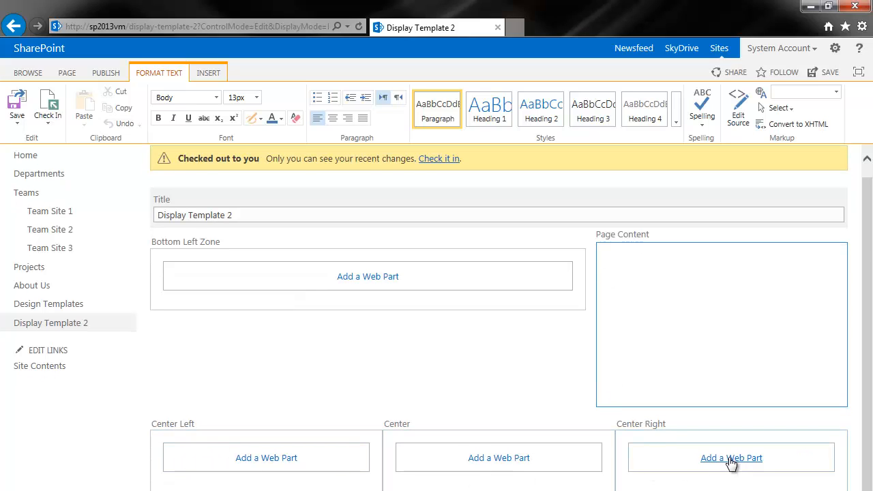
mouse_move(397, 374)
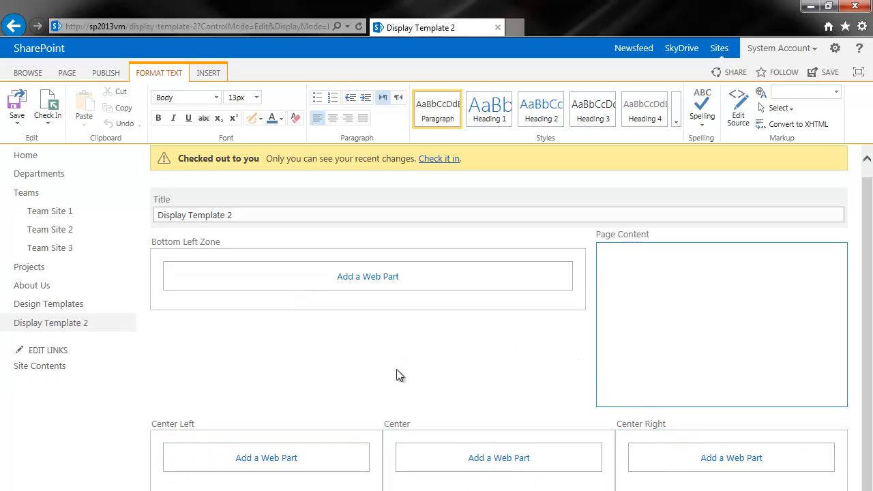
mouse_move(369, 279)
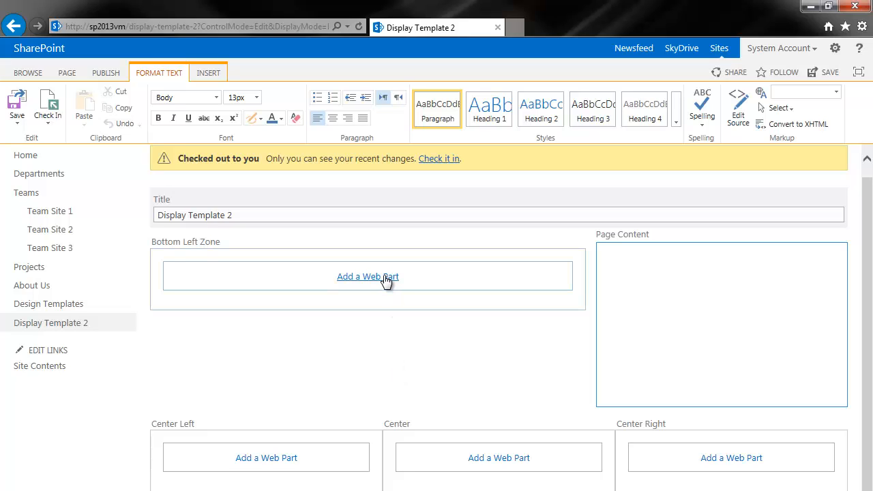
mouse_move(385, 281)
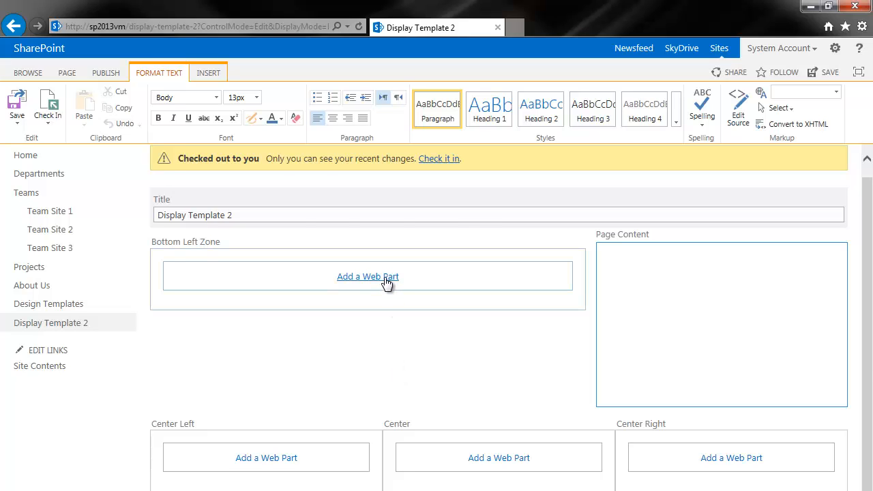
Step: Add a Content Search web part from the Content Rollup category to the Bottom Left Zone
click(367, 275)
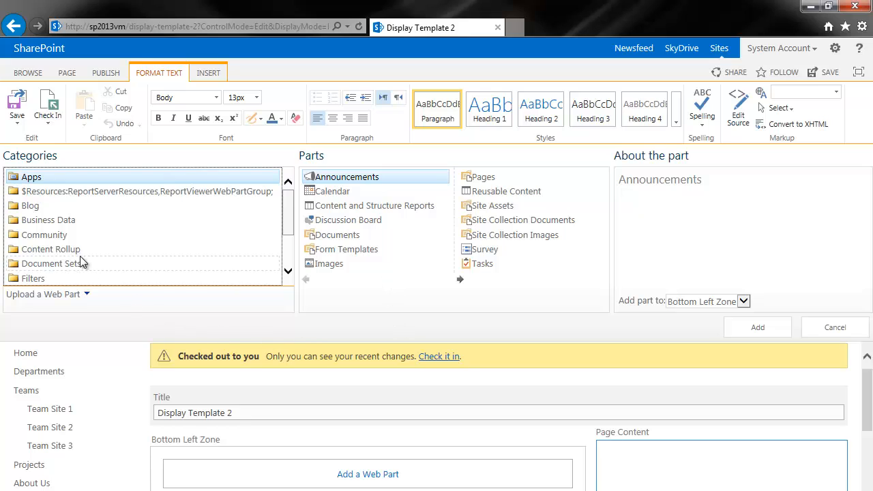
click(51, 249)
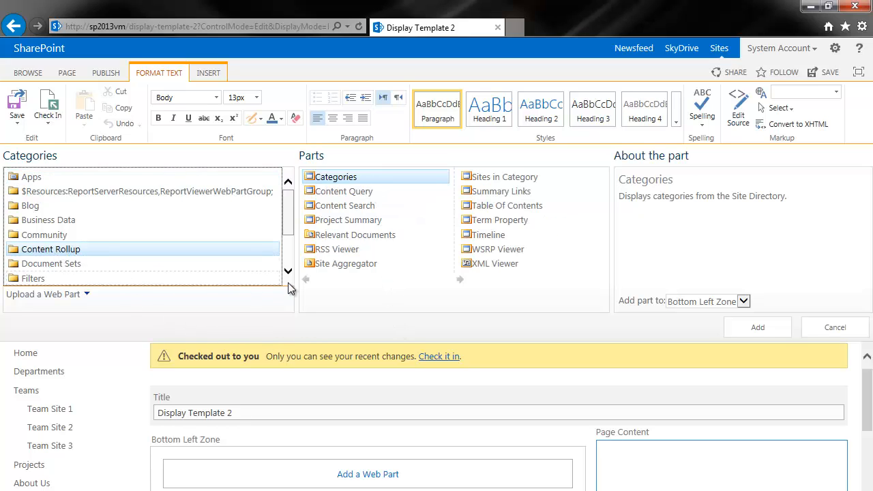
mouse_move(363, 204)
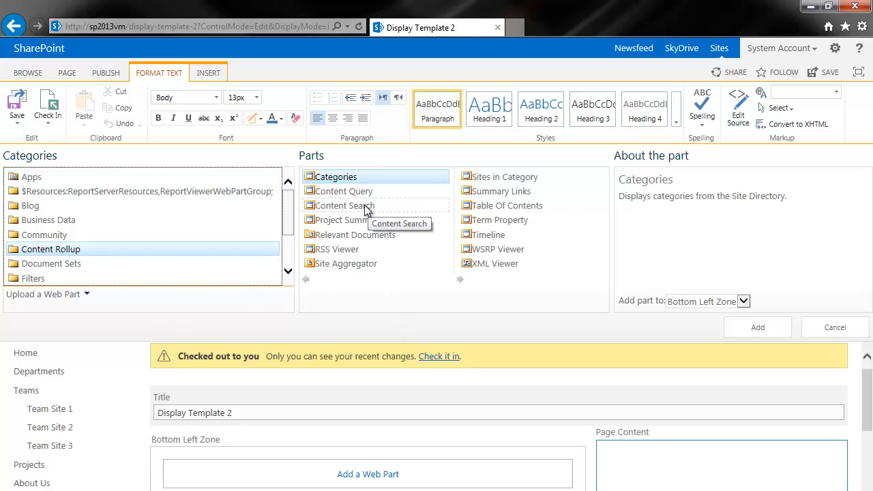
click(344, 205)
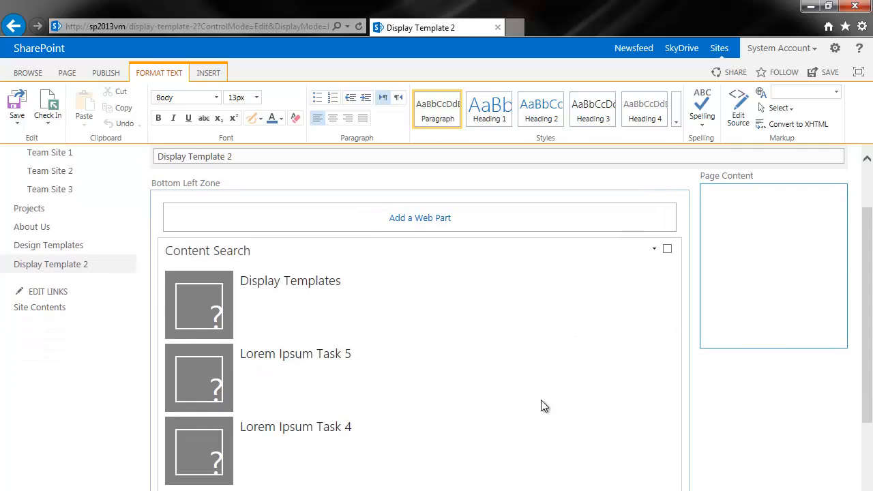
mouse_move(281, 413)
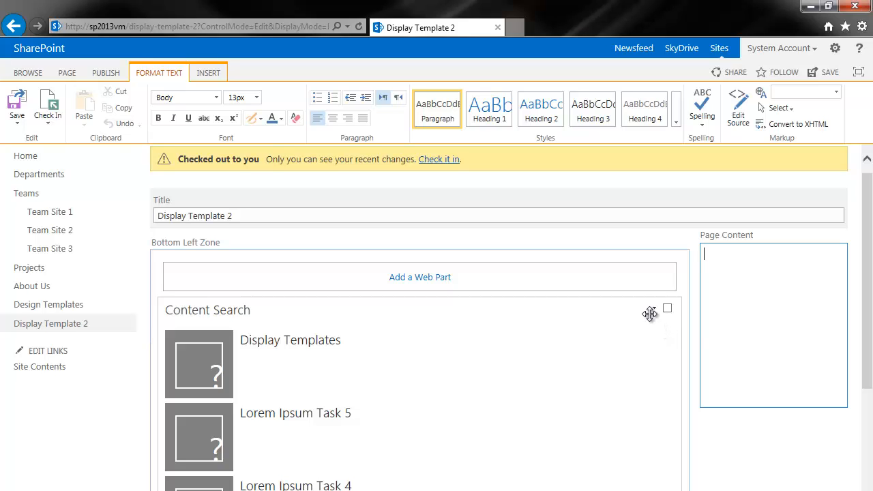
mouse_move(658, 311)
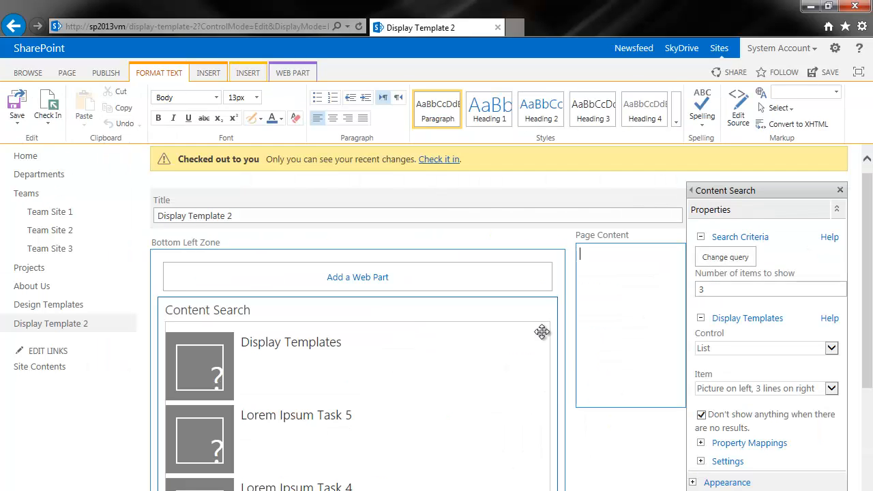
mouse_move(761, 266)
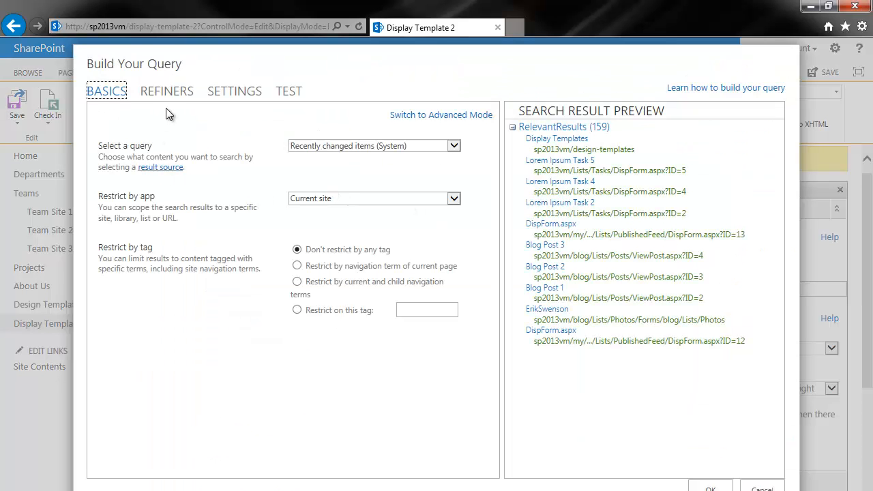
mouse_move(346, 157)
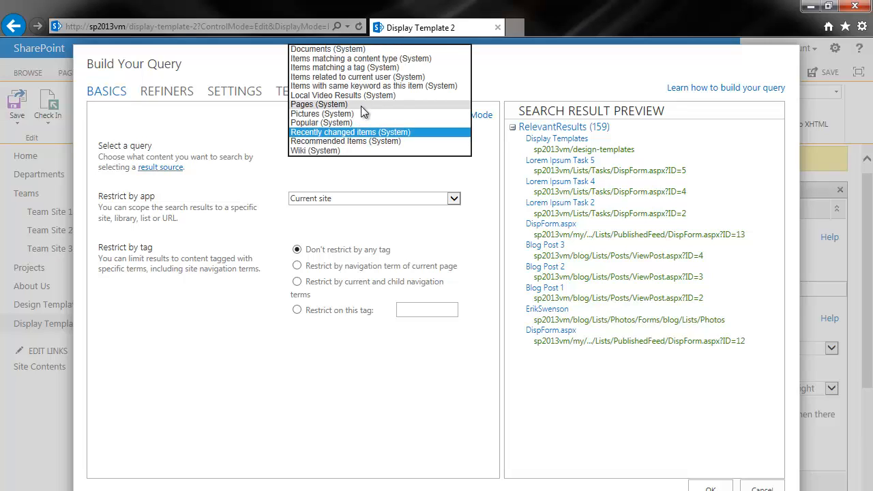
mouse_move(355, 52)
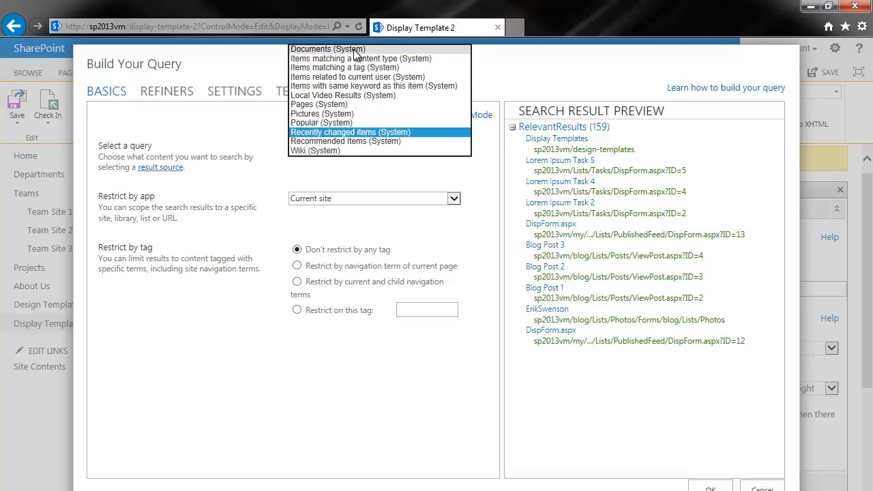
mouse_move(344, 95)
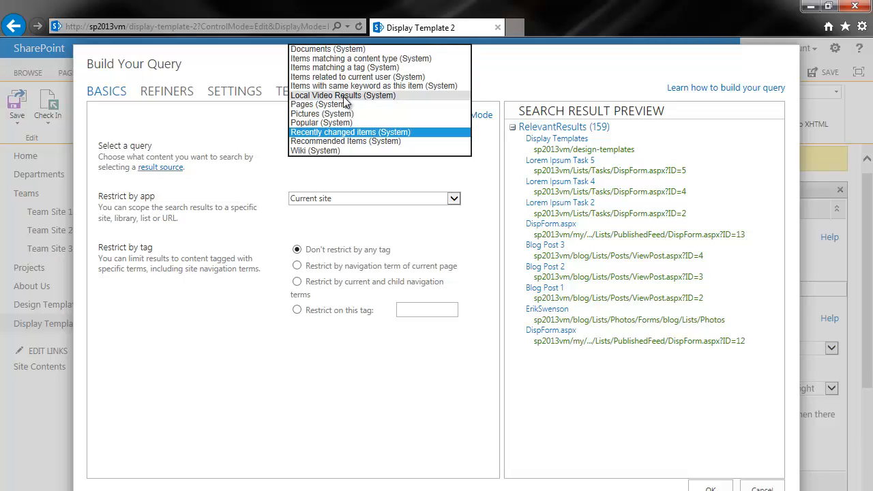
mouse_move(322, 56)
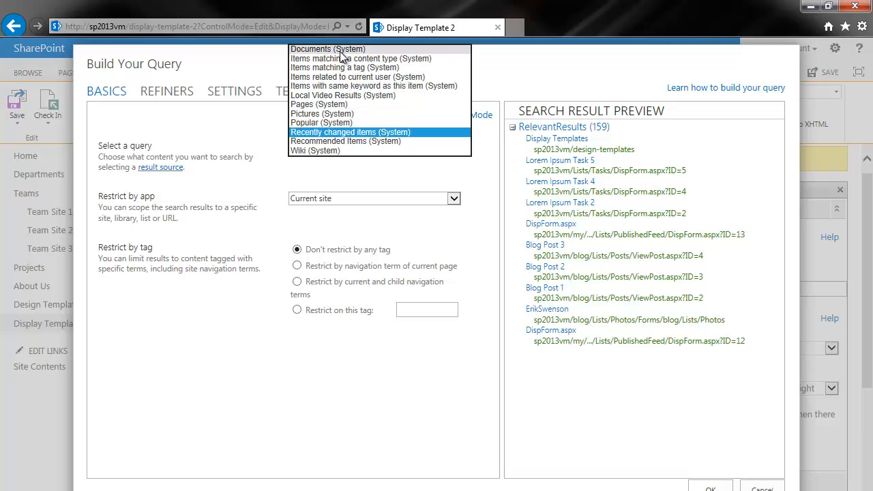
Step: In the query builder, set Select a query to 'Items matching a content type'
click(322, 49)
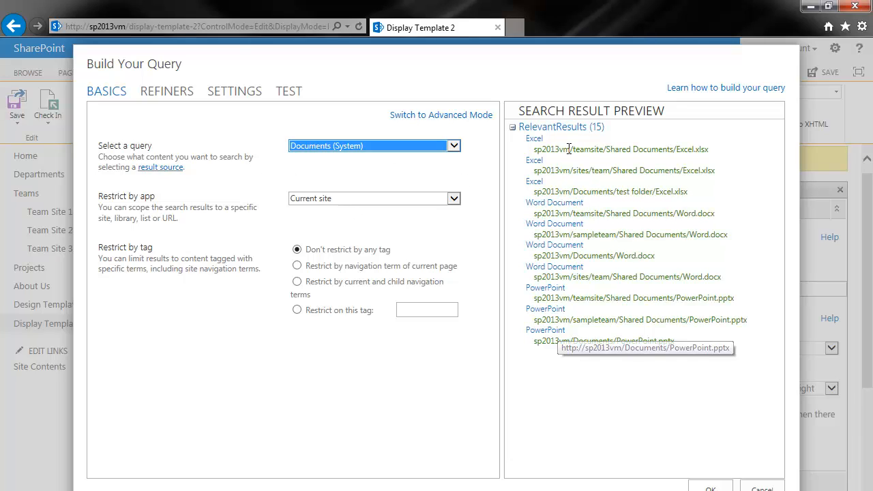
mouse_move(662, 126)
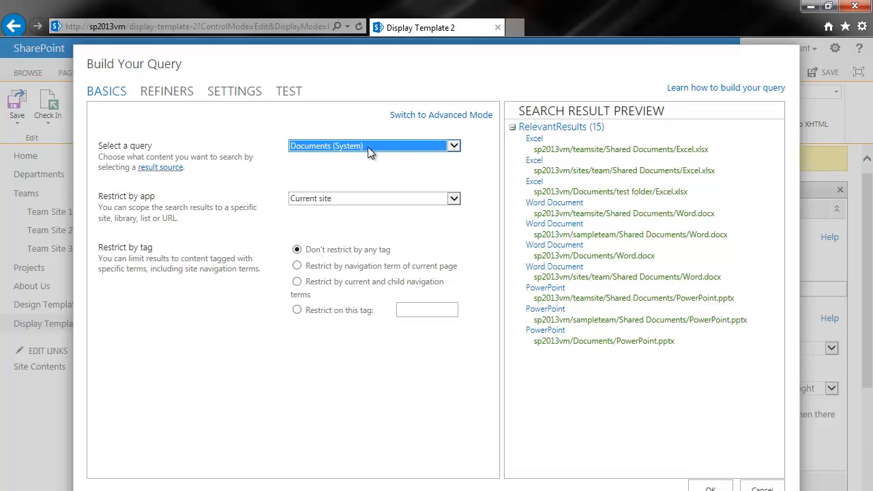
click(453, 144)
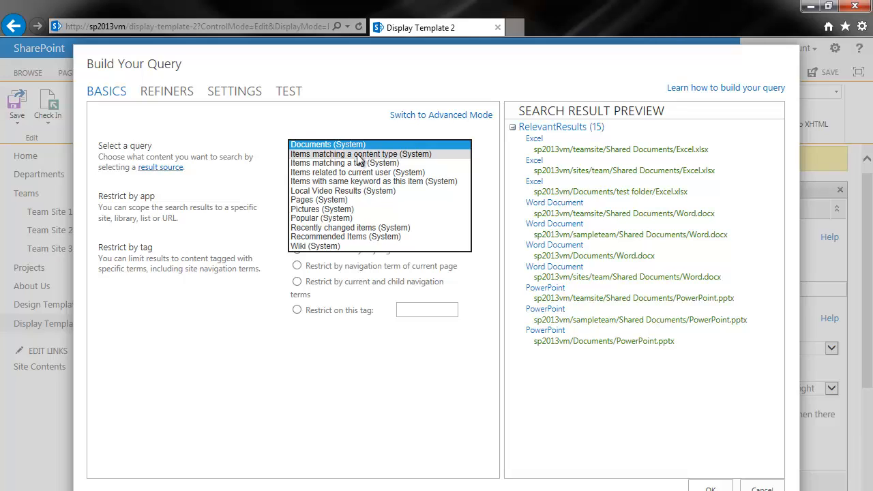
click(360, 154)
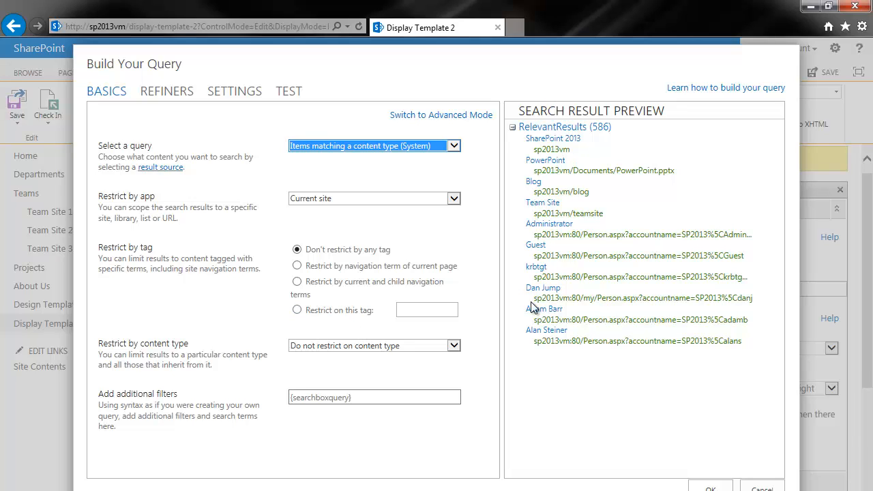
Step: Show all content types and restrict the results to the Image content type
click(453, 345)
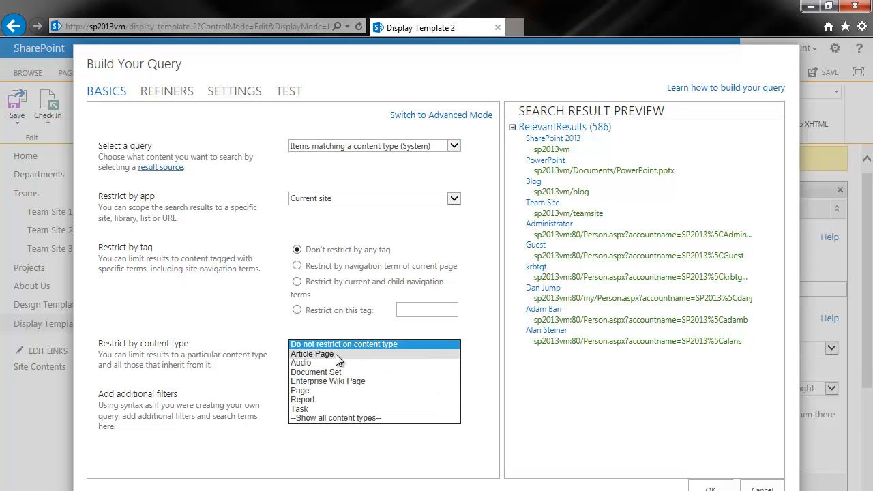
click(311, 354)
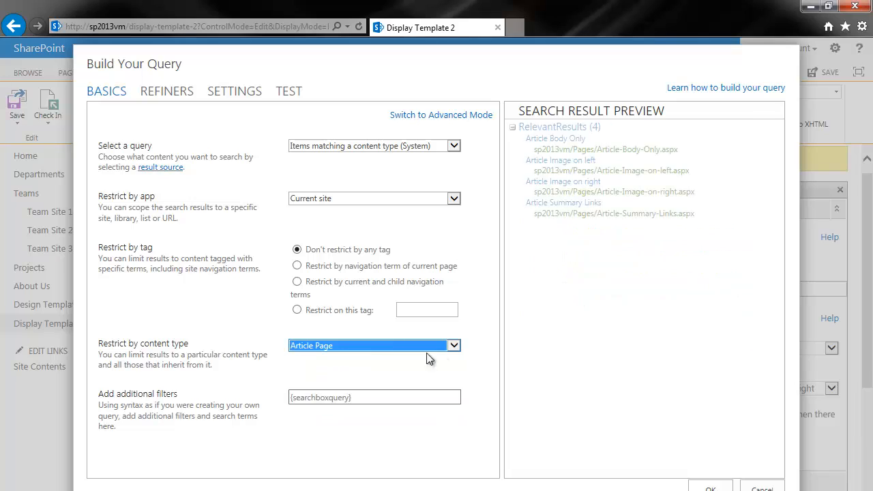
click(455, 345)
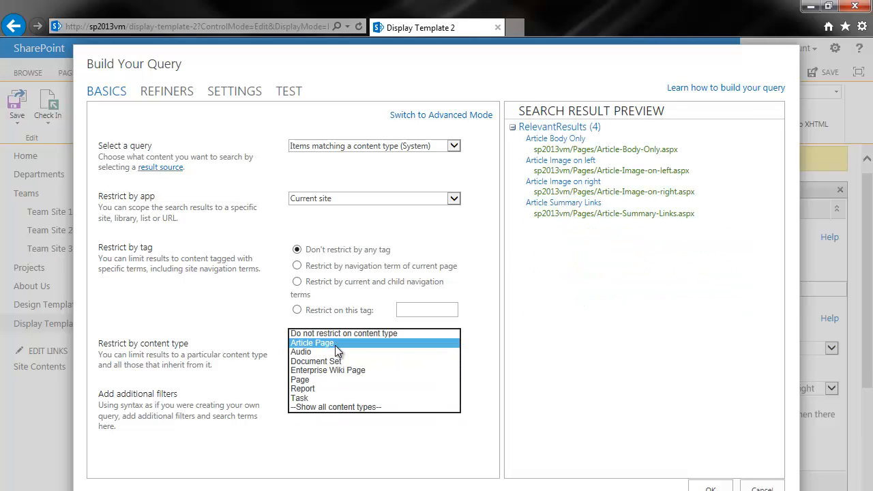
mouse_move(320, 406)
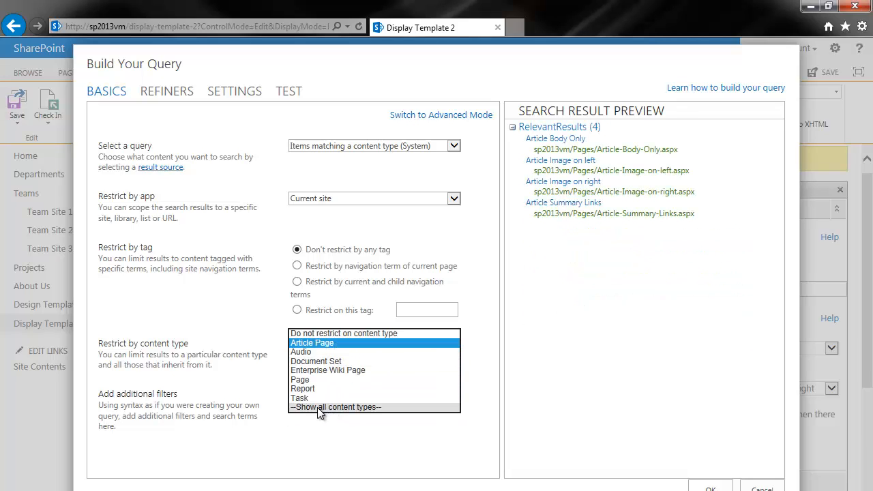
click(312, 342)
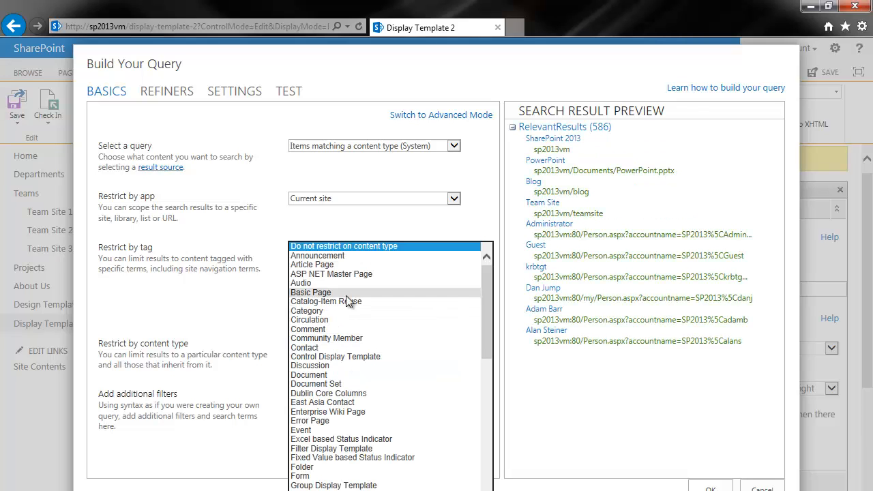
scroll(down, 3)
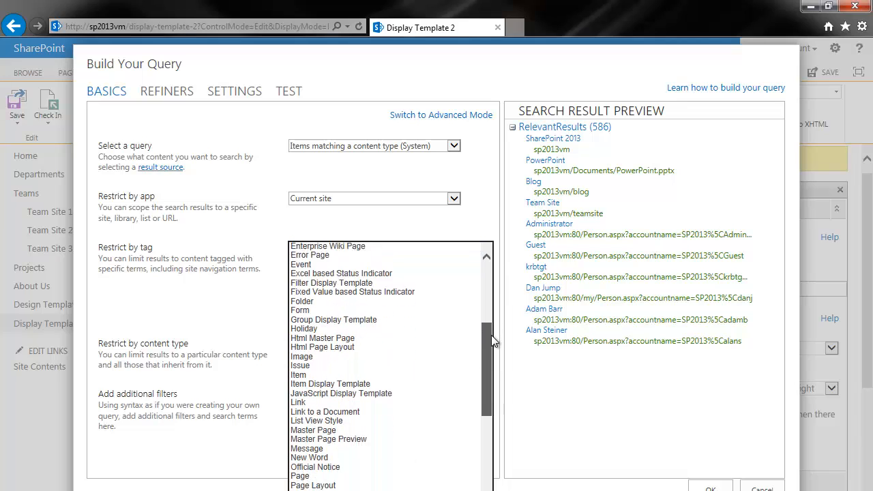
scroll(down, 3)
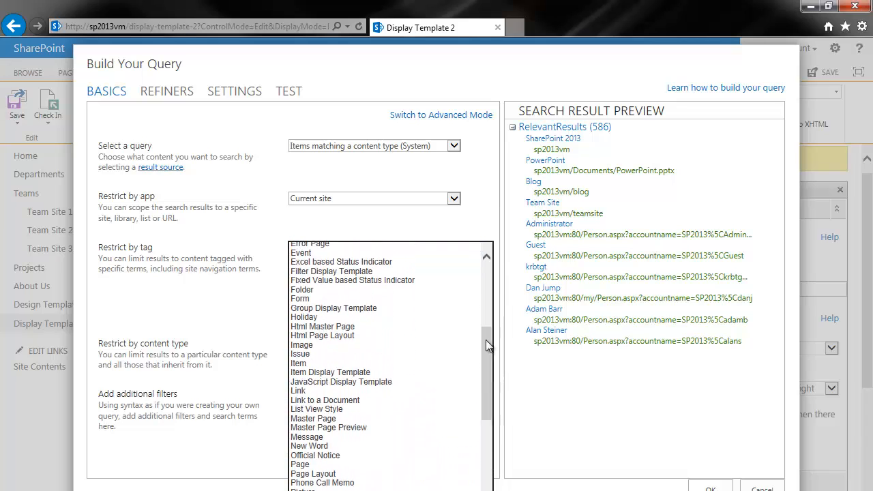
click(301, 344)
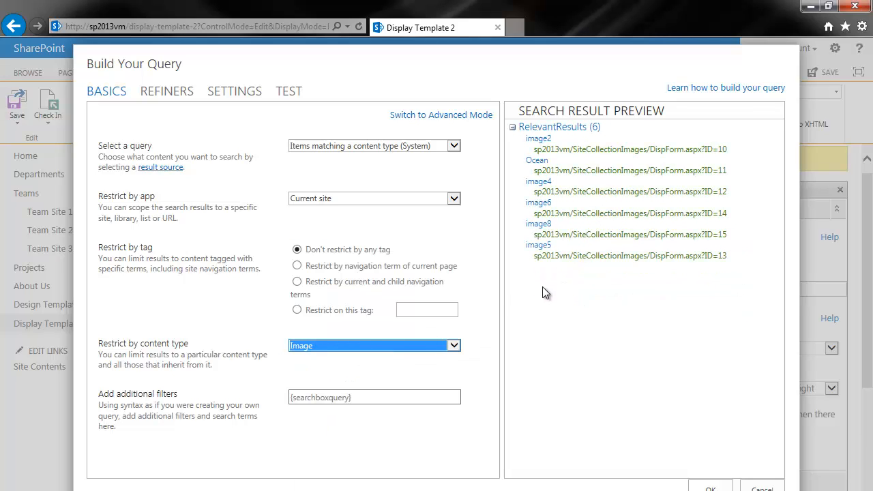
mouse_move(360, 229)
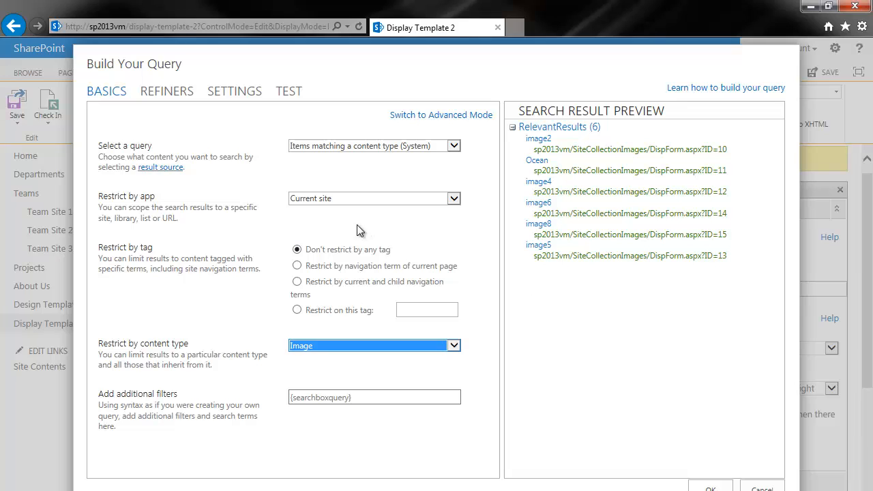
mouse_move(161, 81)
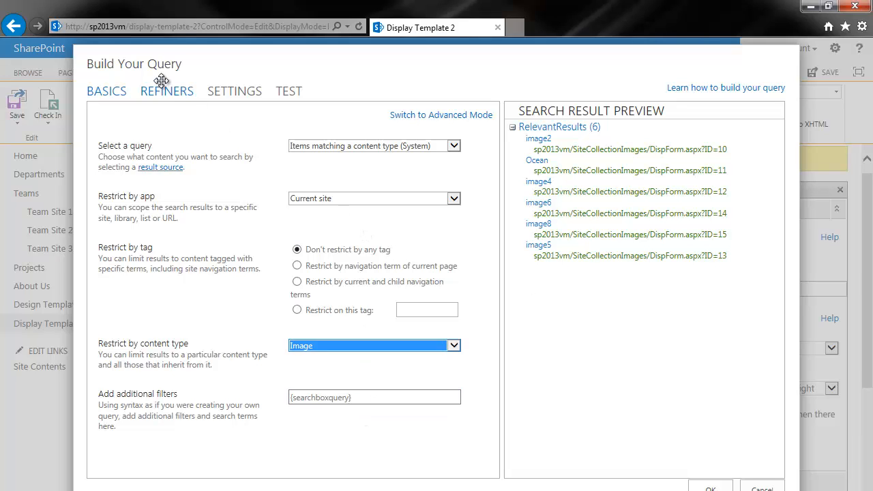
Step: Review the Refiners settings and return to the Basics view
click(167, 90)
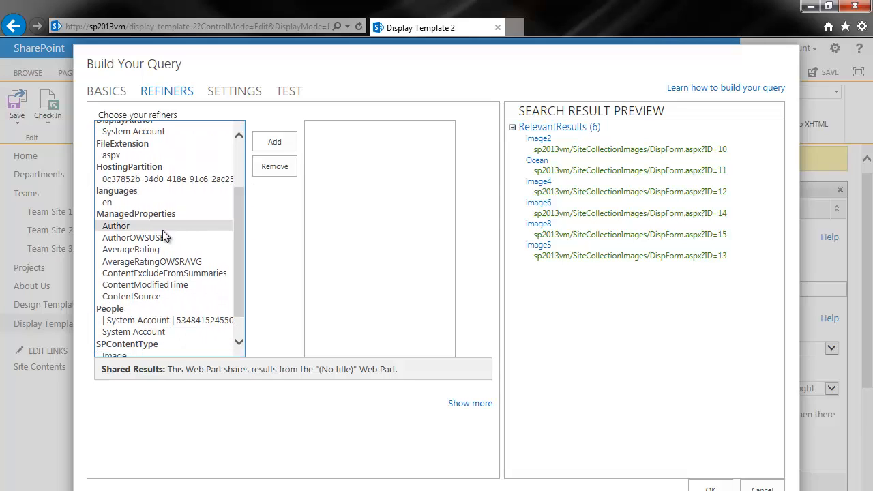
scroll(down, 3)
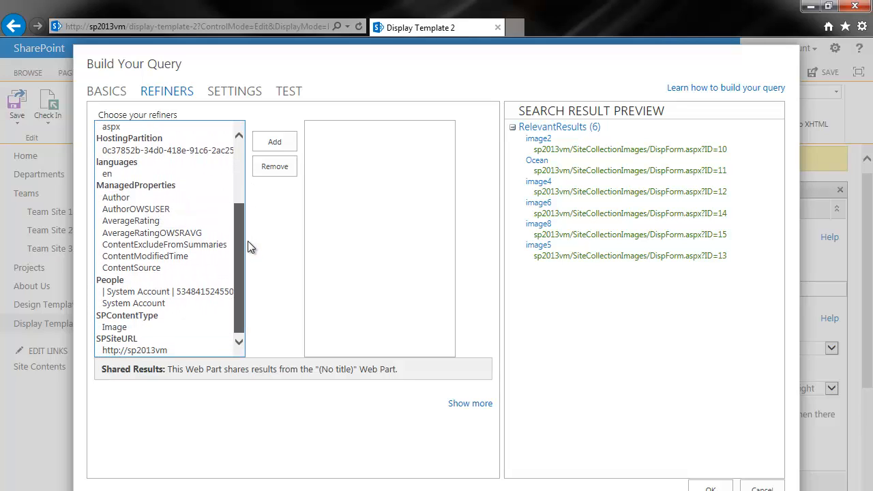
mouse_move(227, 317)
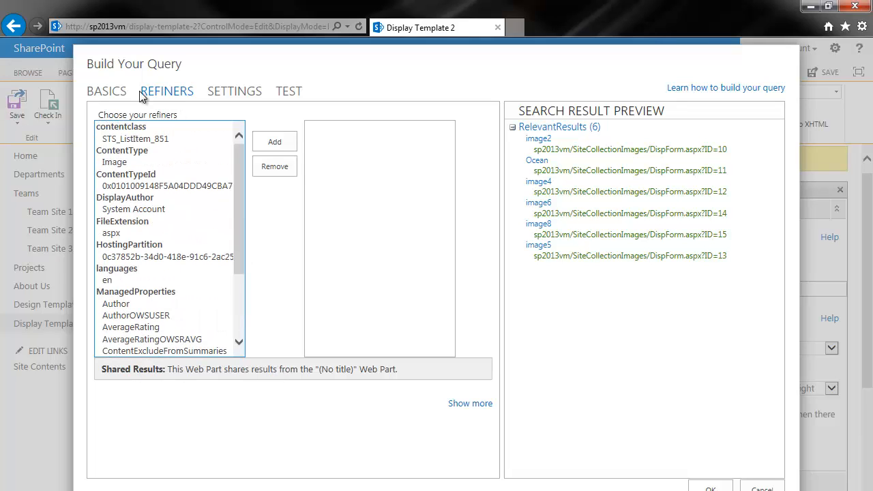
click(107, 90)
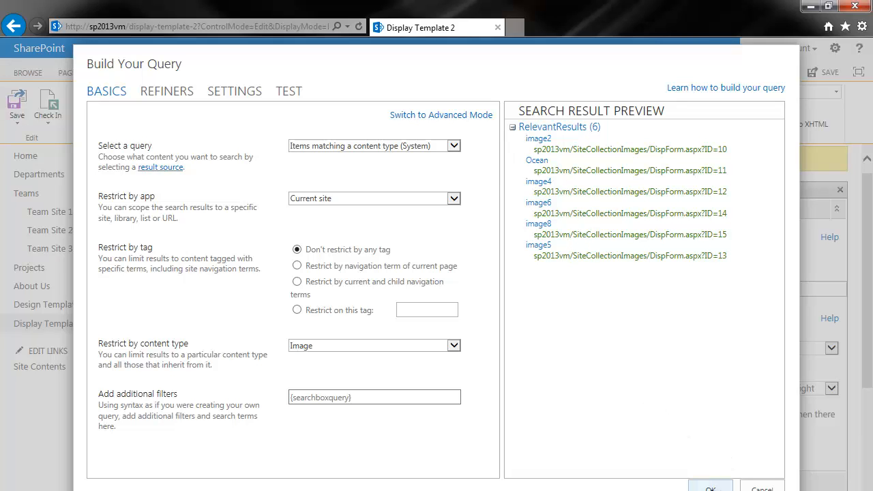
Step: Confirm the query and apply it so the web part shows the image results
click(715, 488)
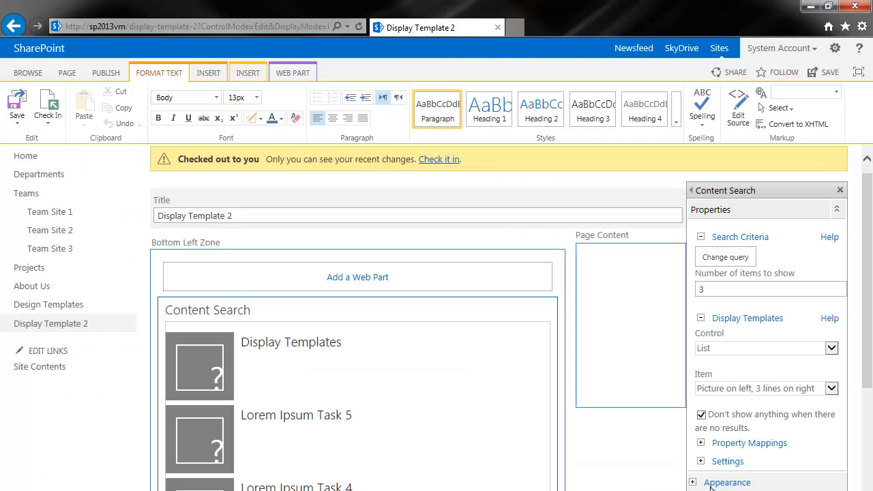
scroll(down, 3)
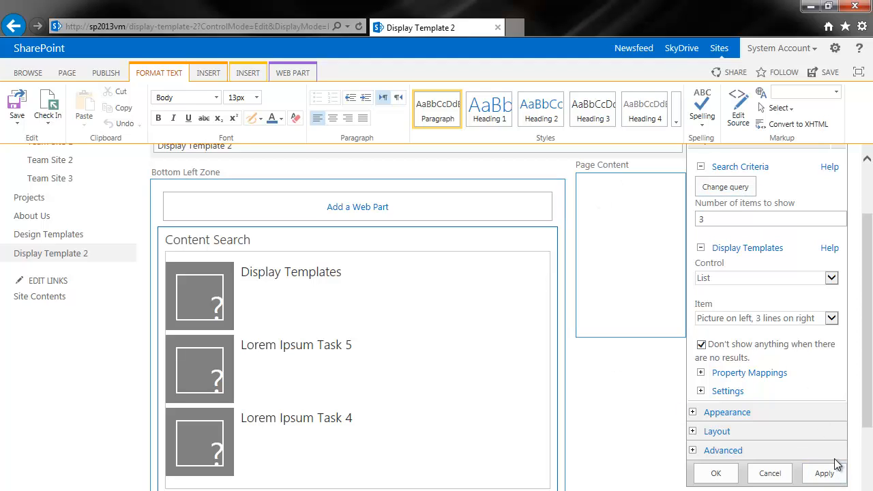
click(824, 475)
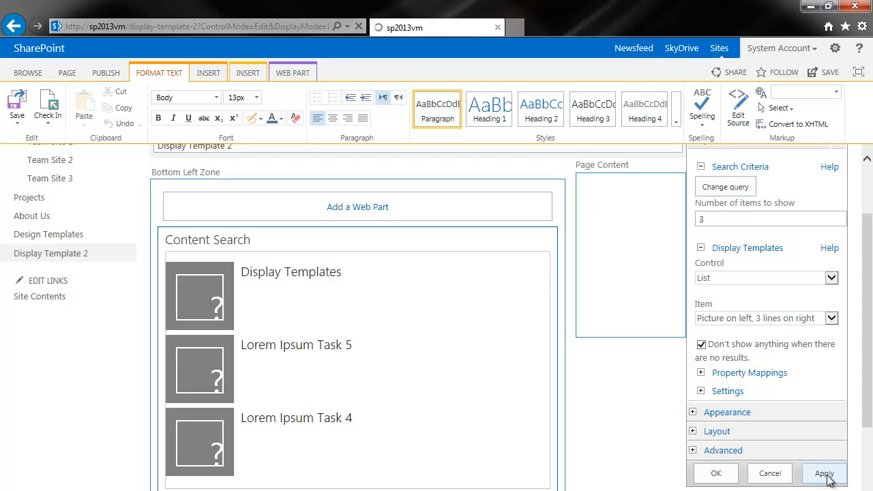
click(821, 472)
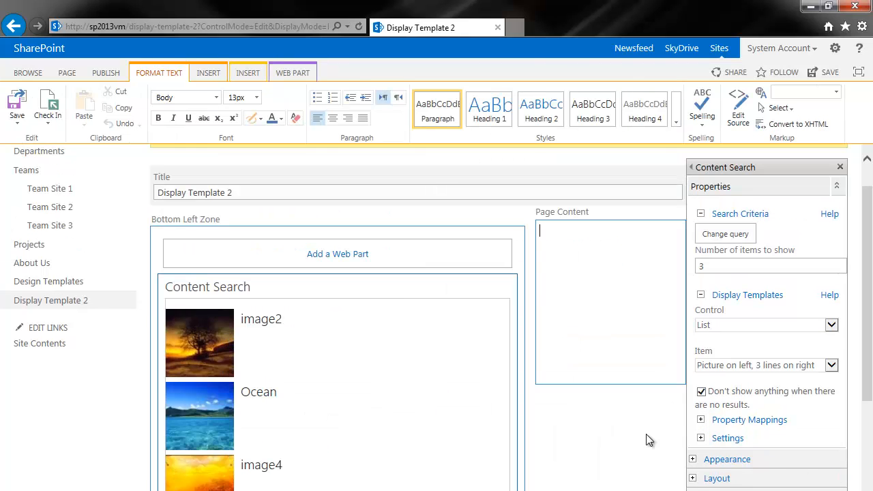
Step: Set the web part's Number of items to show to 4 and apply it
scroll(down, 3)
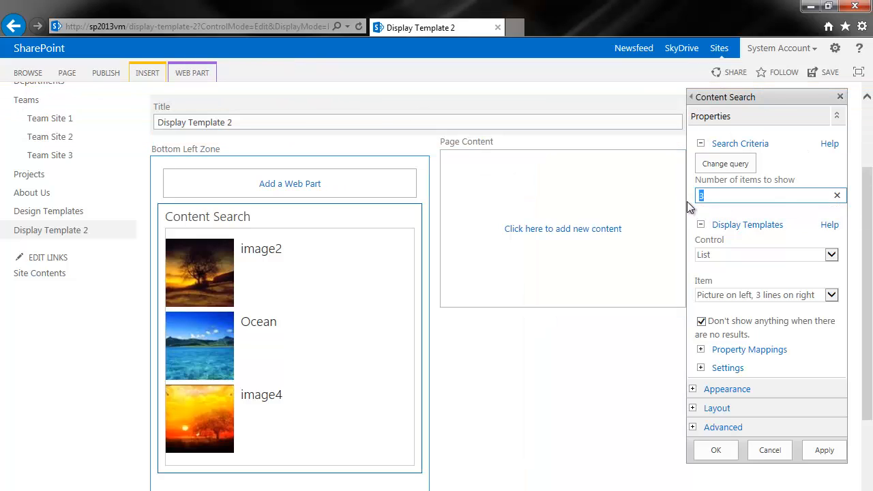
click(827, 450)
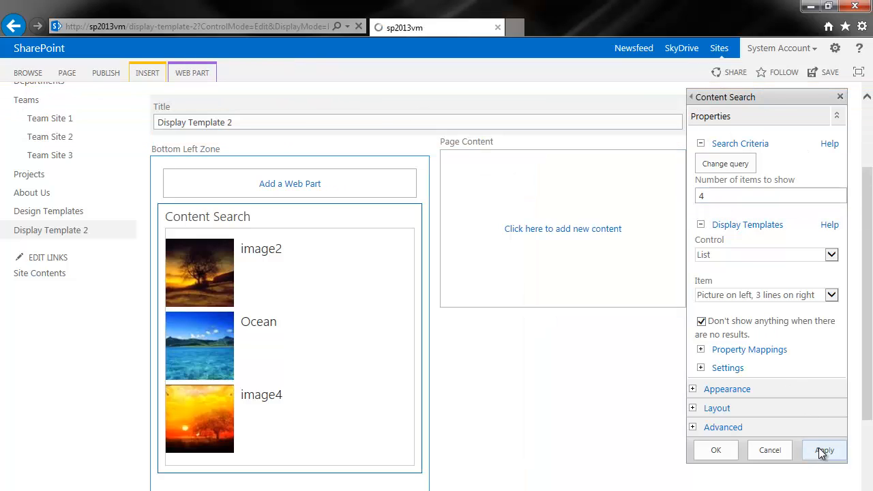
click(827, 450)
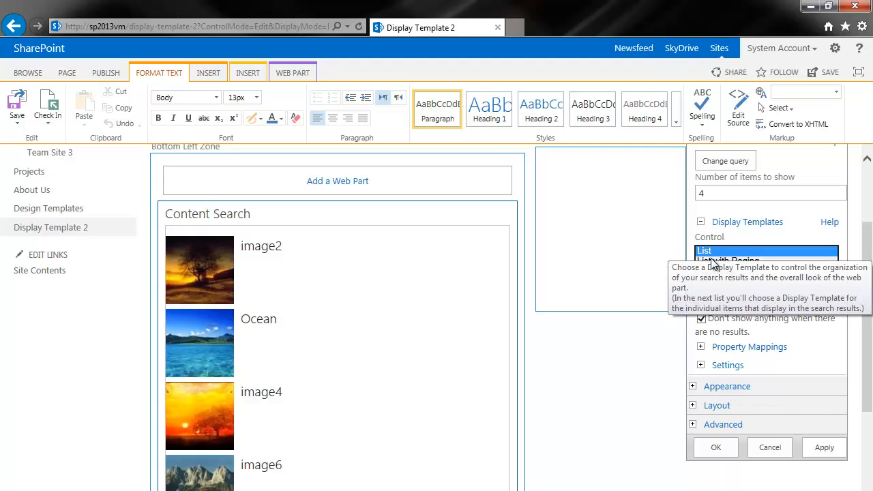
Step: Set the Control display template to Slideshow
click(767, 251)
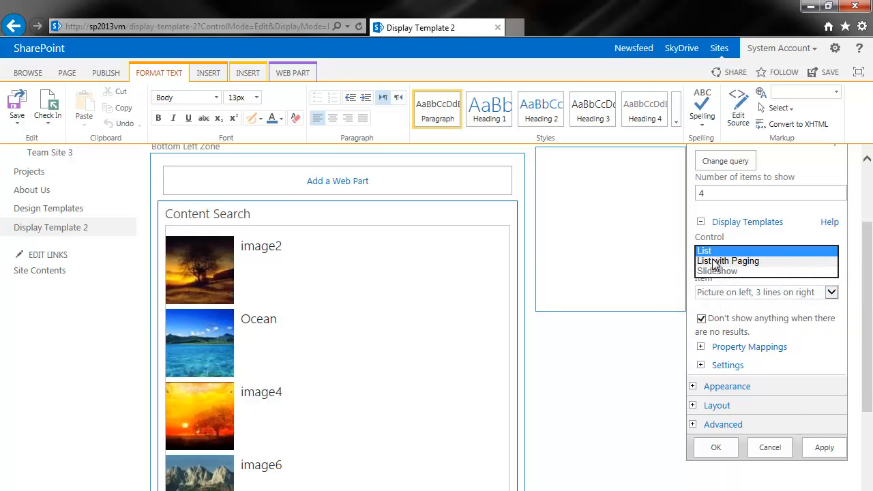
click(729, 260)
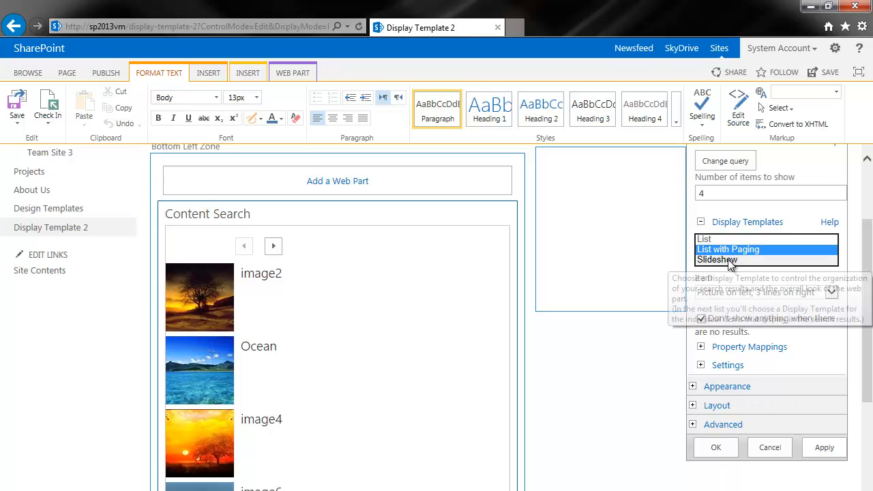
click(721, 259)
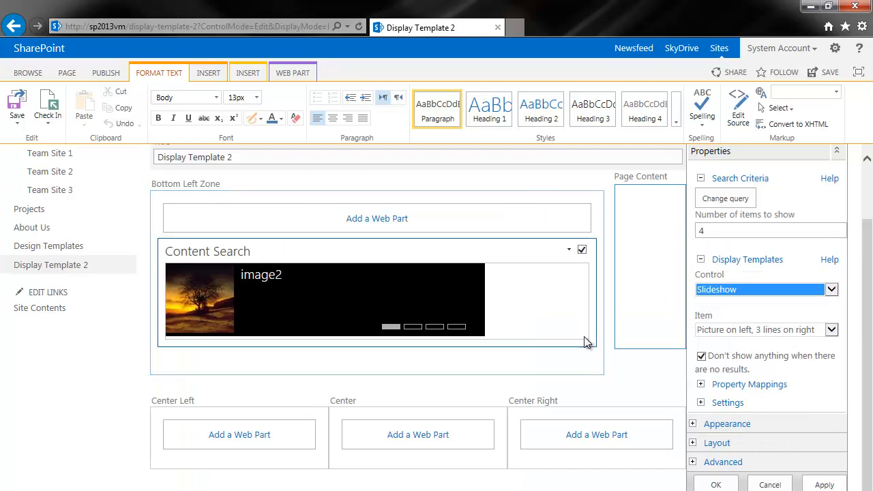
mouse_move(458, 335)
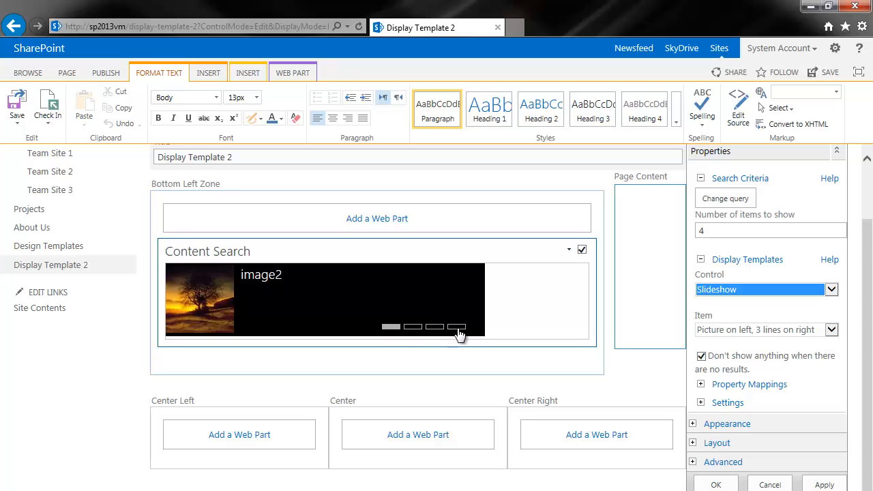
mouse_move(362, 308)
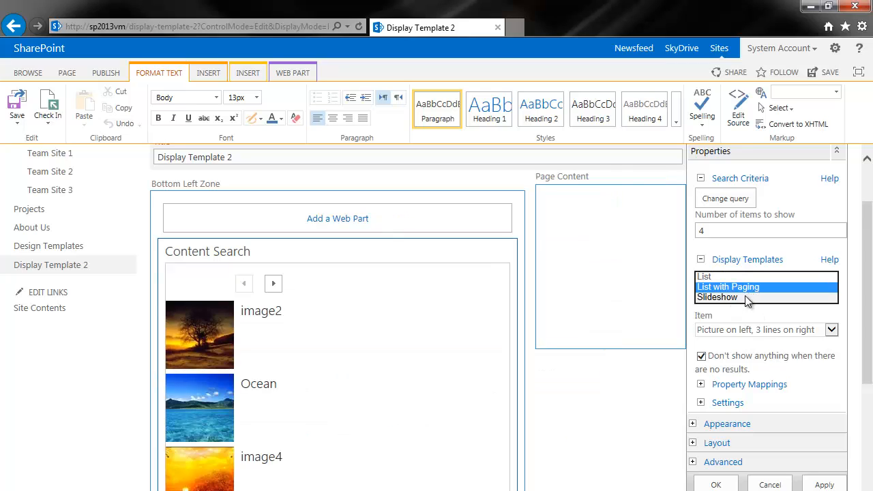
click(718, 297)
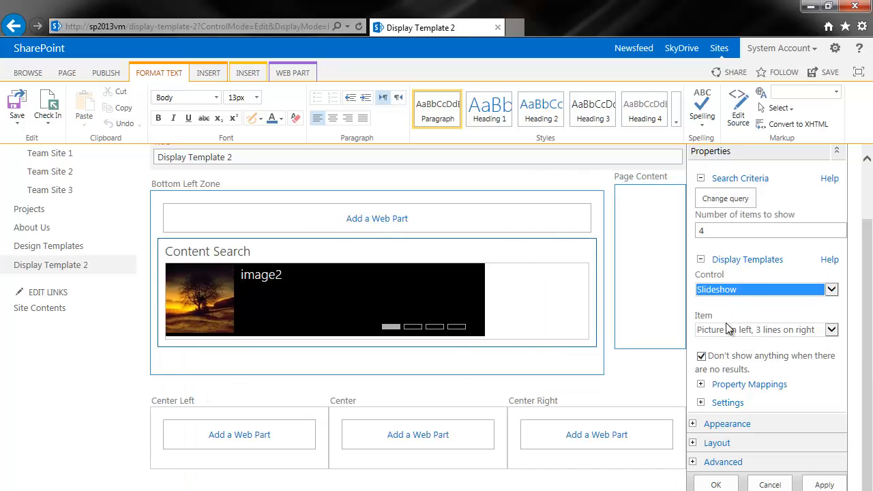
Step: Set the Item display template to Large picture
click(837, 329)
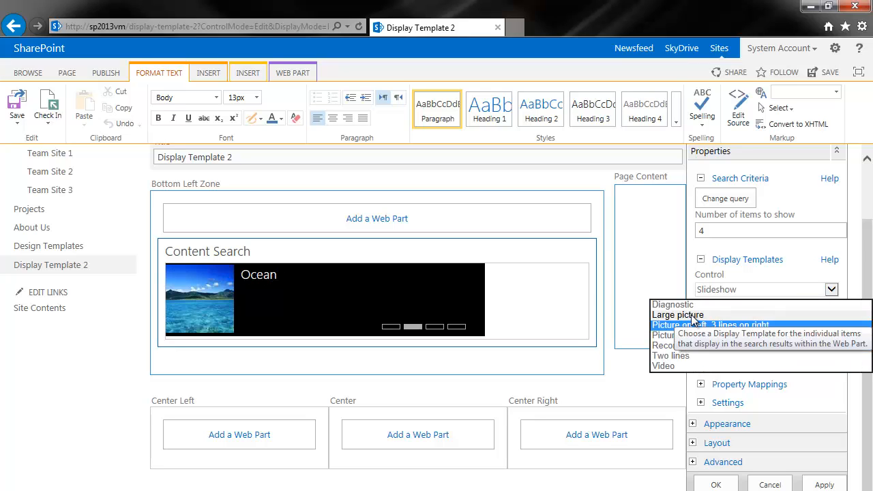
click(677, 315)
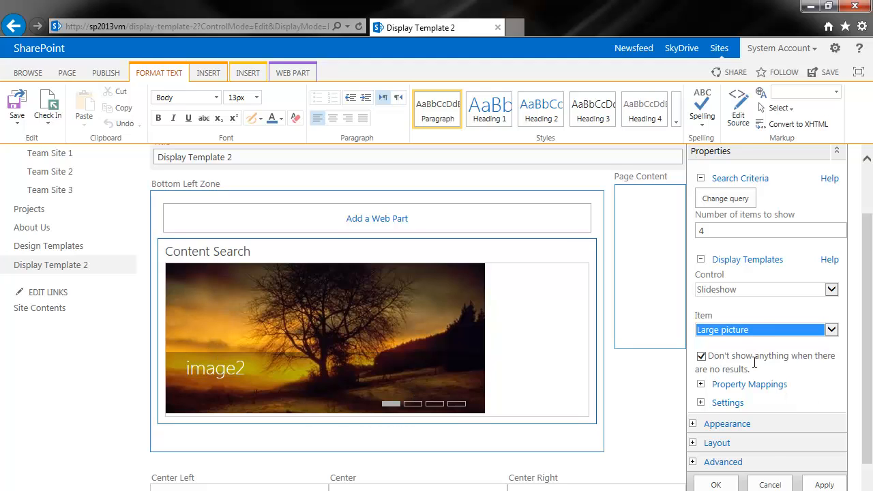
click(769, 229)
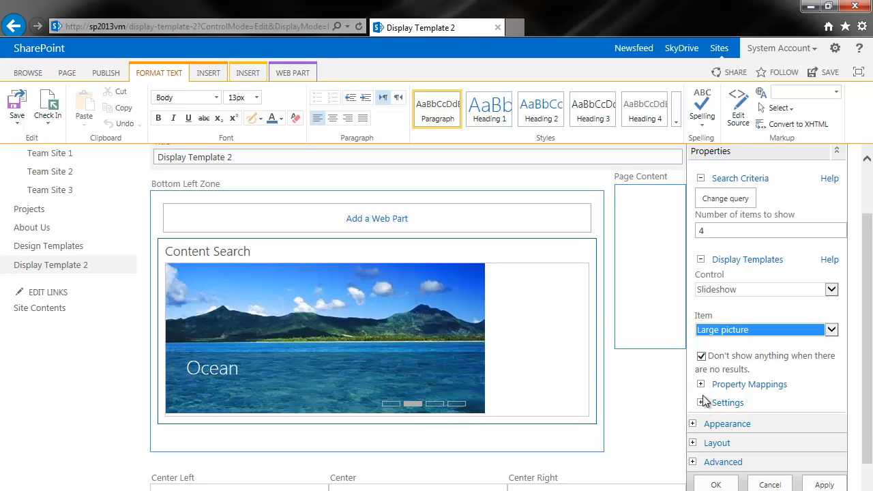
click(696, 385)
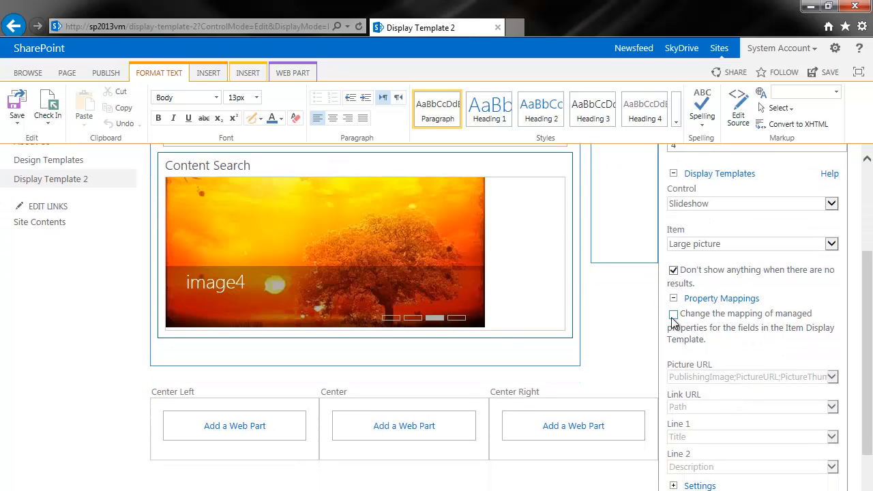
Step: Change the property mapping so Line 2 shows Size, then confirm the web part settings
click(674, 314)
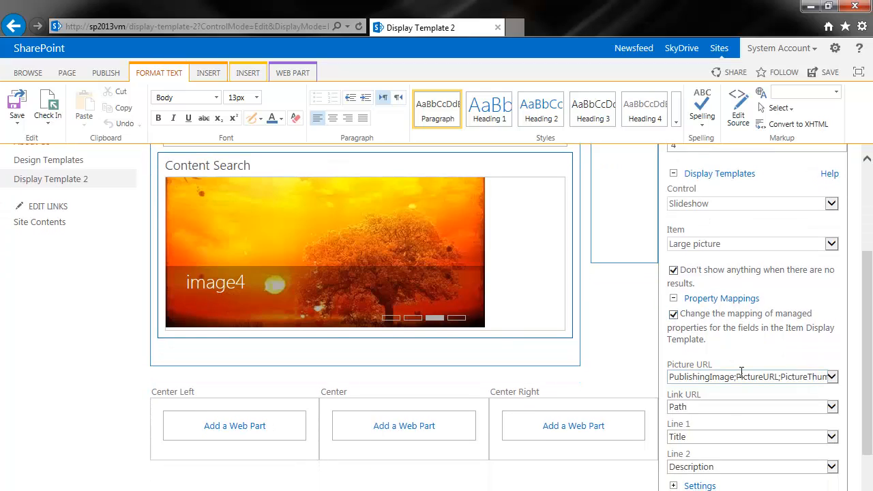
scroll(down, 3)
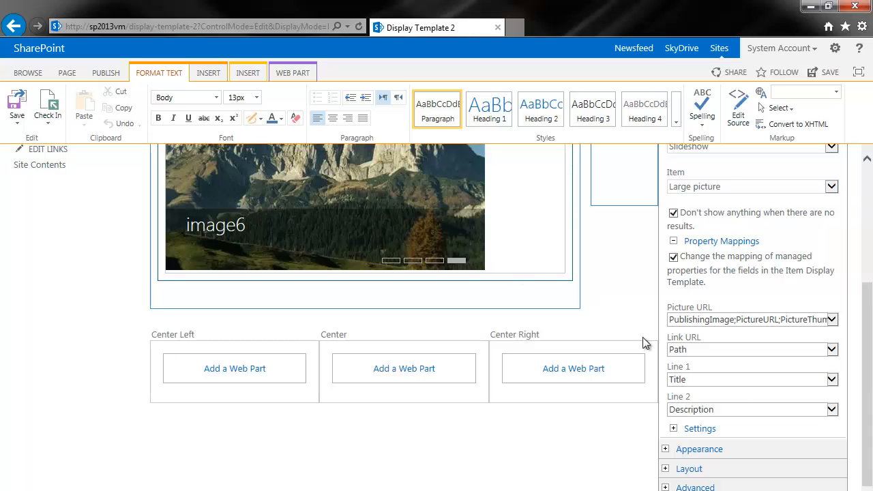
click(832, 319)
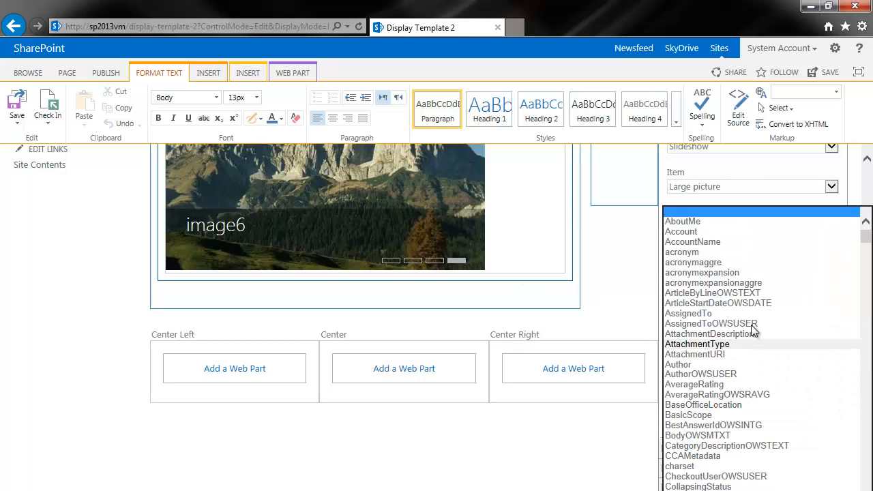
scroll(down, 3)
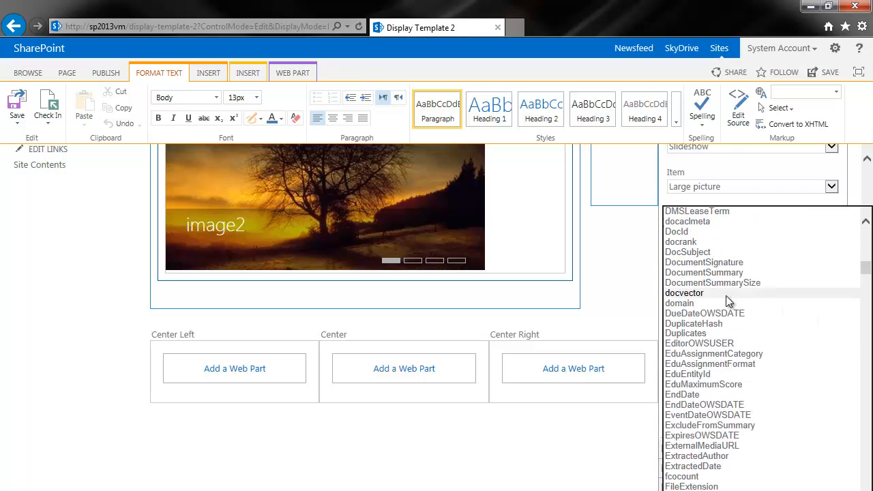
scroll(down, 3)
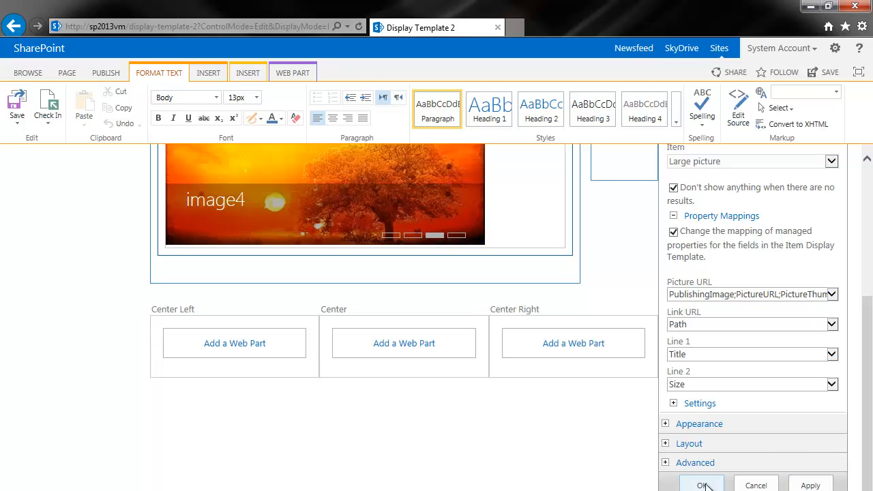
click(704, 486)
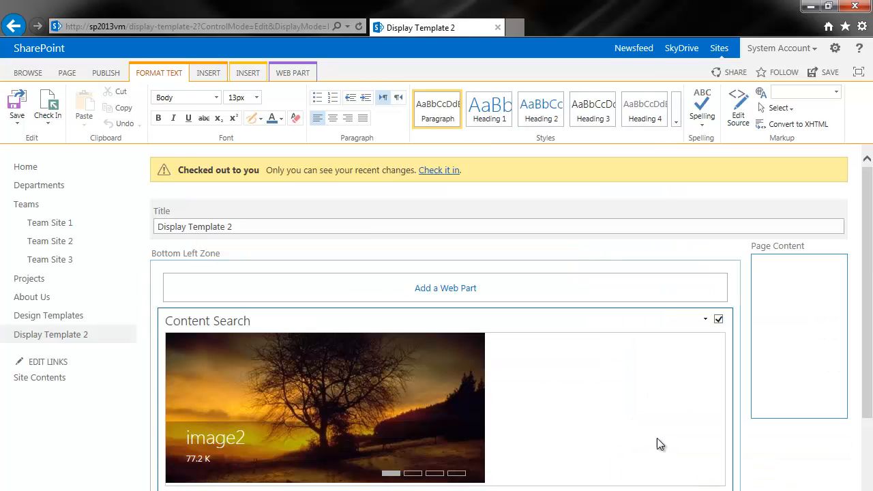
scroll(down, 3)
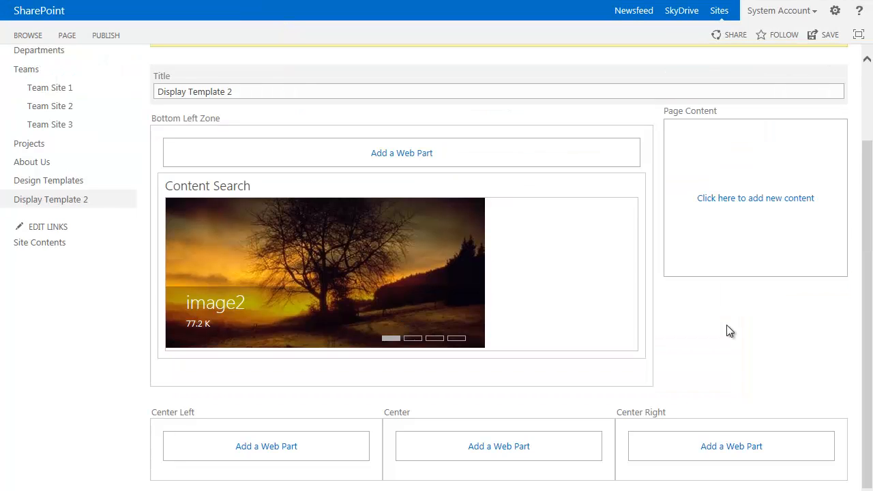
mouse_move(740, 205)
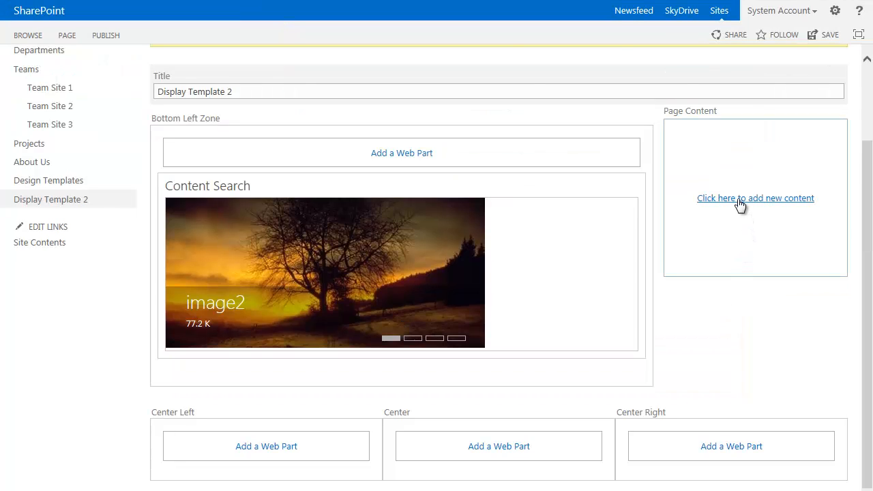
Step: Paste lorem ipsum text into Page Content and make its opening phrase a Heading 2
click(756, 198)
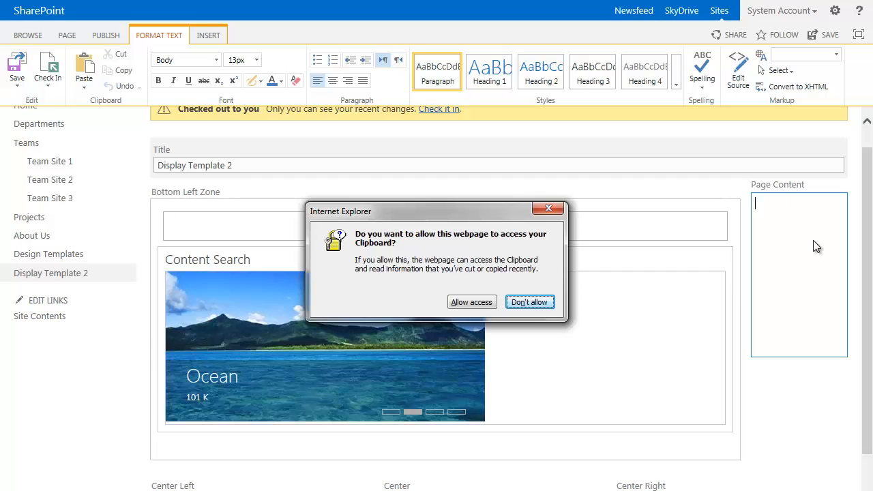
click(530, 301)
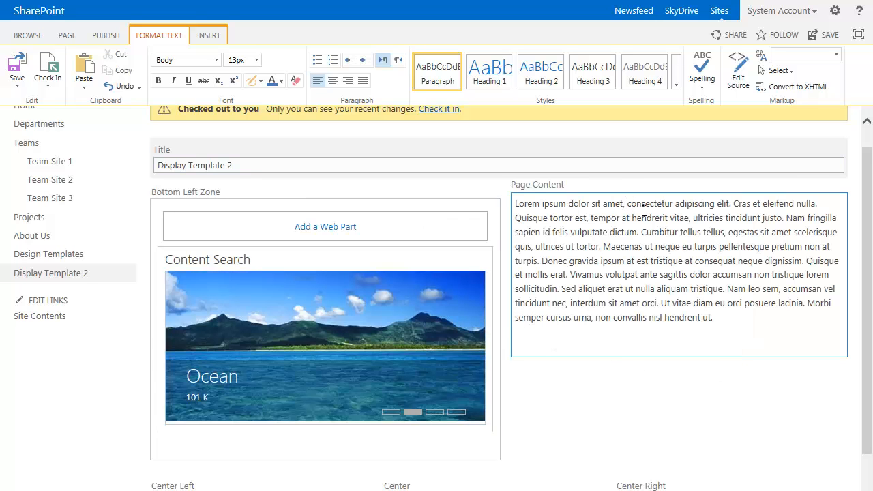
key(Enter)
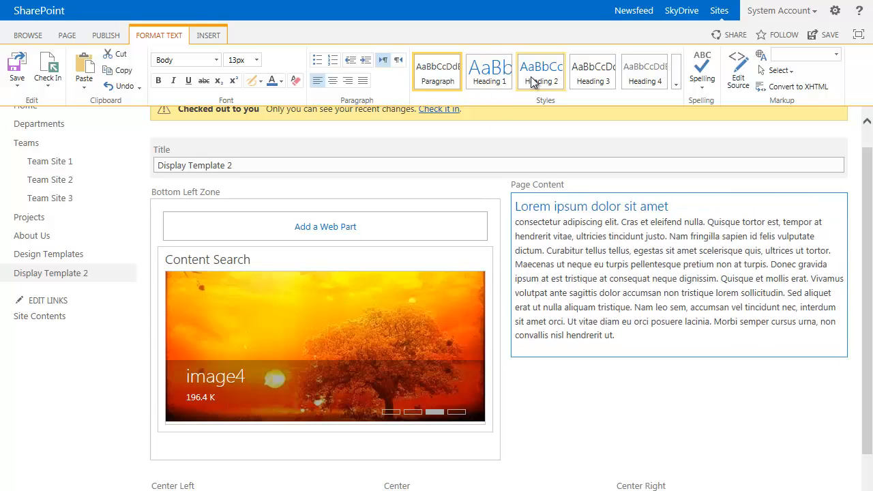
click(665, 344)
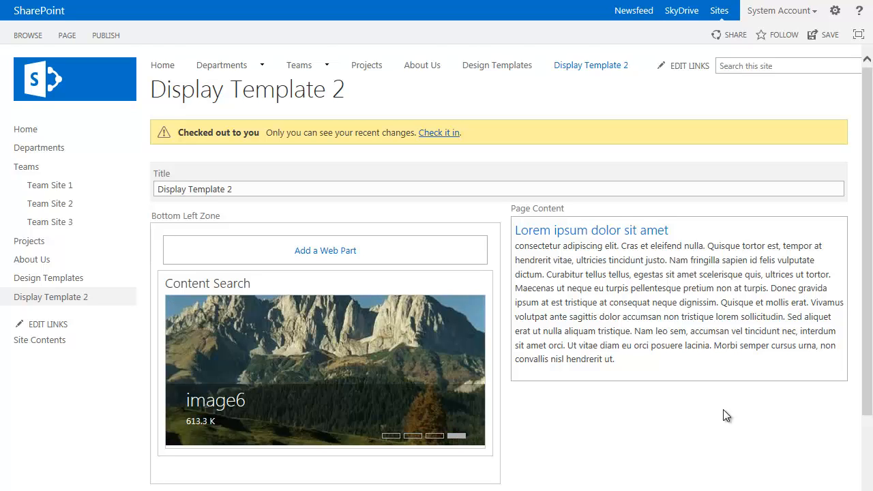
scroll(down, 3)
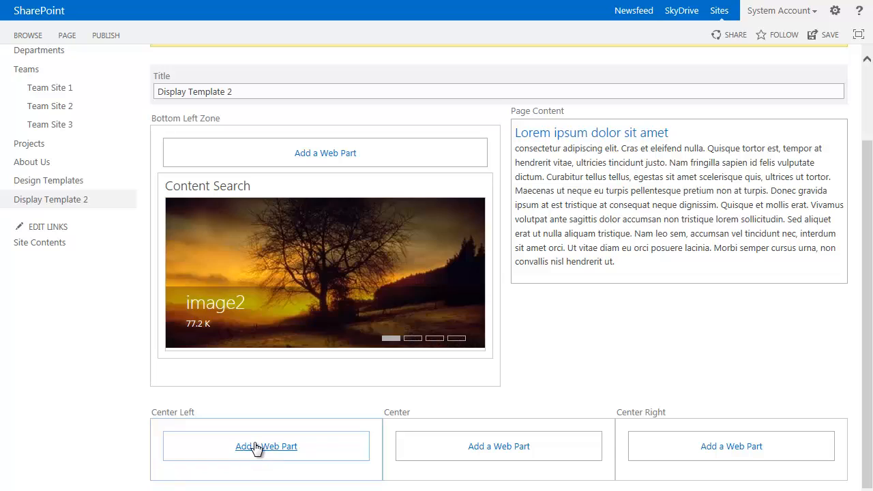
Step: Add a second Content Search web part to the Center Left zone and open it for editing
click(266, 446)
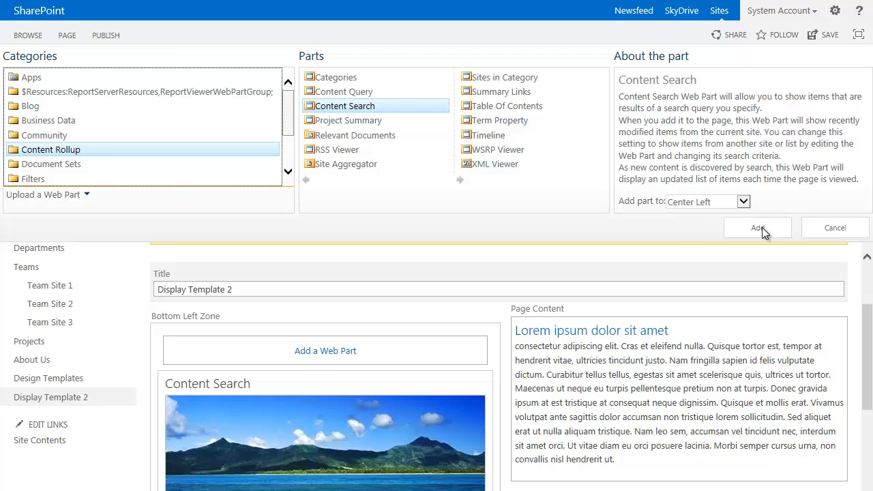
click(758, 228)
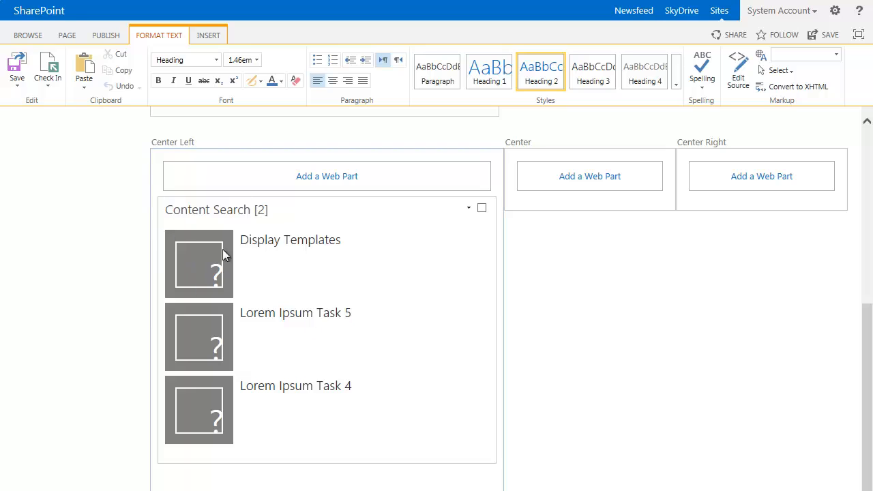
click(468, 208)
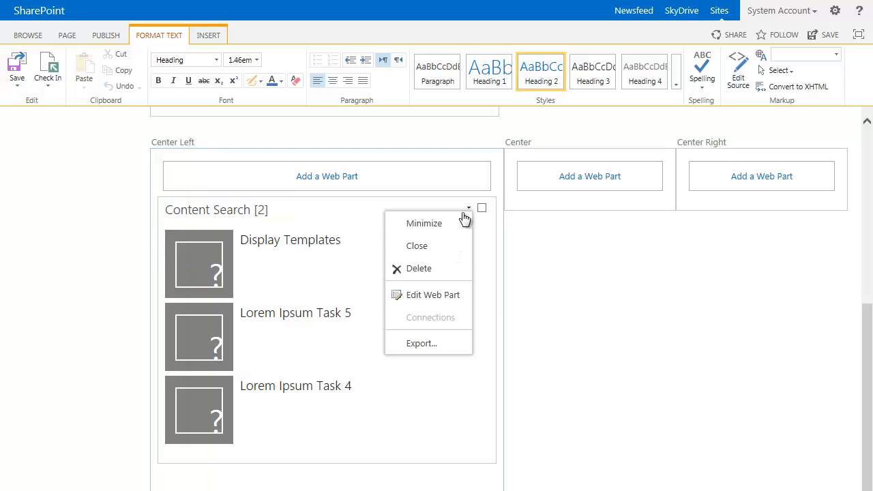
click(558, 342)
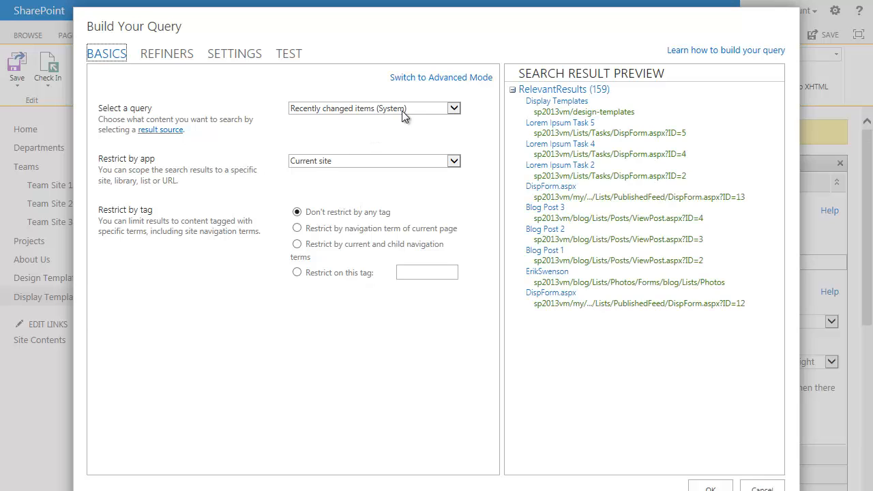
Step: Select the Documents (System) query, previewing 15 Excel, Word and PowerPoint results
click(455, 108)
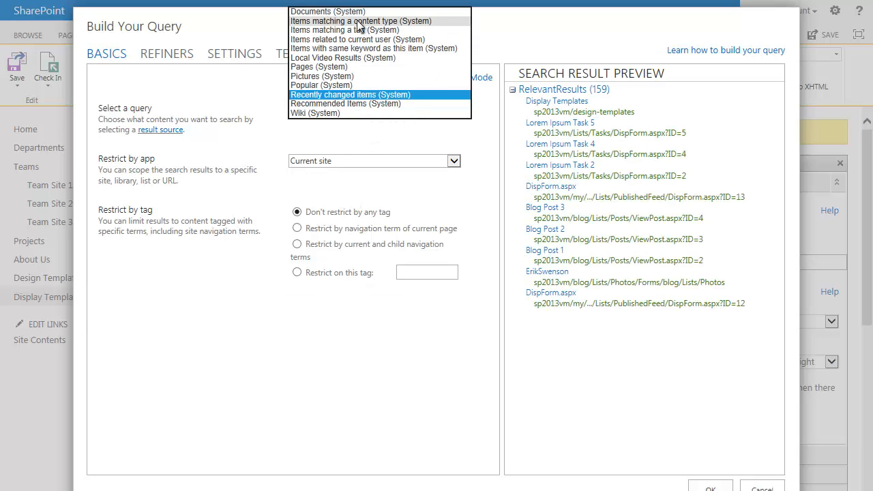
click(327, 14)
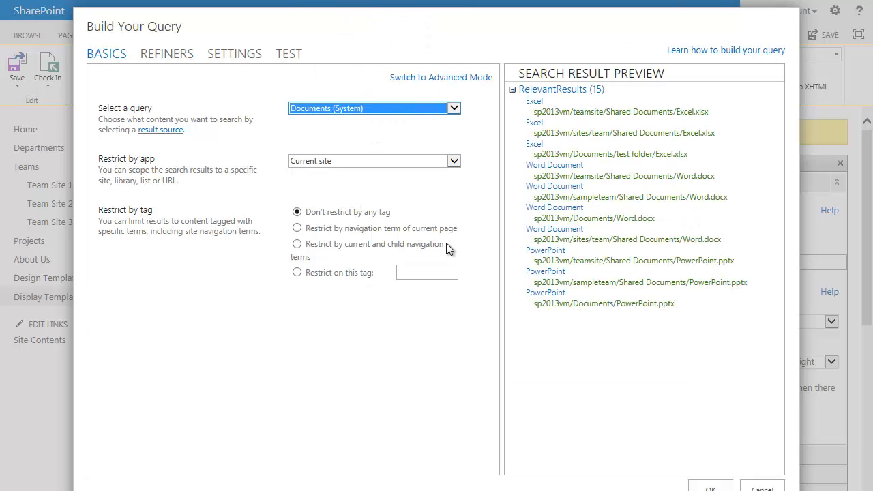
mouse_move(221, 85)
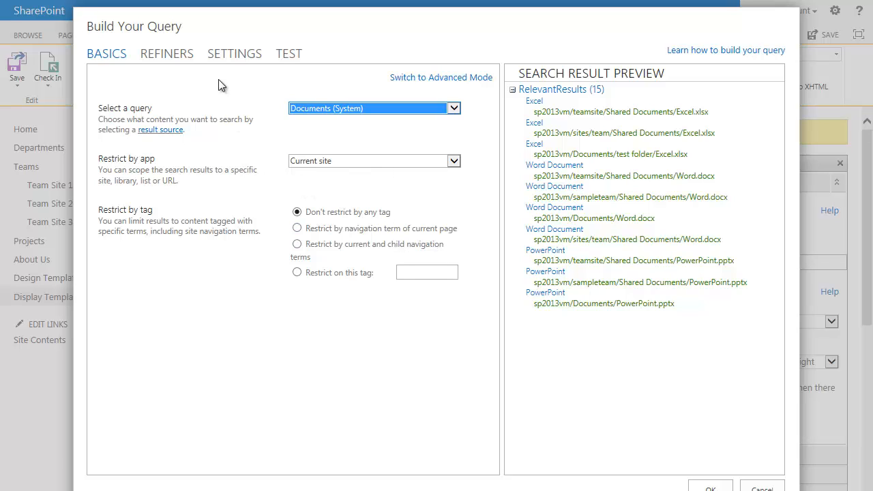
mouse_move(380, 119)
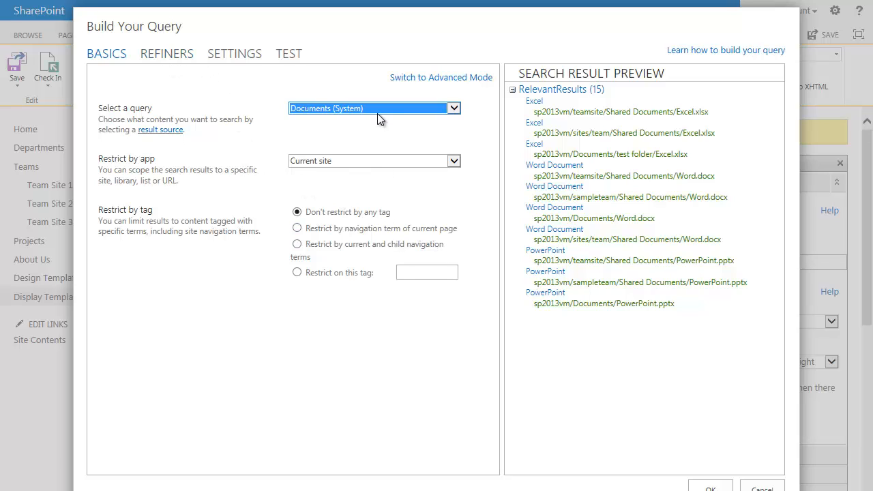
mouse_move(537, 140)
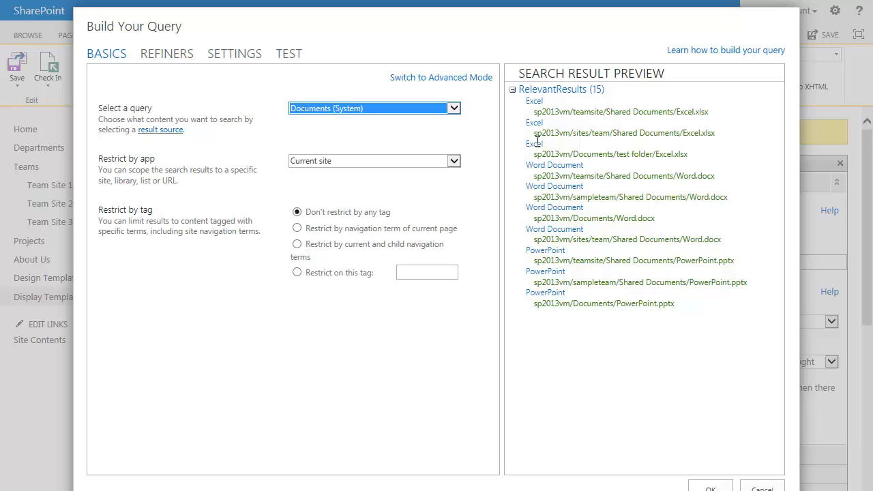
mouse_move(573, 242)
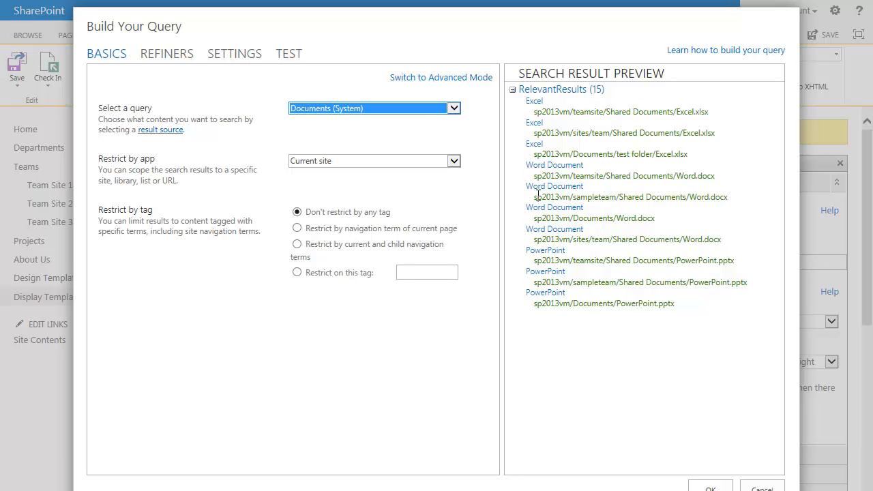
Step: Add a docx FileExtension refiner, narrowing the preview to 4 Word documents
click(167, 53)
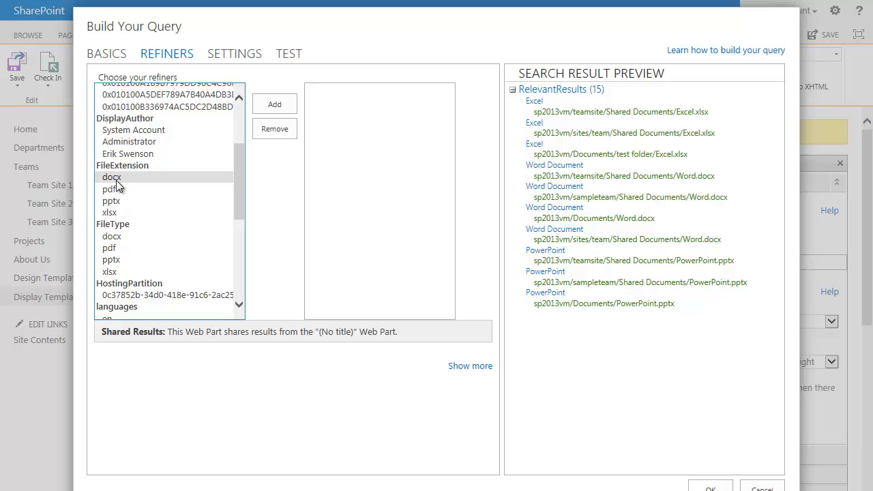
click(112, 178)
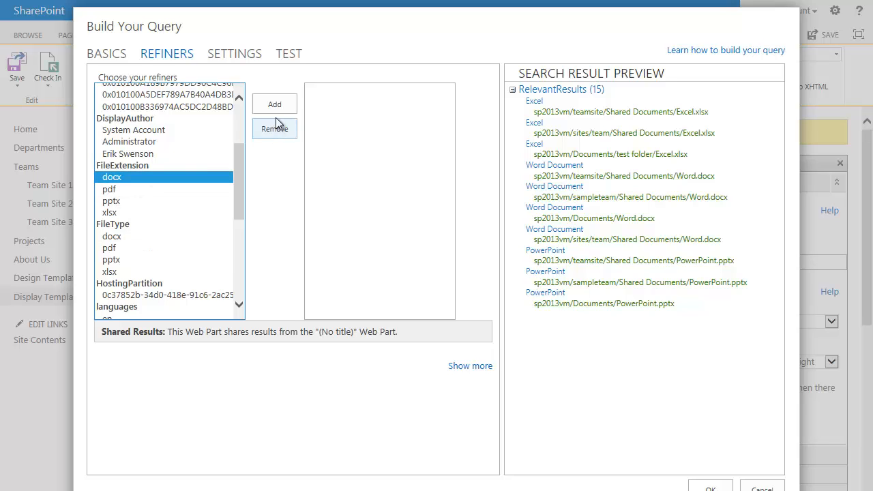
click(274, 104)
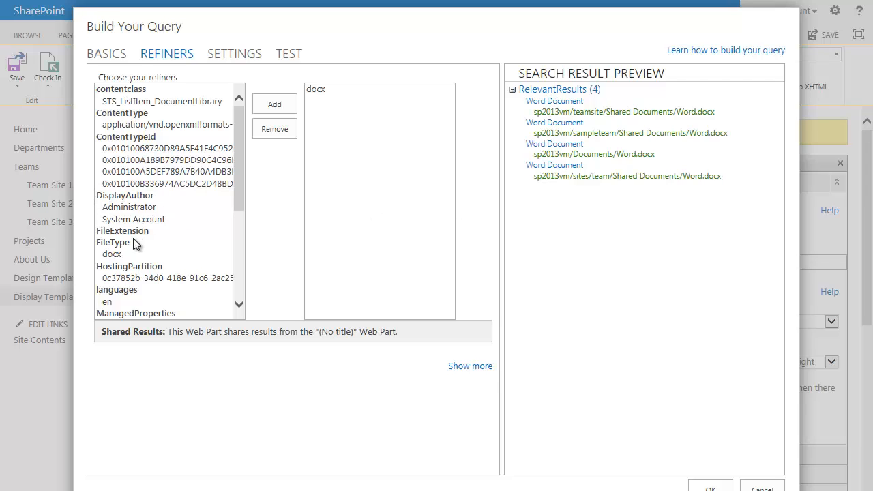
mouse_move(240, 180)
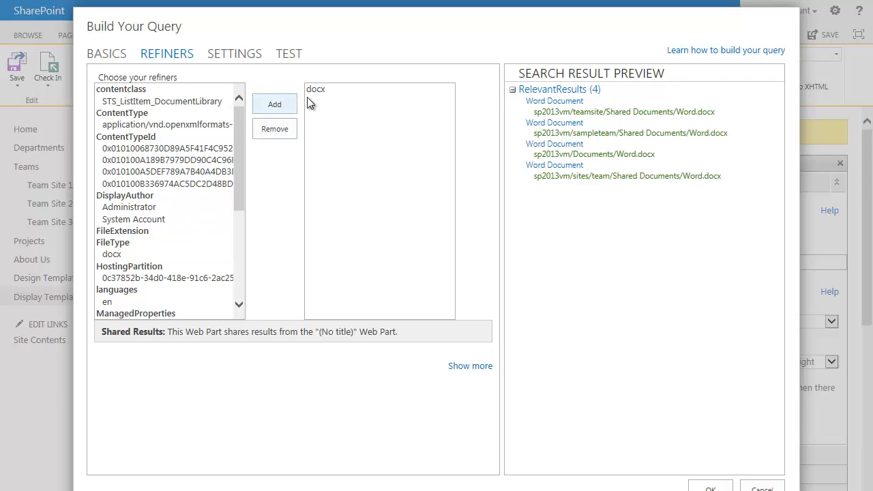
mouse_move(453, 352)
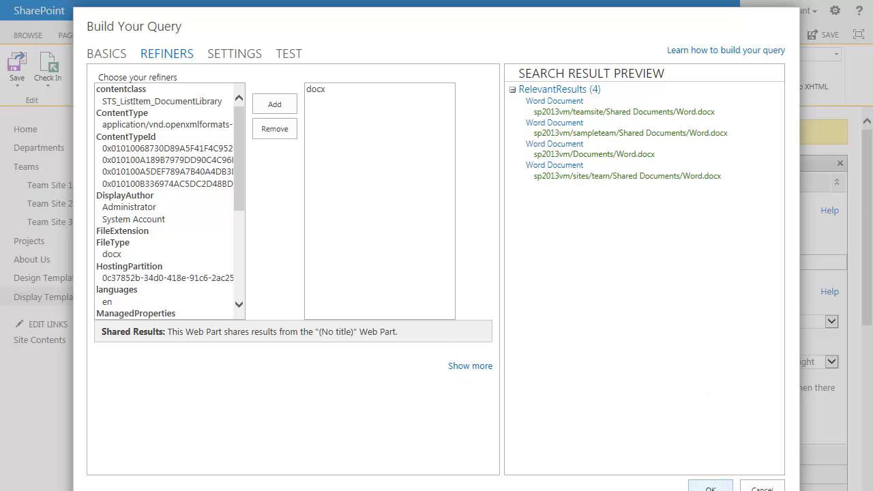
Step: Confirm the refined query and limit the web part to 4 items, showing four Word Documents
click(715, 488)
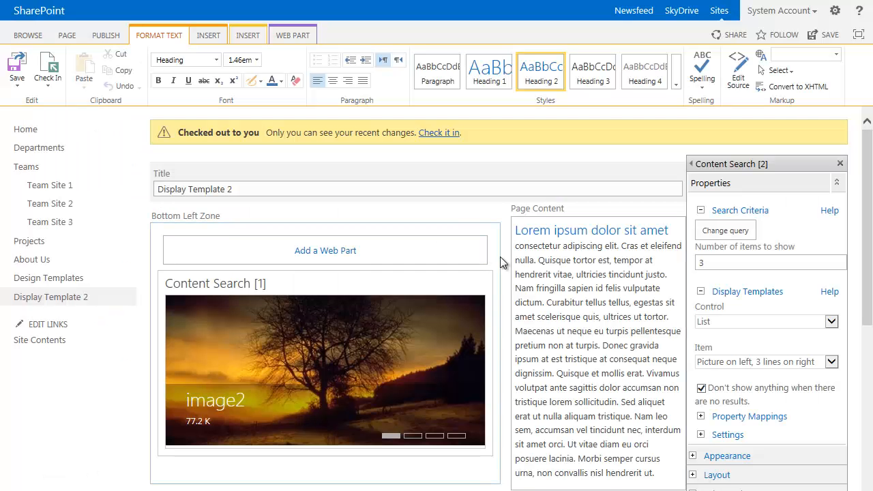
scroll(down, 3)
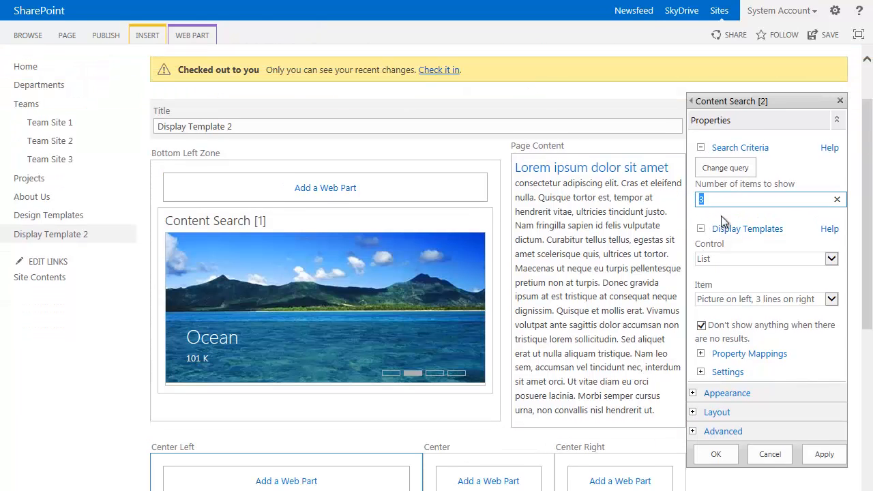
text(4)
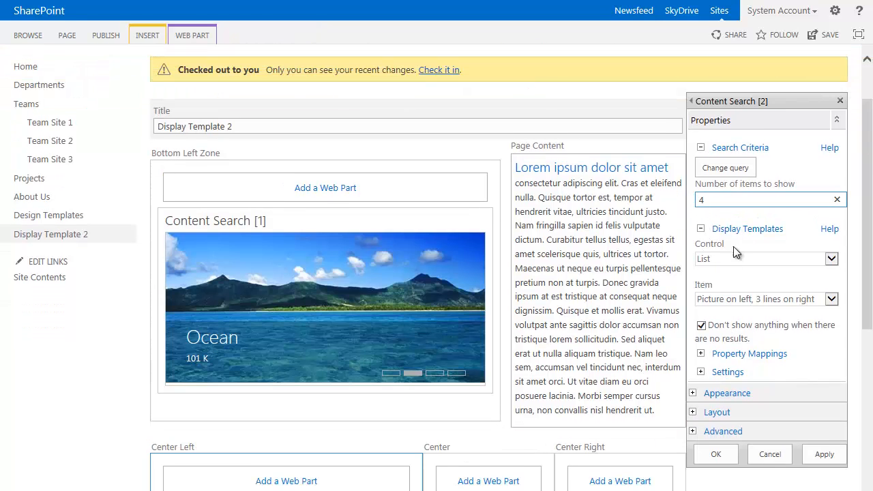
click(824, 403)
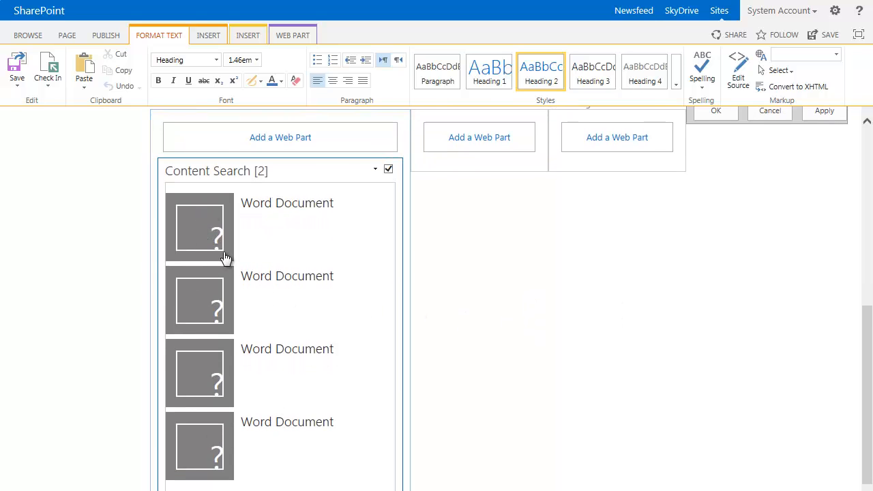
mouse_move(213, 253)
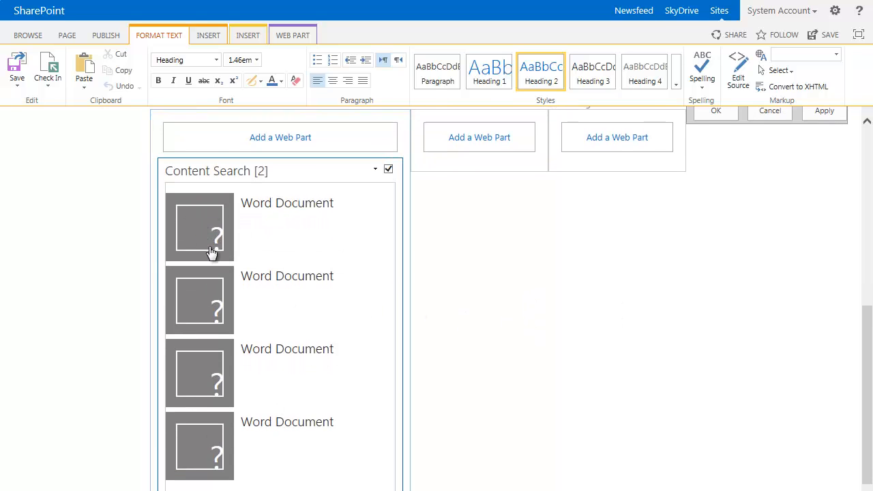
mouse_move(248, 243)
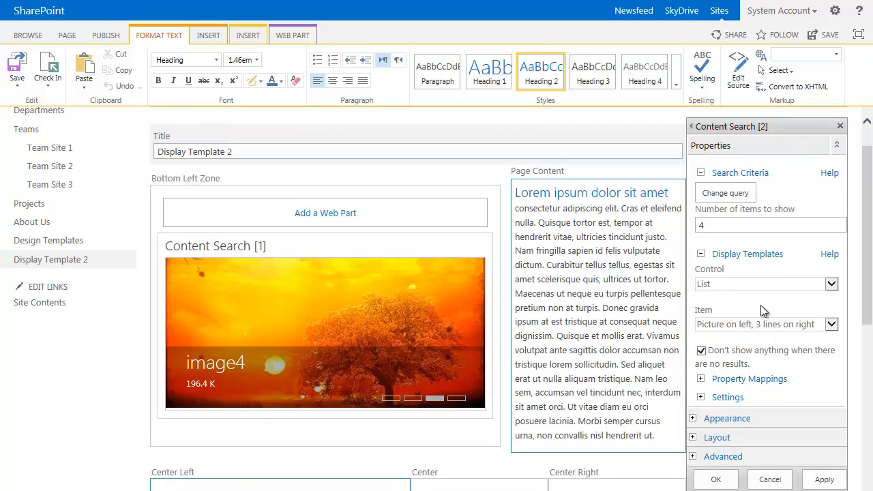
Step: Set the Control template to List with Paging and the Item template to Two lines
click(829, 284)
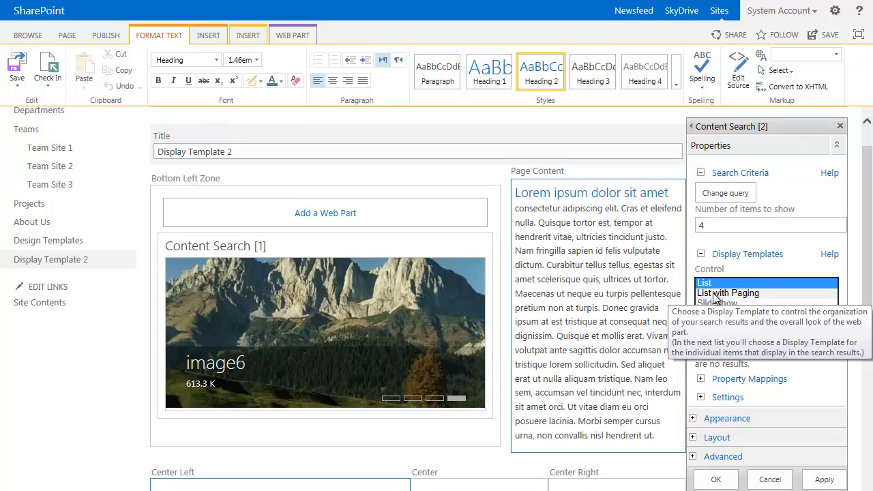
click(729, 292)
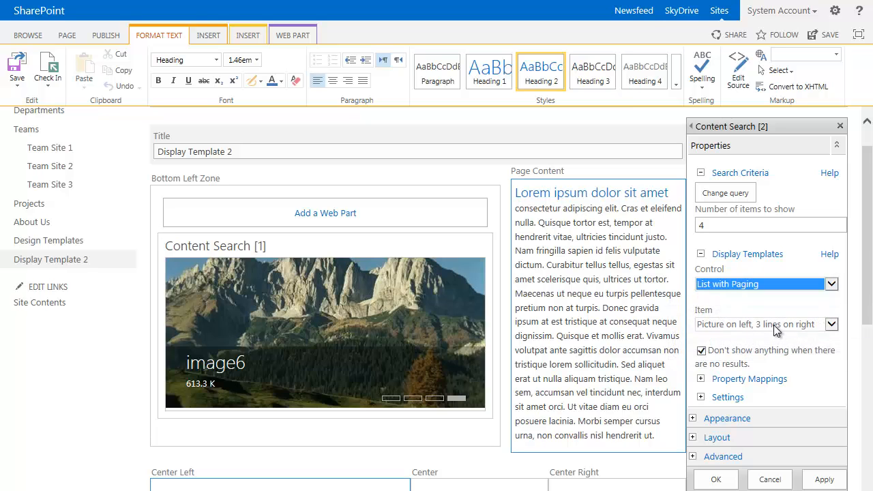
click(838, 325)
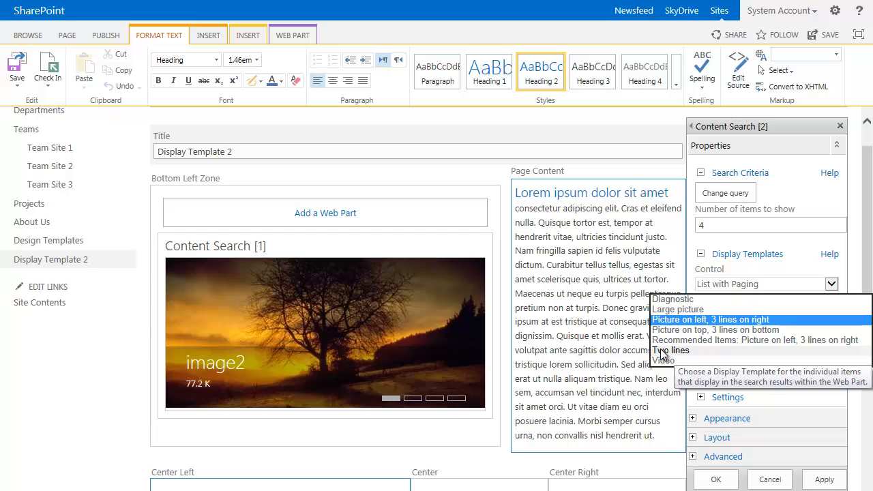
click(677, 350)
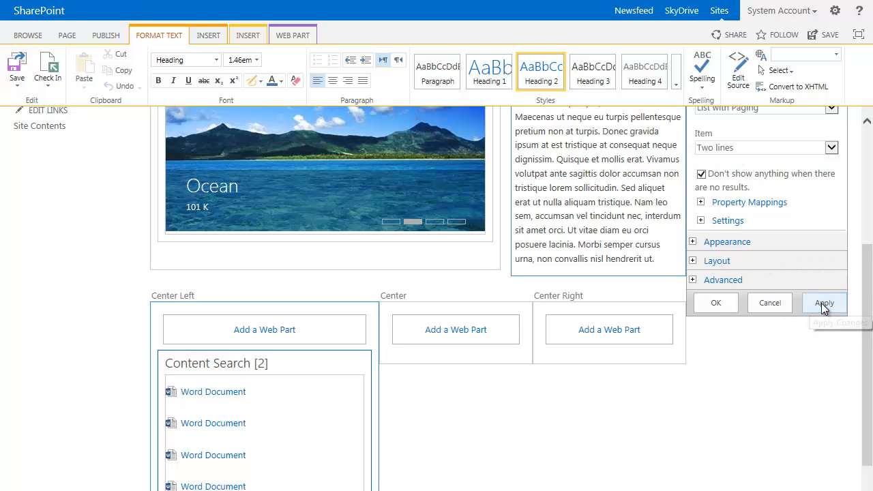
click(824, 303)
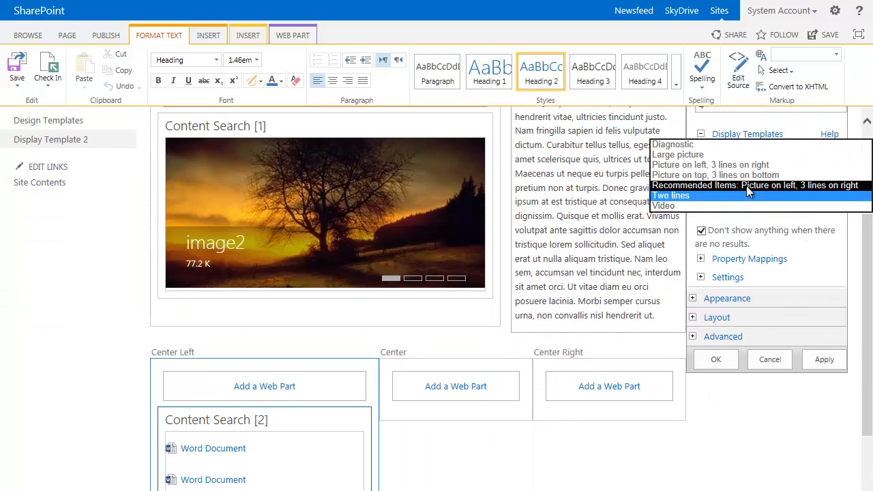
click(824, 360)
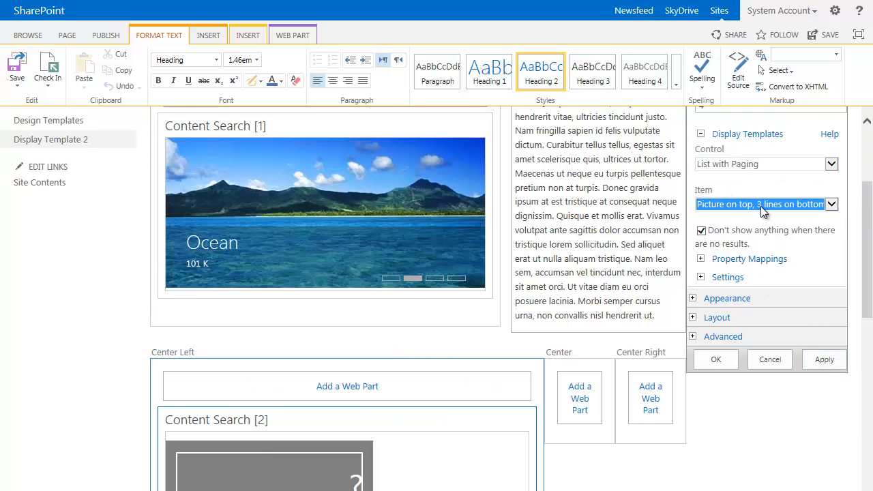
click(830, 205)
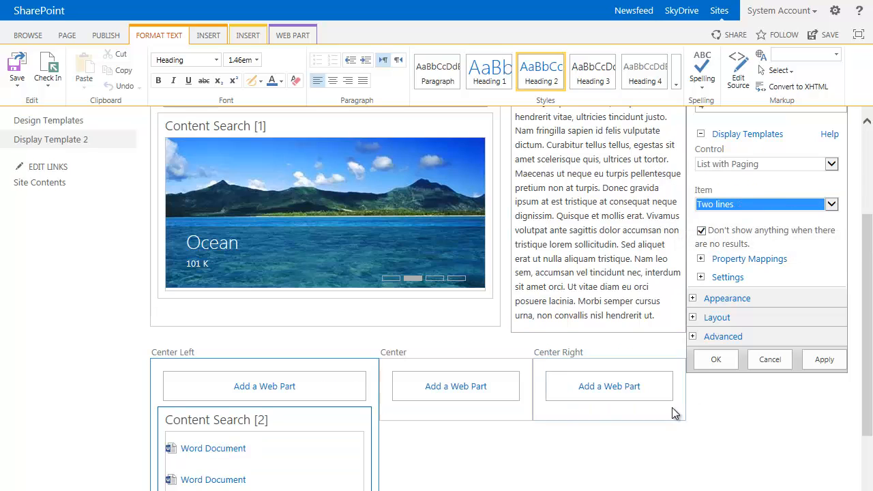
Step: Enable custom property mappings and map Line 2 to ModifiedOWSDATE so each document shows its date
scroll(down, 3)
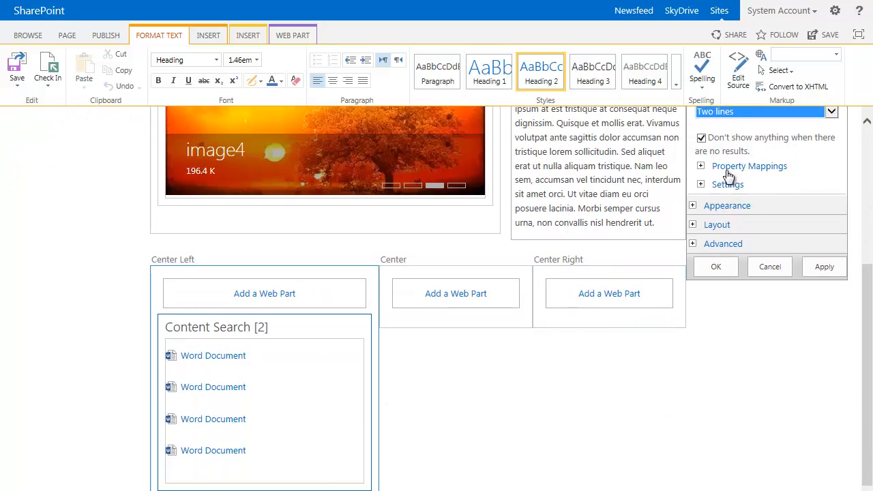
click(698, 166)
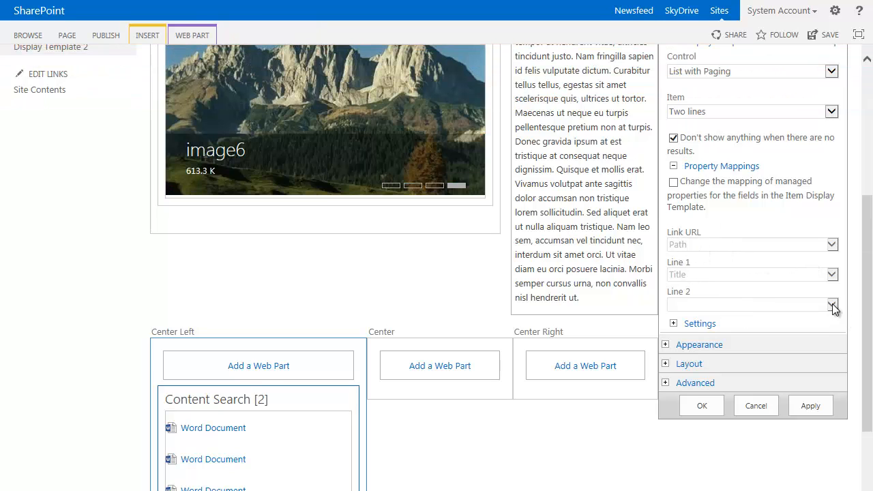
click(674, 181)
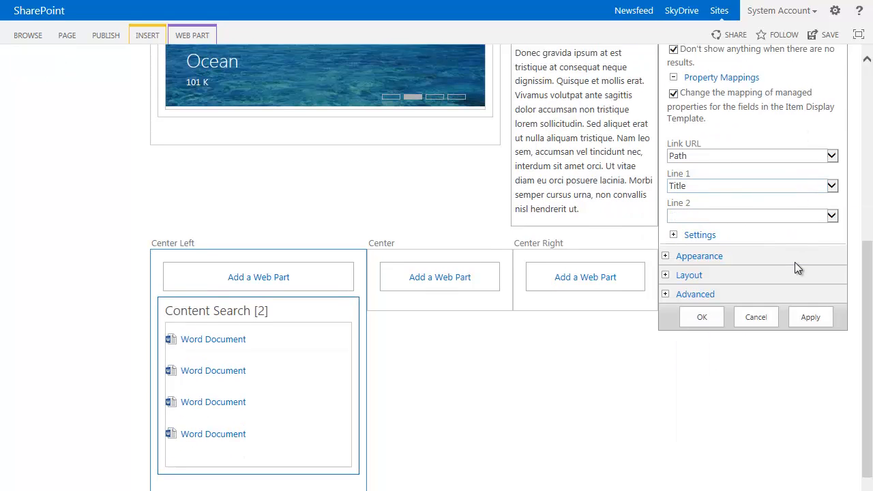
click(829, 216)
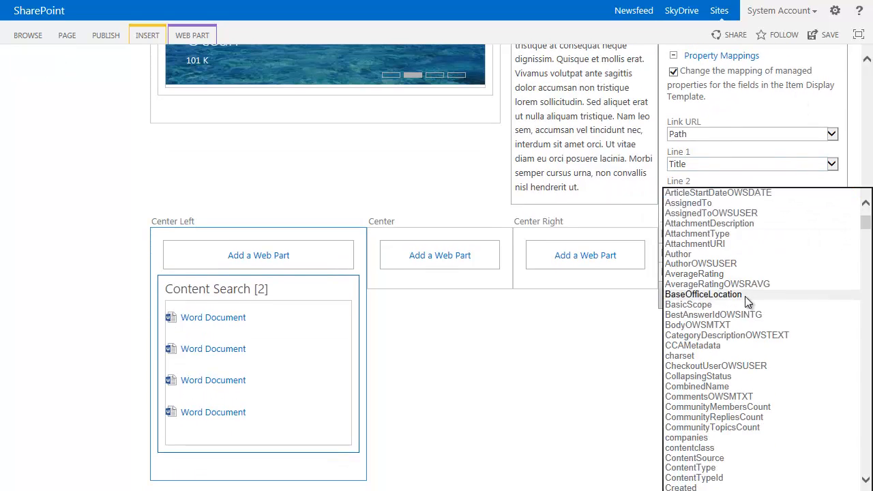
scroll(down, 3)
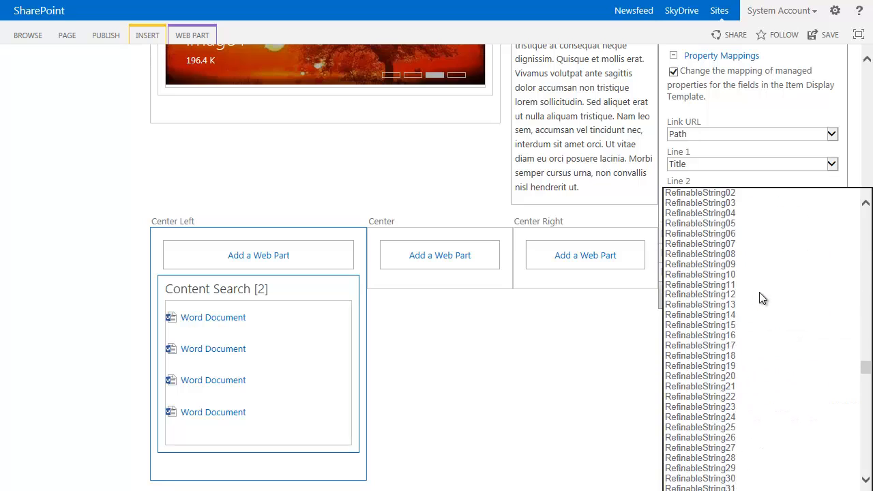
scroll(down, 3)
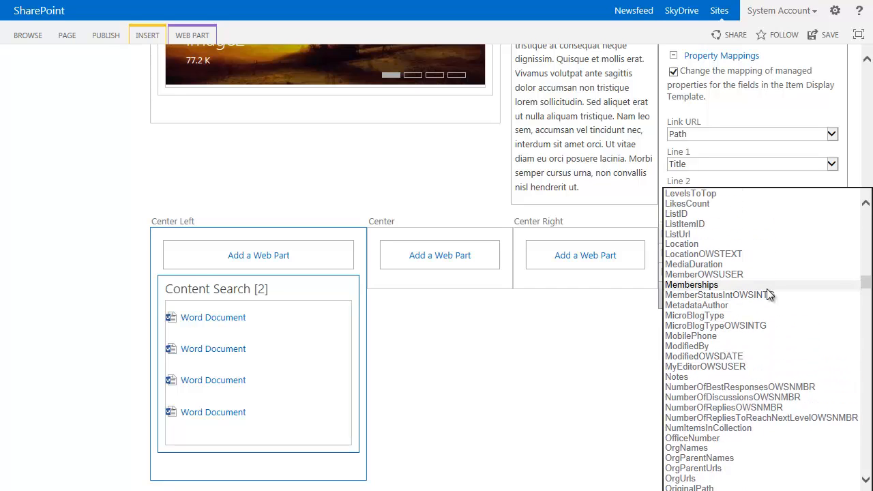
mouse_move(707, 363)
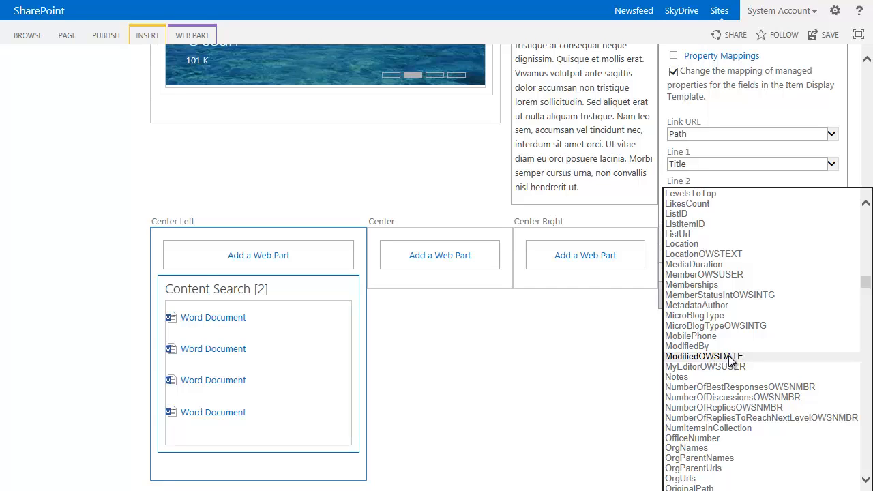
click(704, 357)
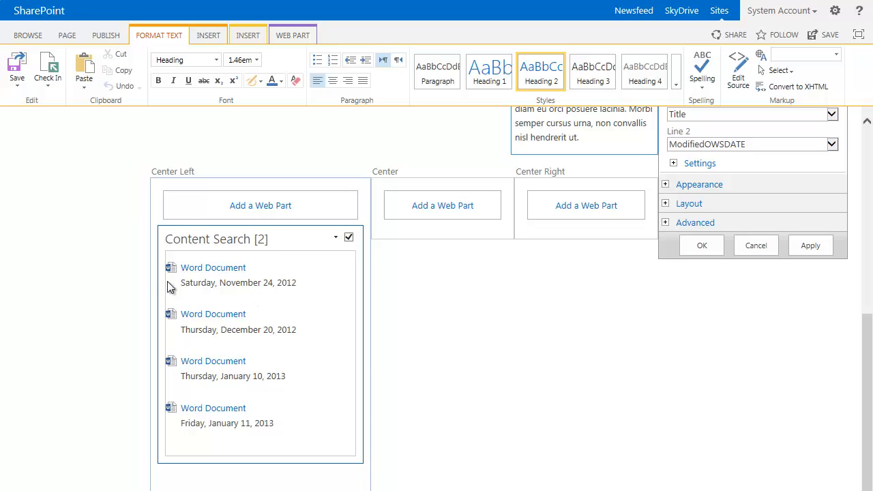
mouse_move(287, 287)
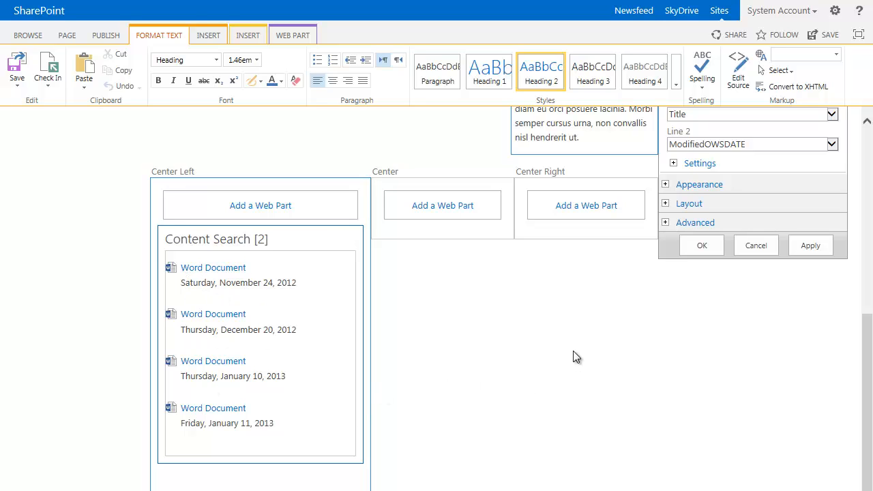
mouse_move(368, 333)
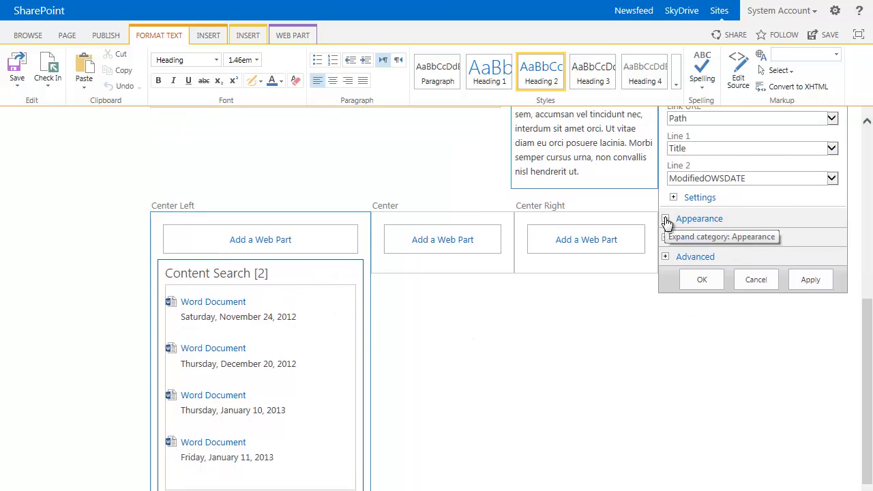
Step: Expand the Appearance category of the Content Search [2] web part
click(666, 218)
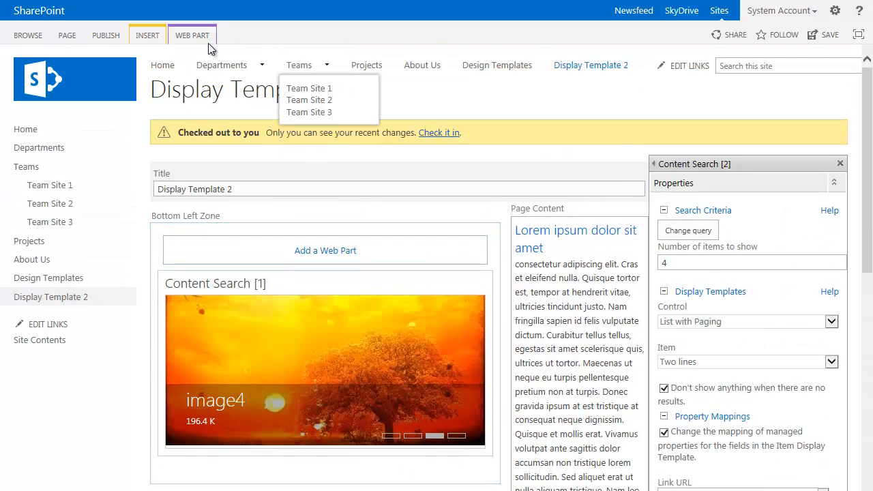
Step: Close the tool pane and return the page to edit mode with the dated document list
click(106, 35)
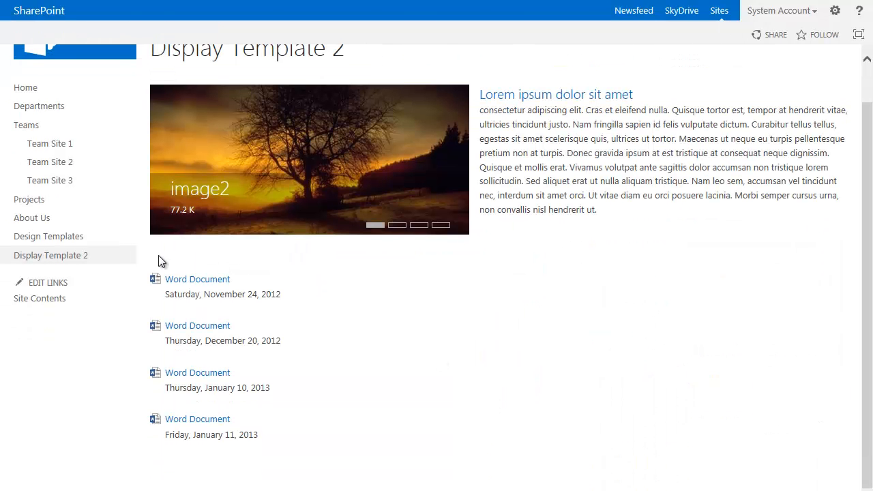
mouse_move(235, 266)
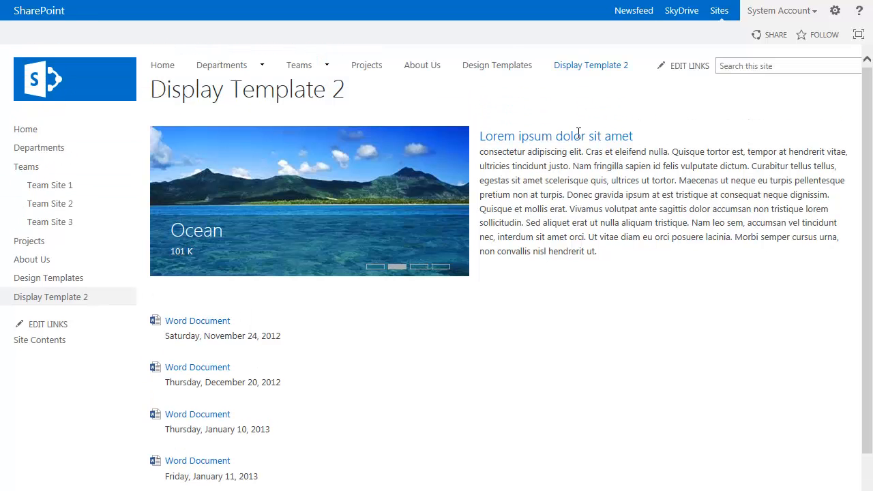
mouse_move(791, 95)
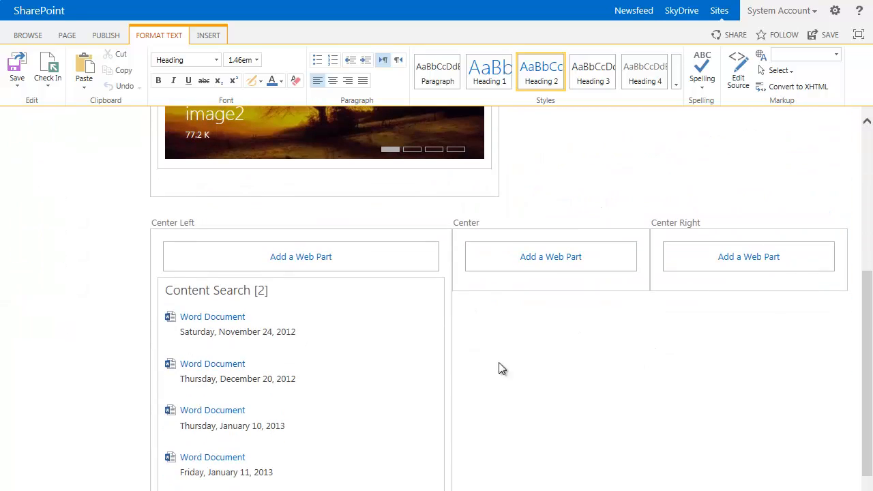
Step: Title the document list web part Documents with Chrome Type Title and Border
click(414, 288)
text(Documents)
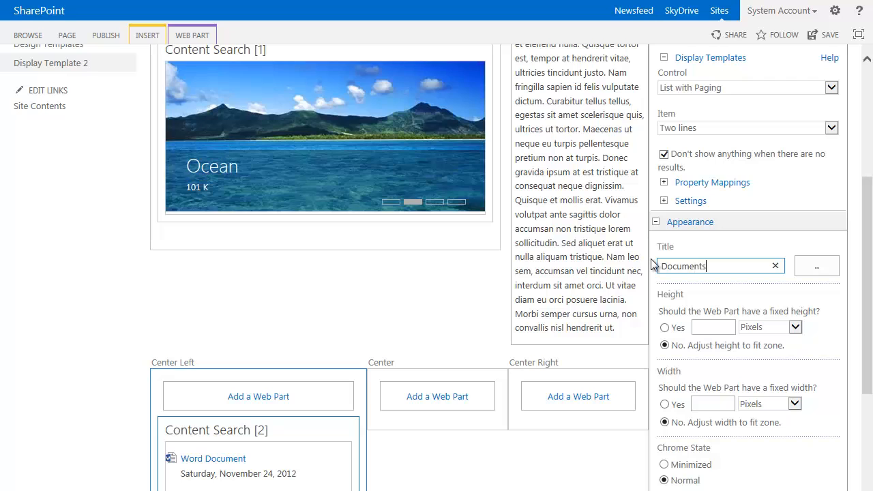
scroll(down, 3)
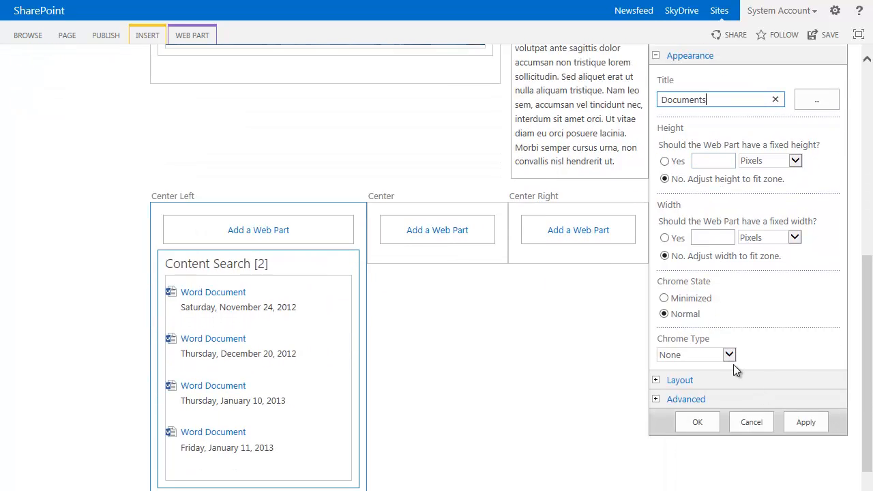
click(729, 355)
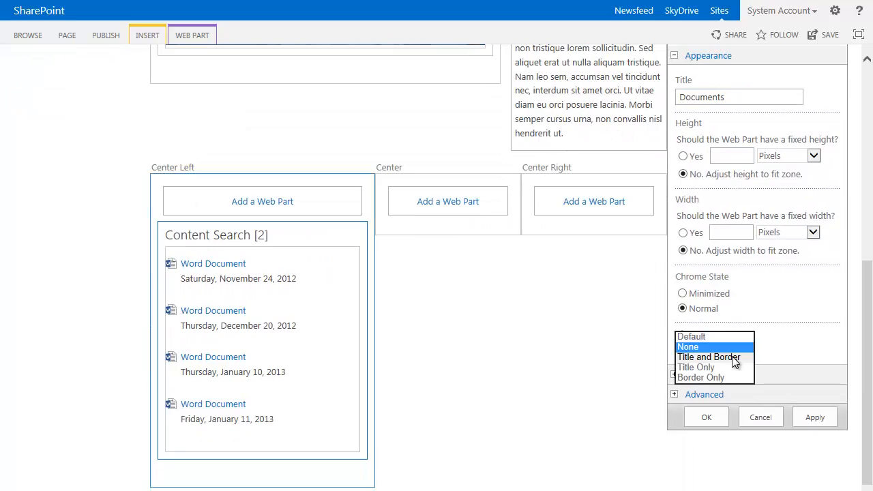
click(696, 367)
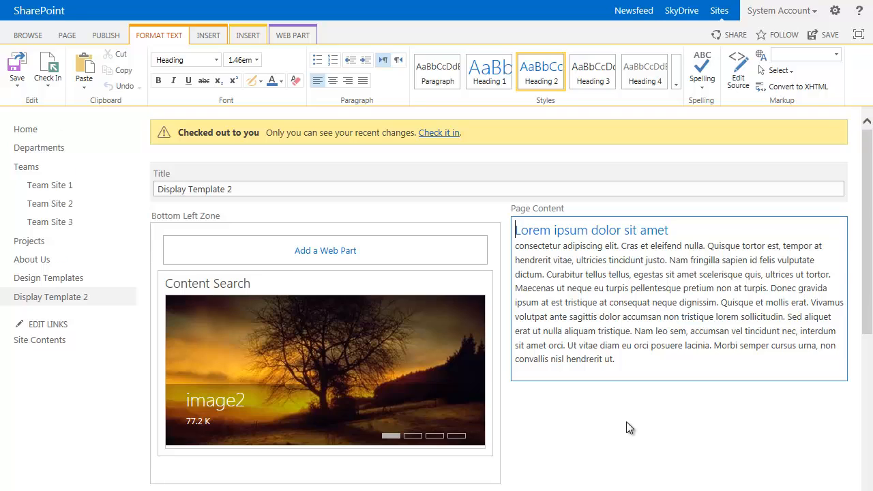
scroll(down, 3)
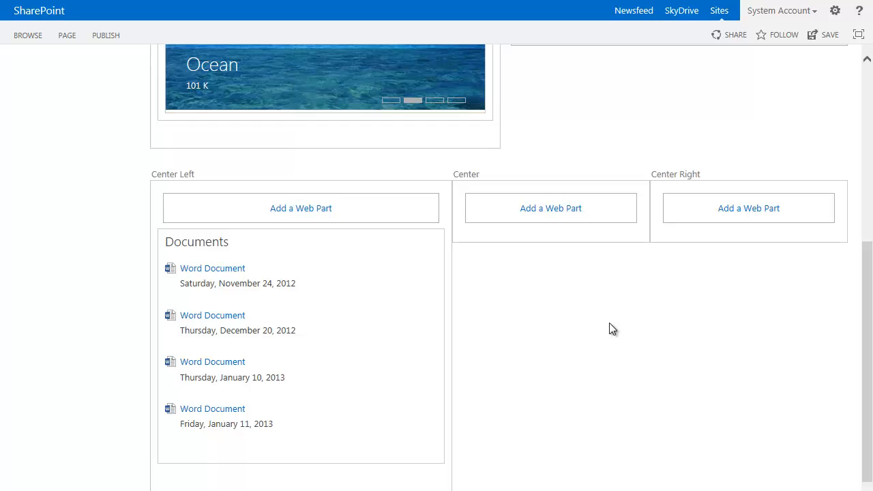
Step: Add a Content Rollup > Content Search web part to the Center zone
click(551, 207)
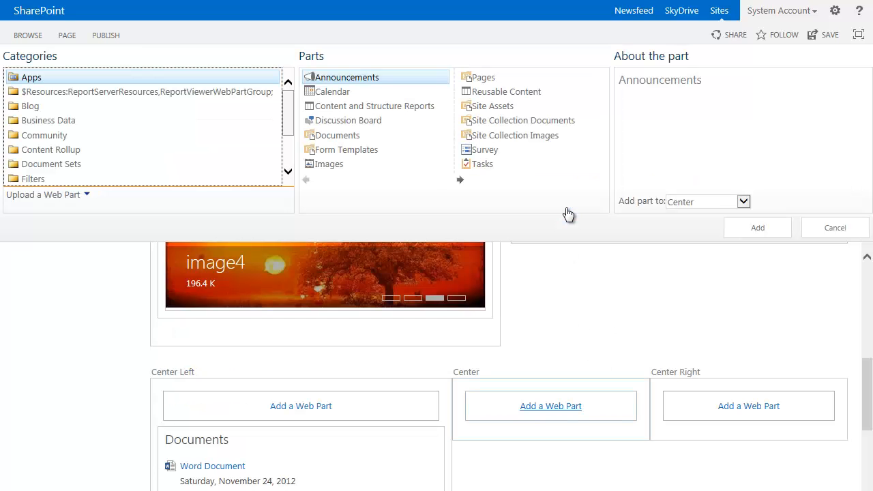
click(52, 148)
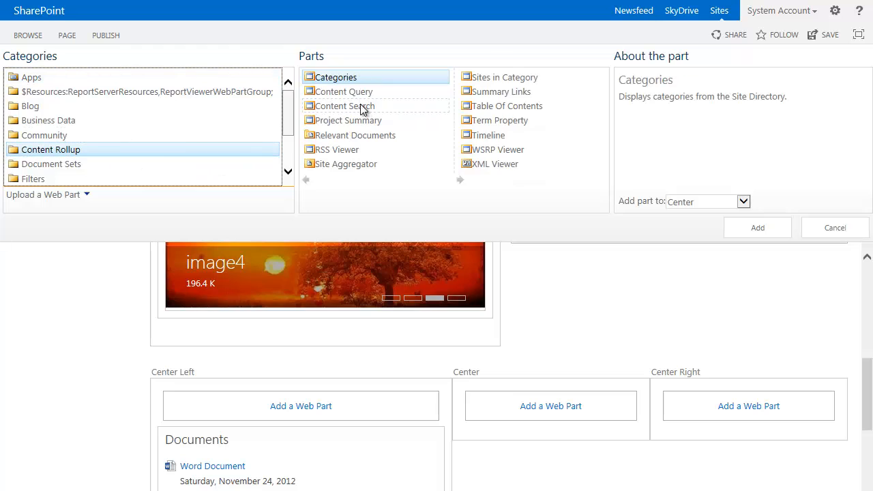
click(344, 107)
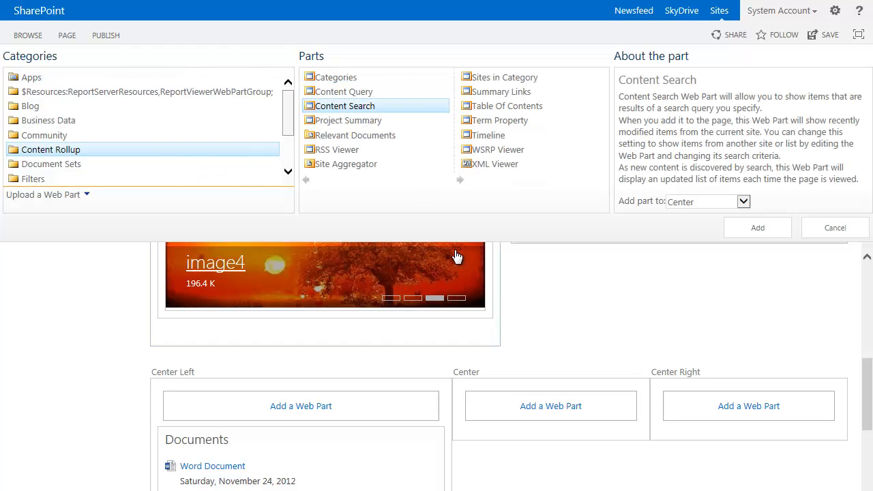
mouse_move(739, 240)
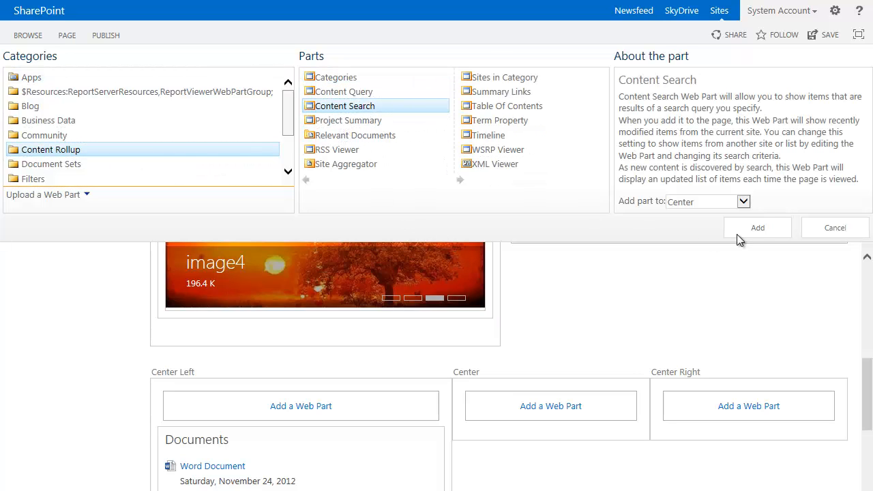
click(757, 226)
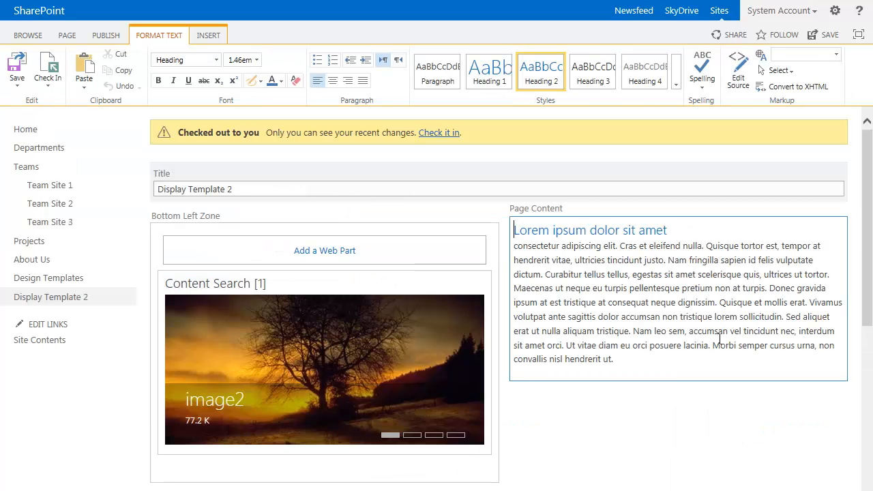
Step: Restrict the new web part's query to items of the Post content type, previewing 4 blog results
click(659, 207)
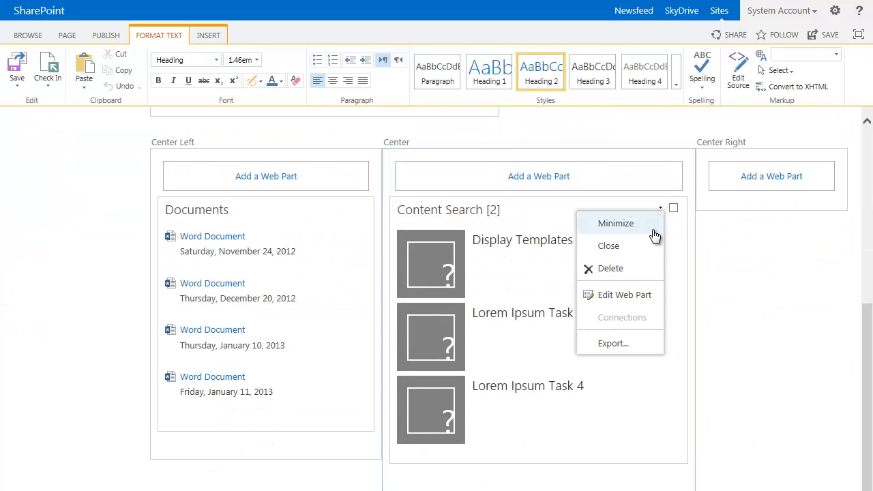
click(709, 333)
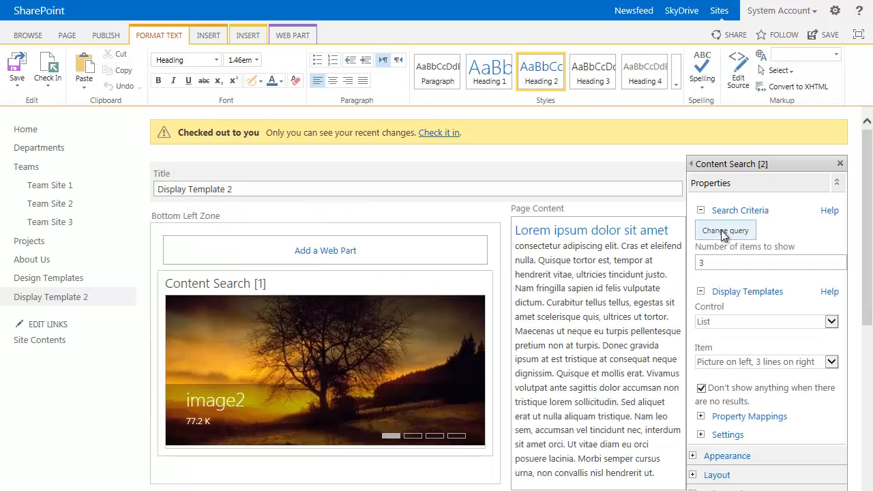
click(726, 229)
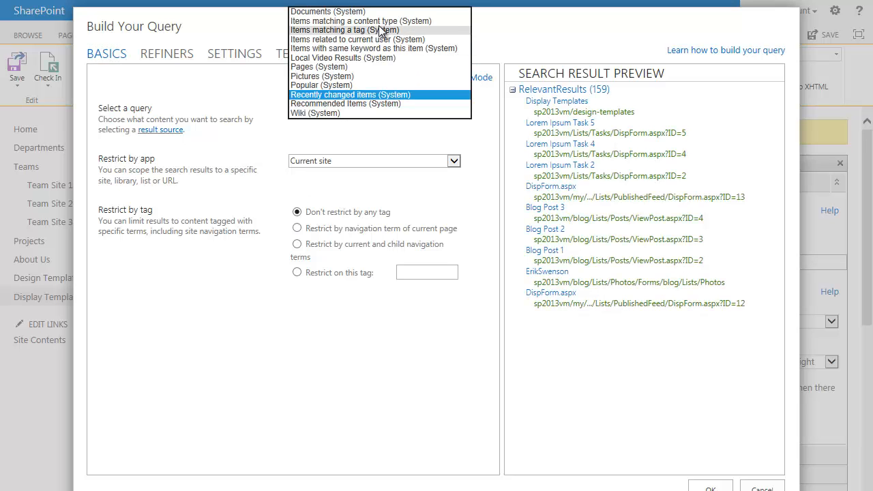
click(359, 21)
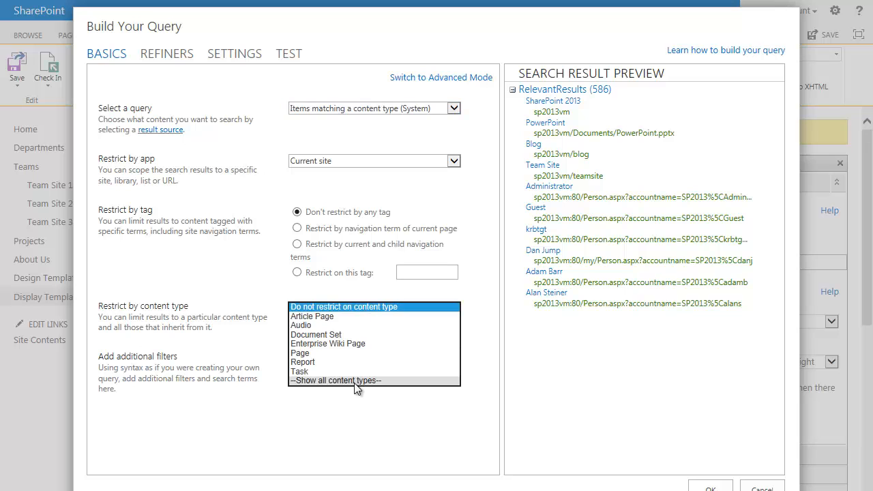
click(363, 307)
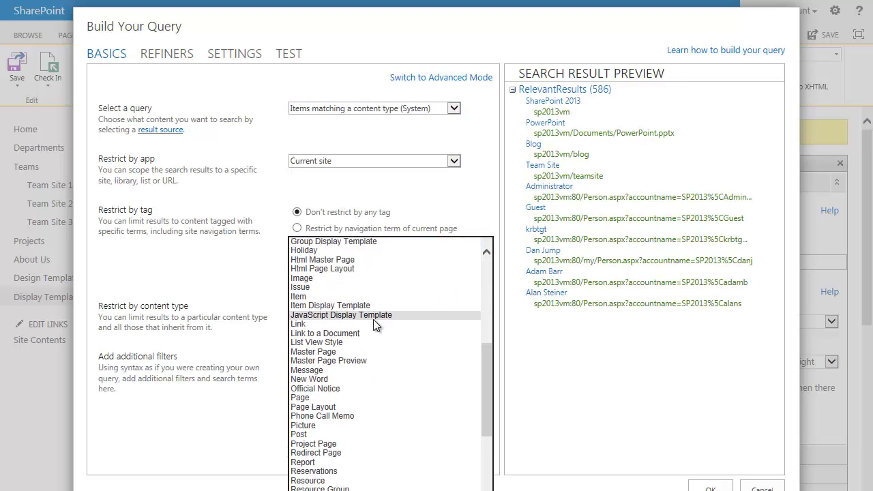
click(298, 434)
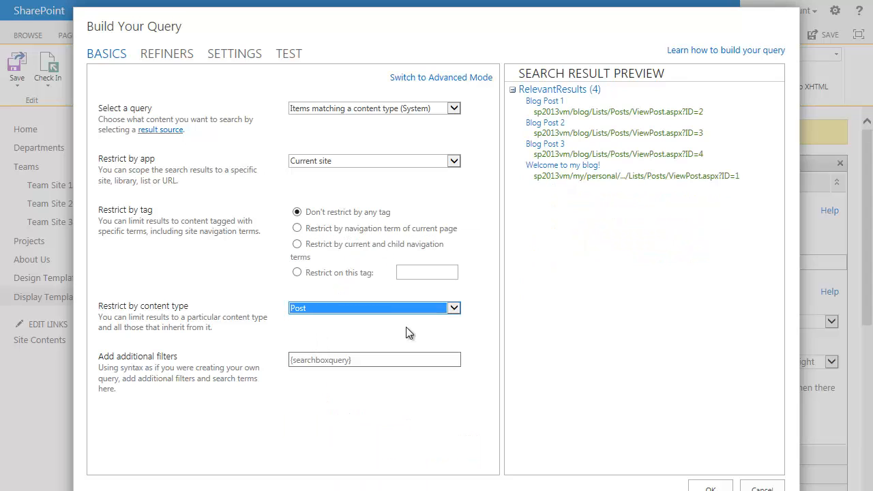
mouse_move(546, 191)
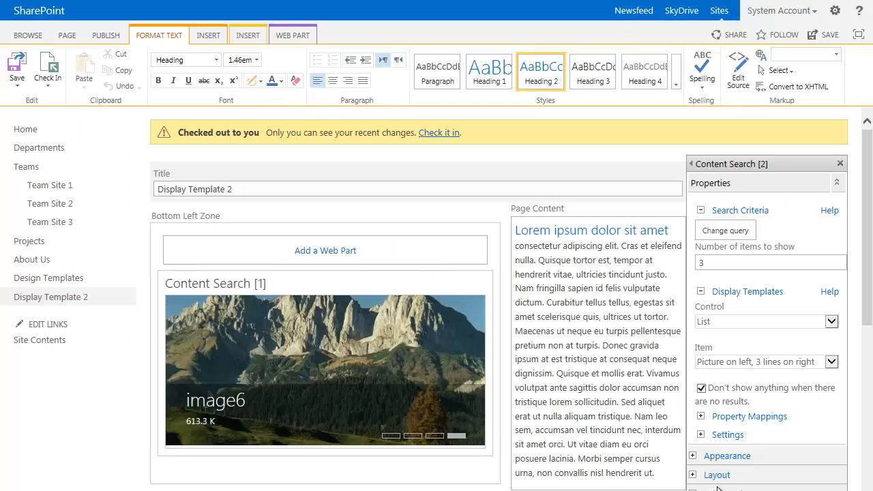
Step: Set the item display template to Two lines in the web part properties
scroll(down, 3)
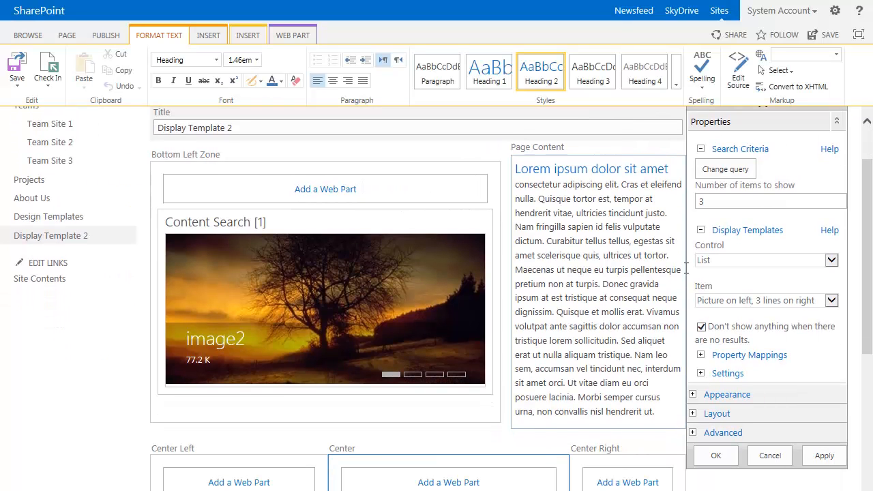
click(770, 200)
text(5)
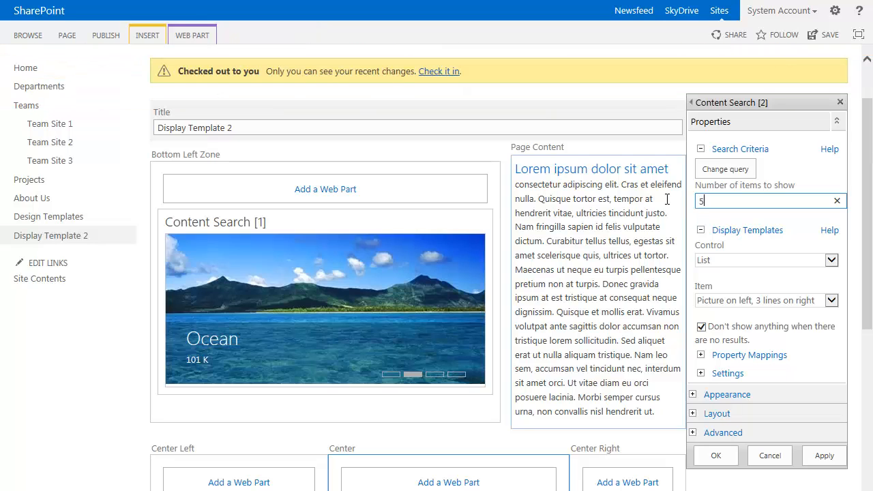
scroll(down, 3)
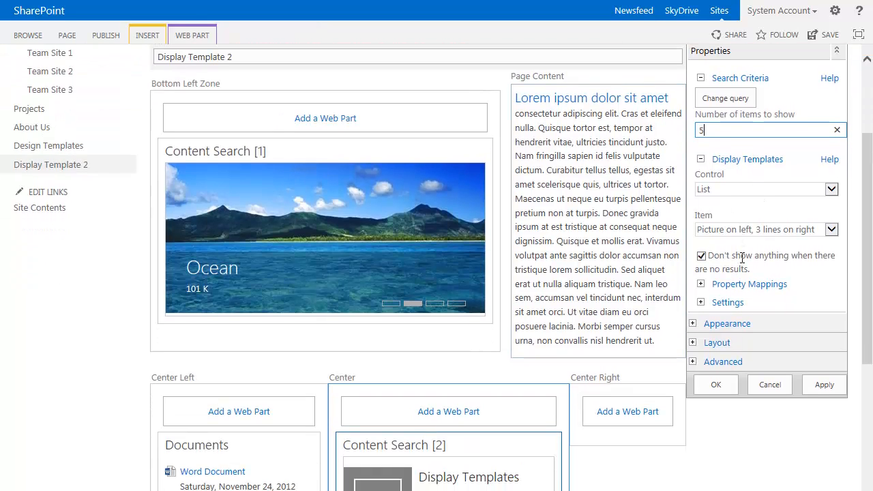
click(832, 229)
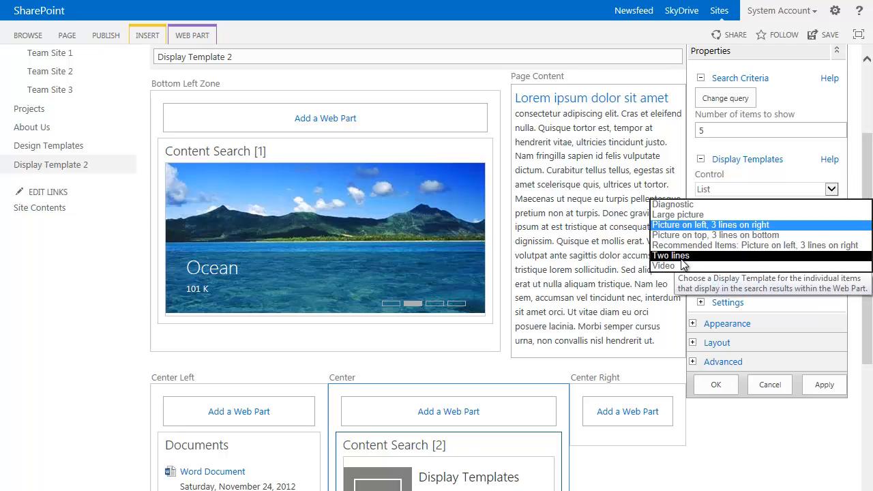
click(670, 255)
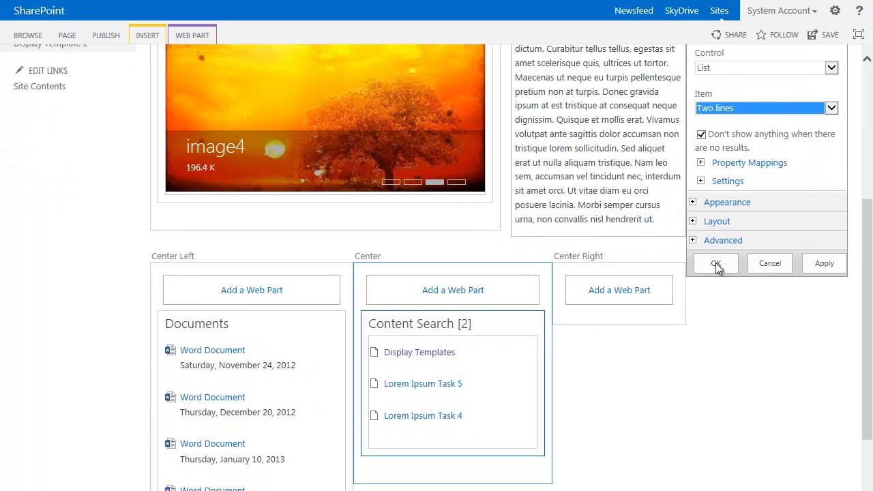
Step: Override property mappings, map Line 2 to PublishedDateOWSDATE and apply
click(699, 162)
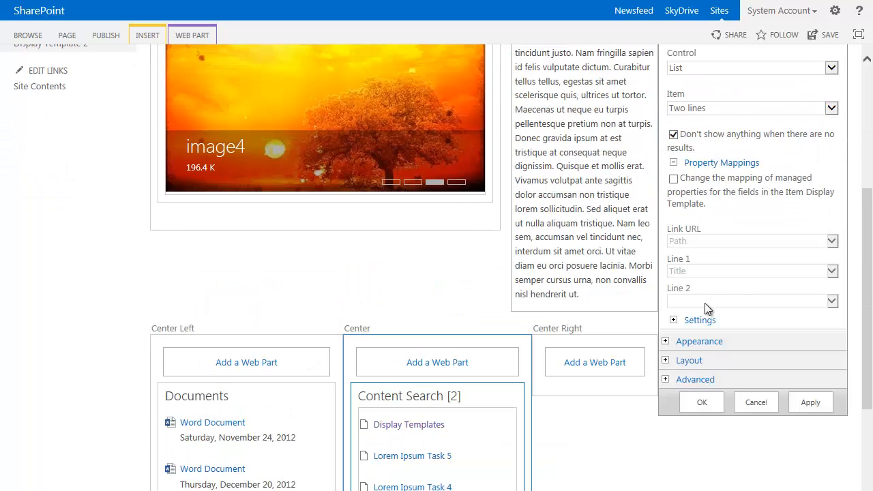
click(673, 178)
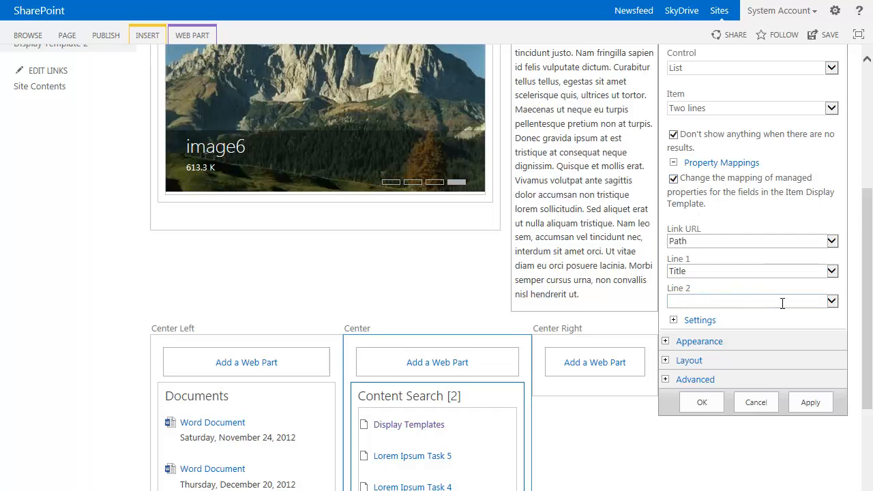
click(829, 301)
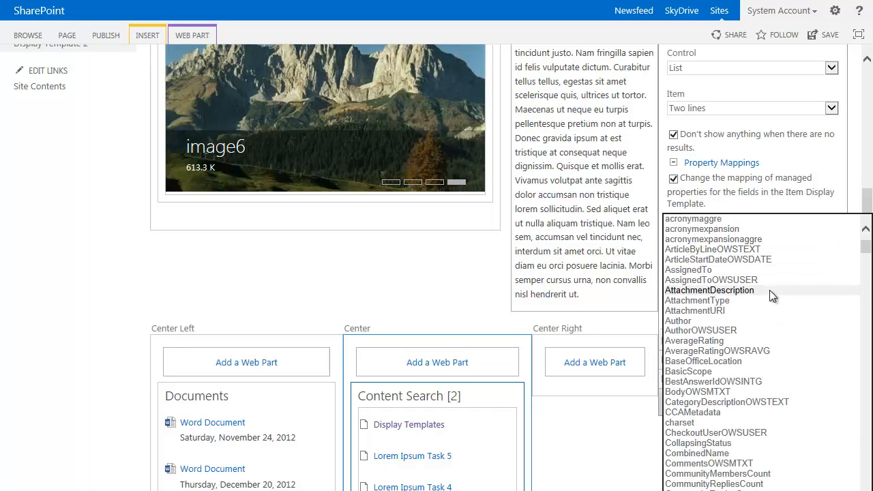
scroll(down, 3)
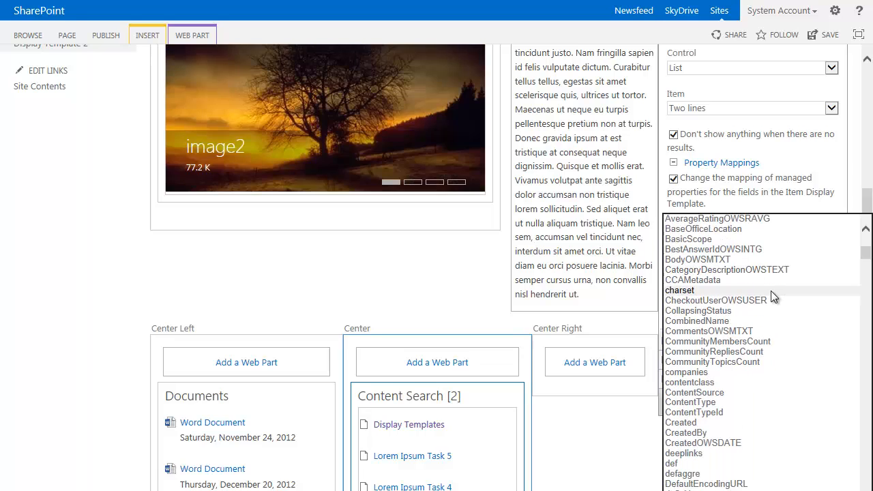
scroll(down, 3)
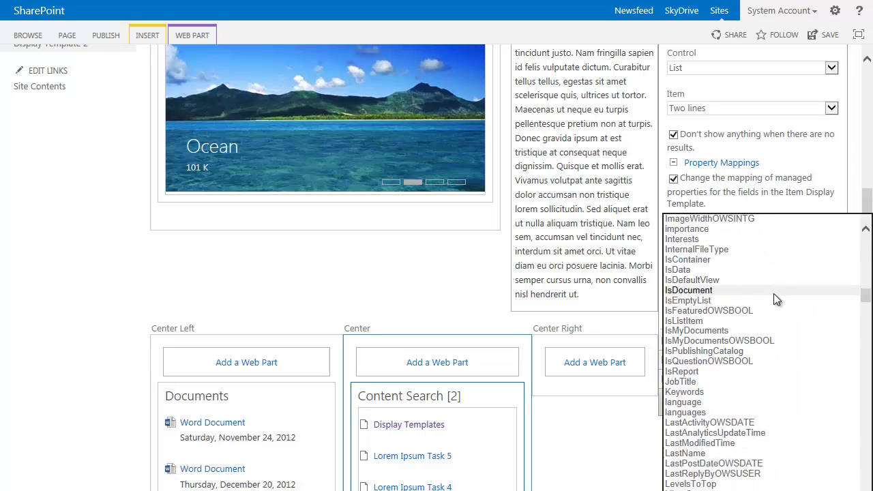
scroll(down, 3)
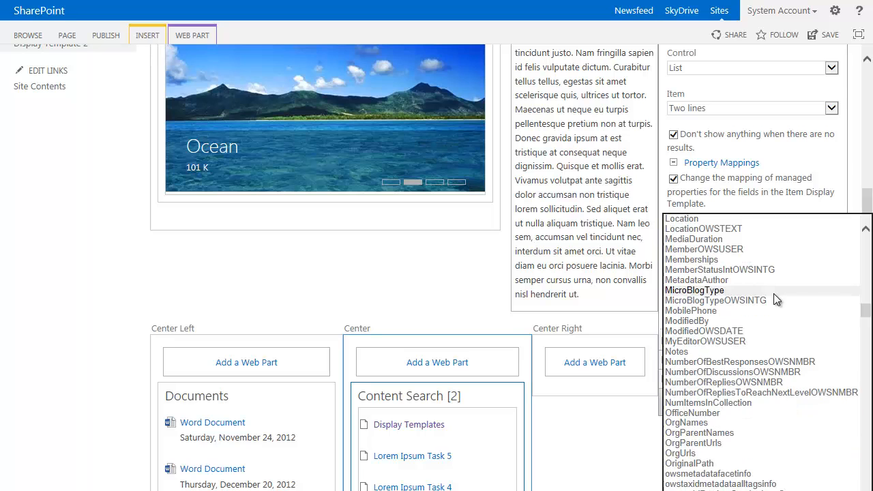
scroll(down, 3)
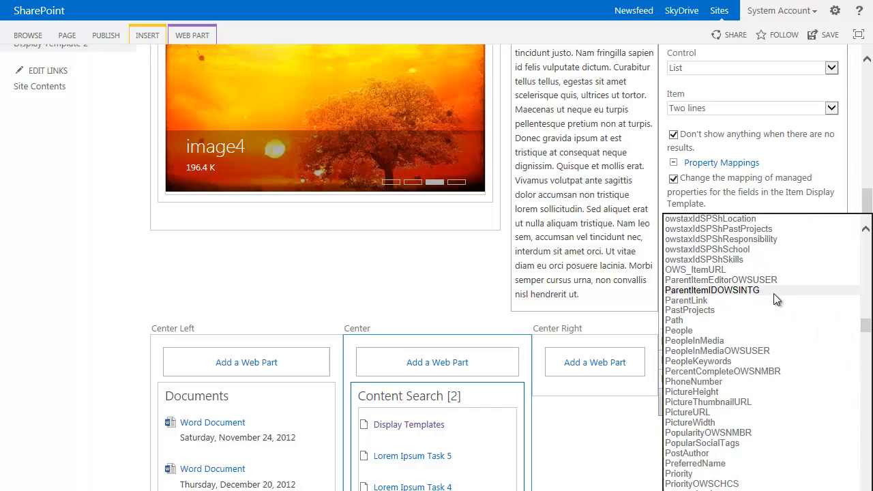
scroll(down, 3)
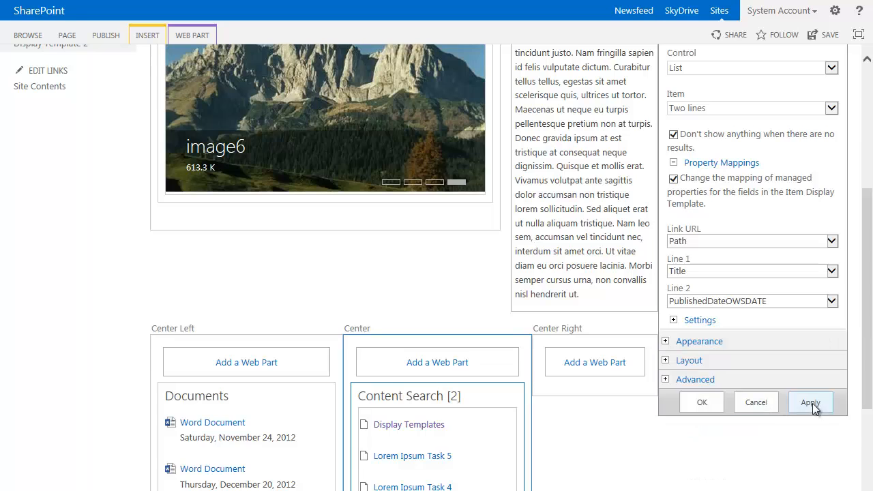
click(808, 402)
text(Blog Posts)
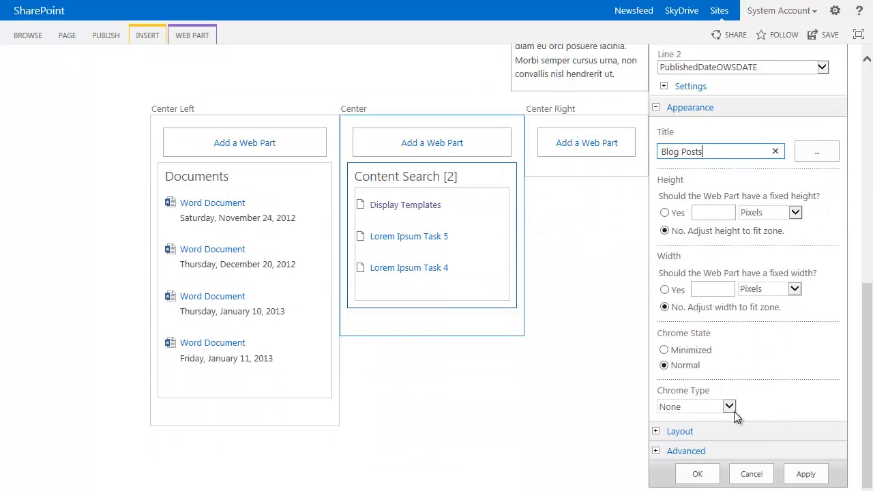
Step: Set Chrome Type to Title Only and apply the appearance changes
click(745, 407)
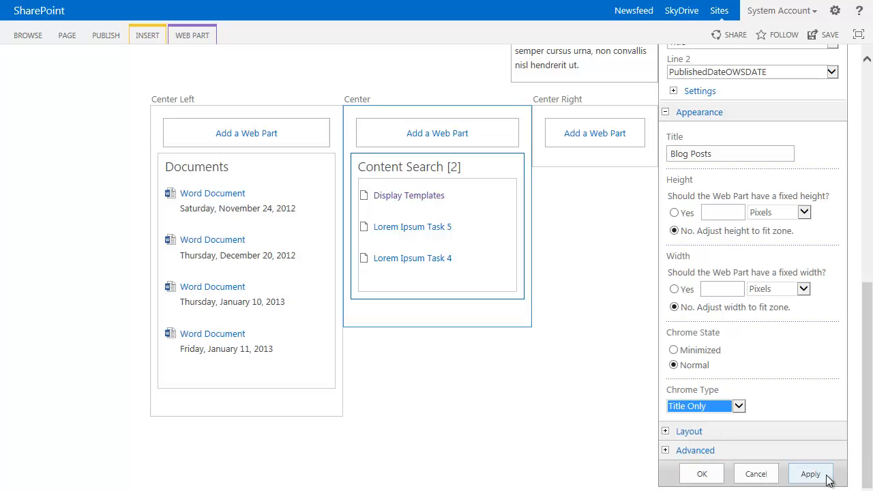
click(816, 473)
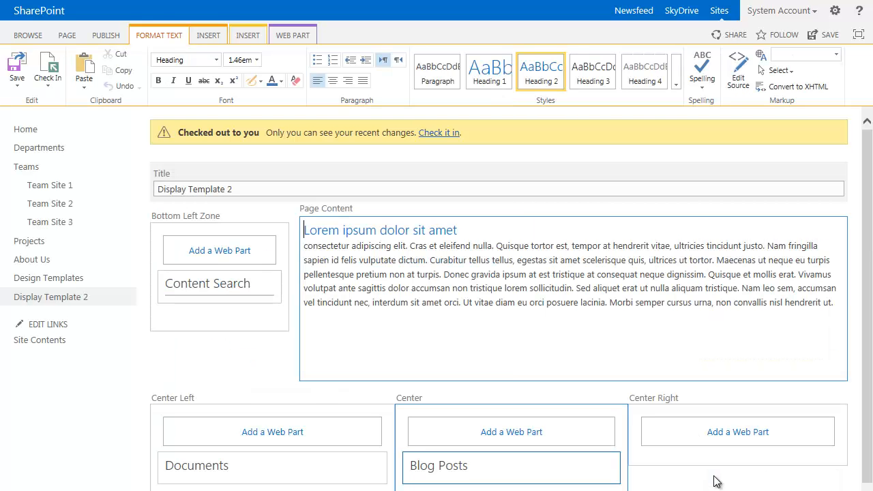
Step: Start adding a Content Search web part to the Center Right zone
scroll(down, 3)
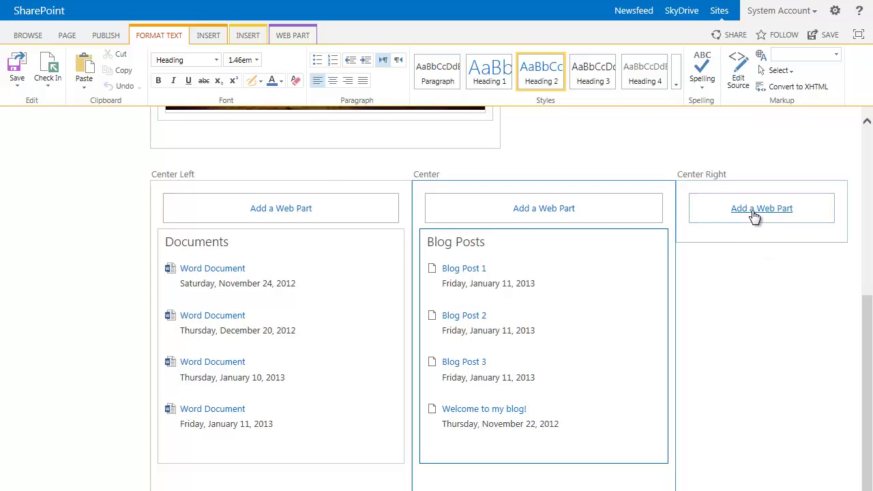
click(762, 208)
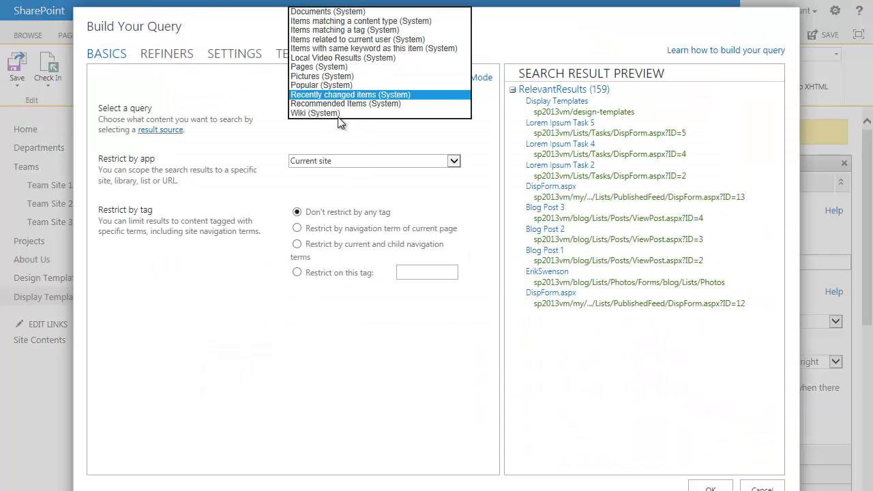
mouse_move(355, 21)
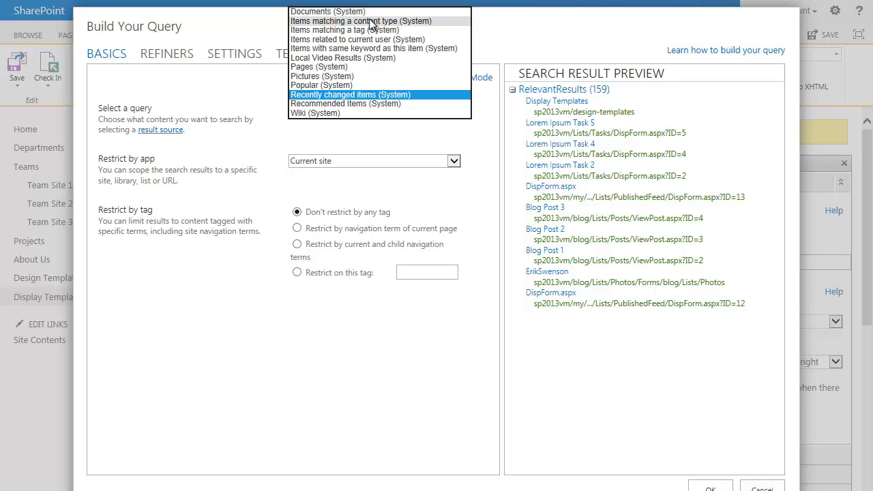
Step: Query items matching a content type, restricted to the Task content type
click(360, 22)
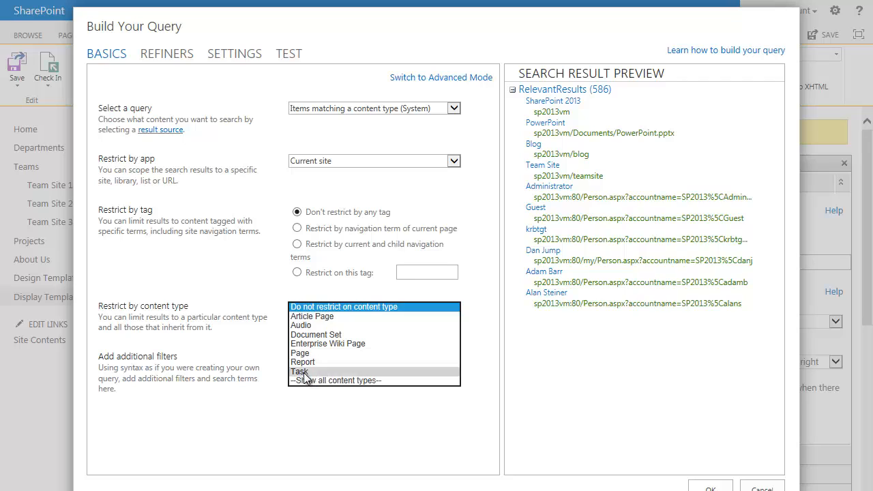
click(297, 371)
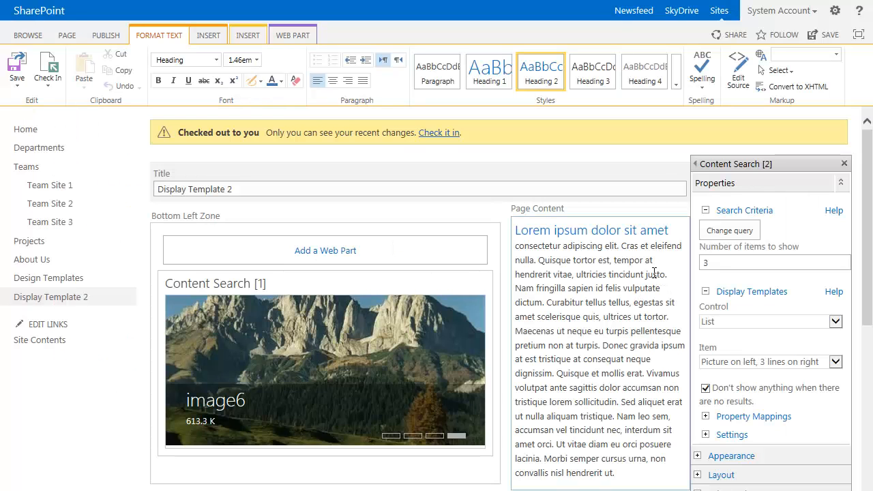
Step: Set the control display template to List with Paging
scroll(down, 3)
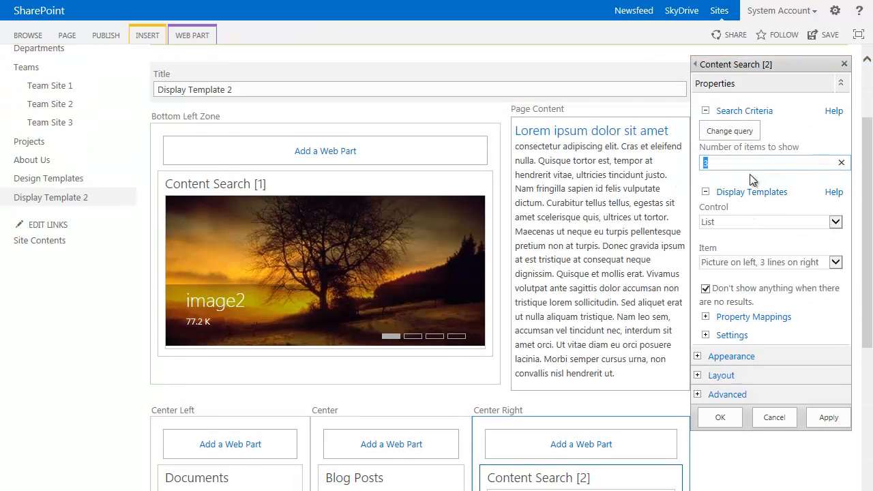
click(835, 221)
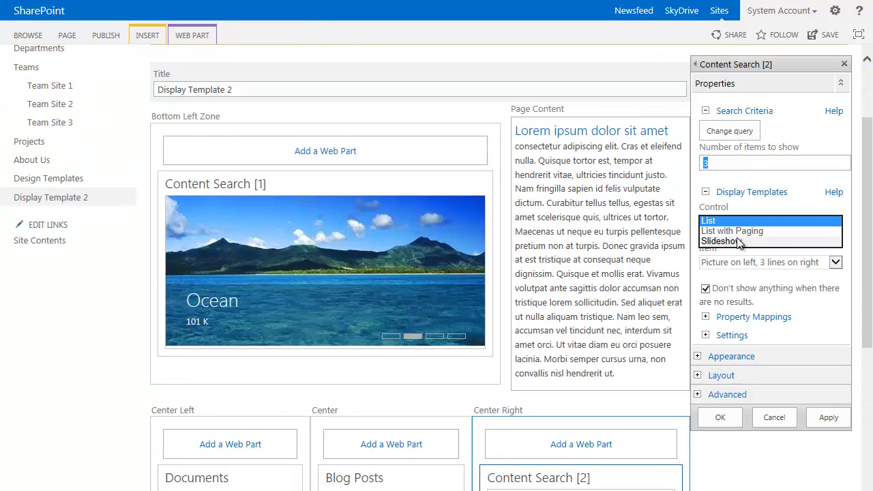
click(731, 230)
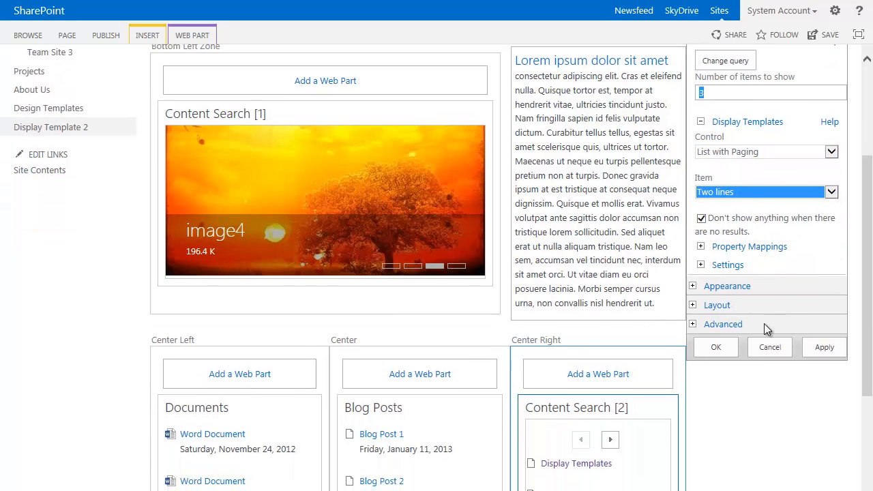
Step: Map Line 2 of the item template to AssignedTo and apply
click(693, 245)
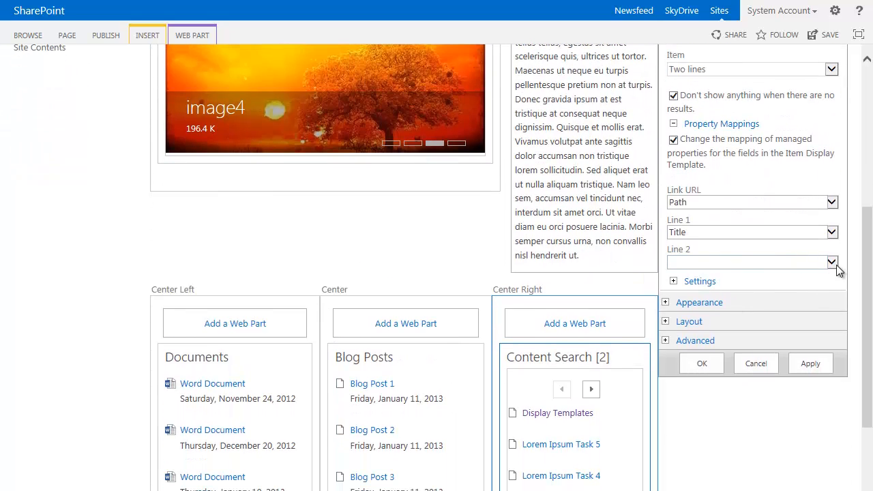
click(829, 262)
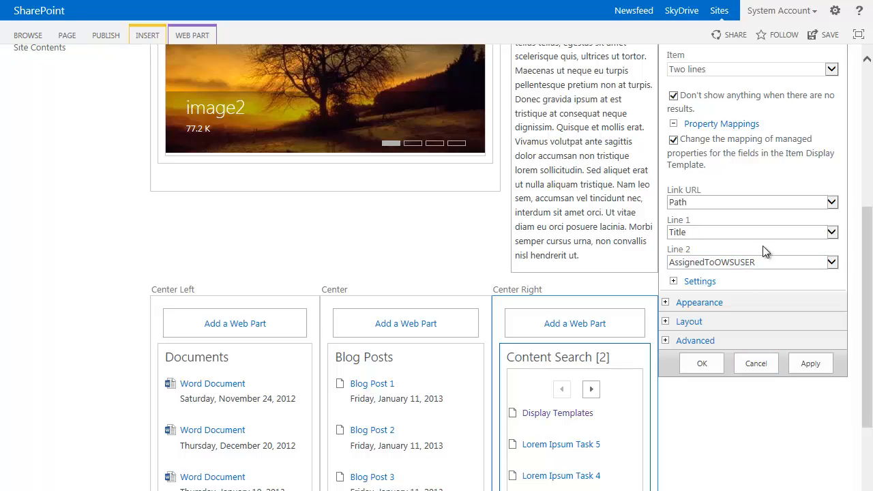
click(832, 262)
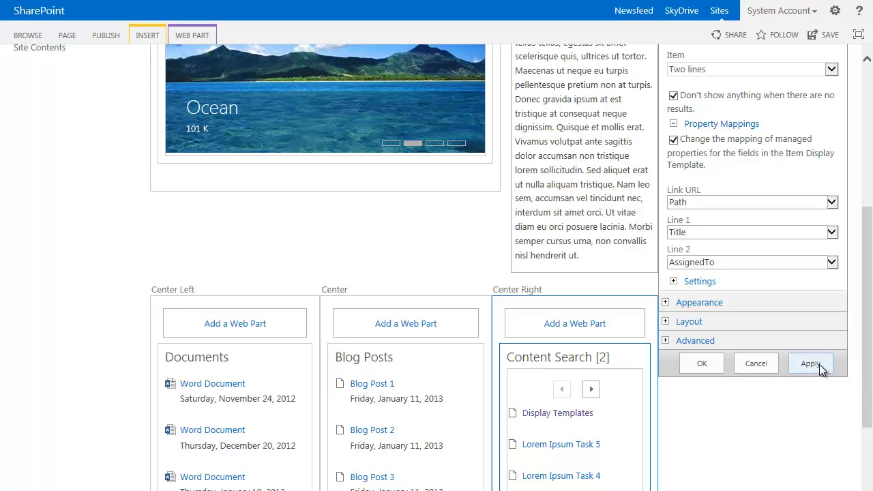
click(811, 363)
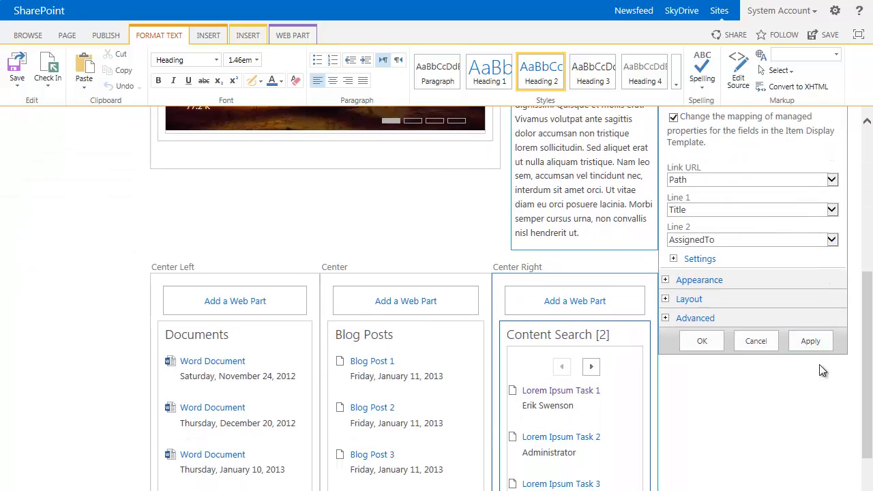
Step: Set the task web part's Chrome Type to Title Only and confirm with OK
scroll(down, 3)
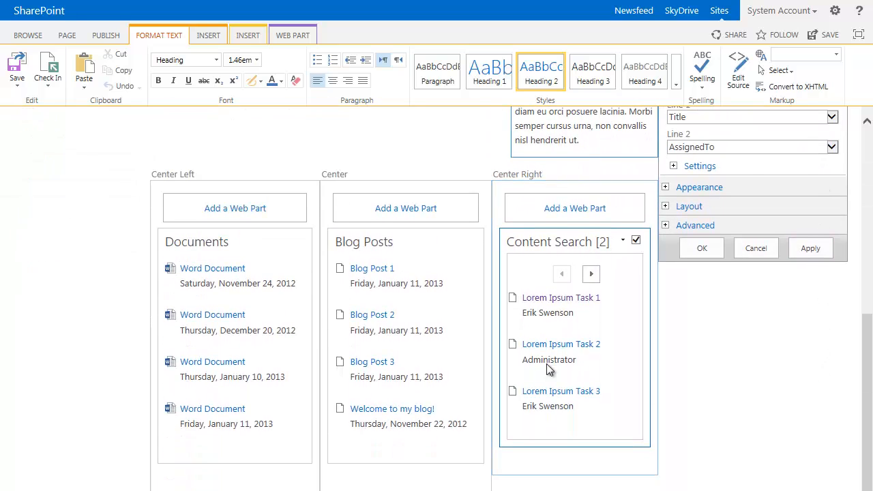
mouse_move(554, 313)
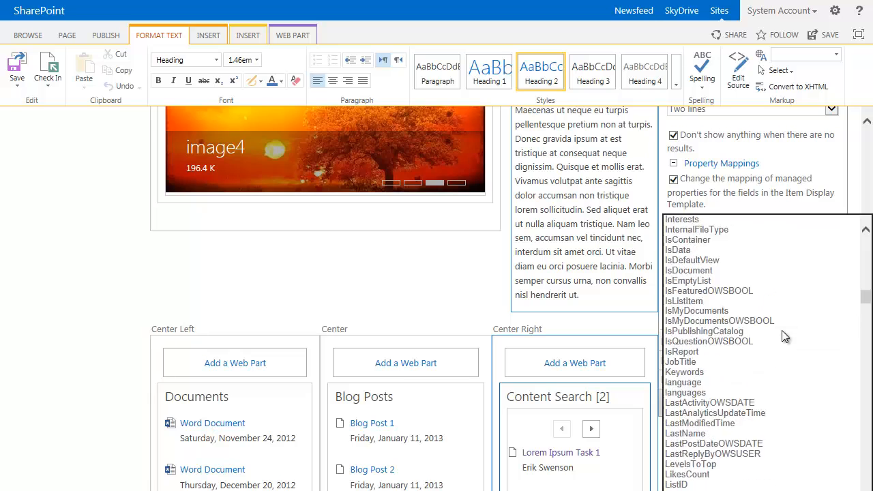
scroll(down, 3)
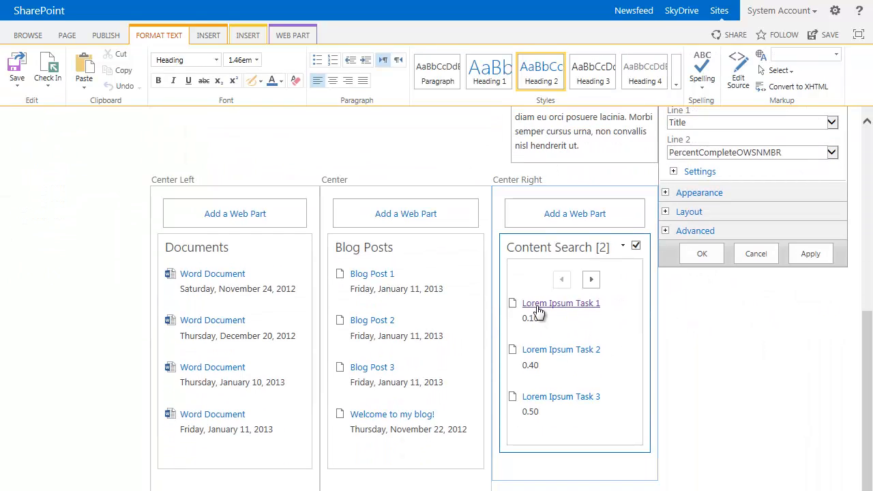
mouse_move(545, 385)
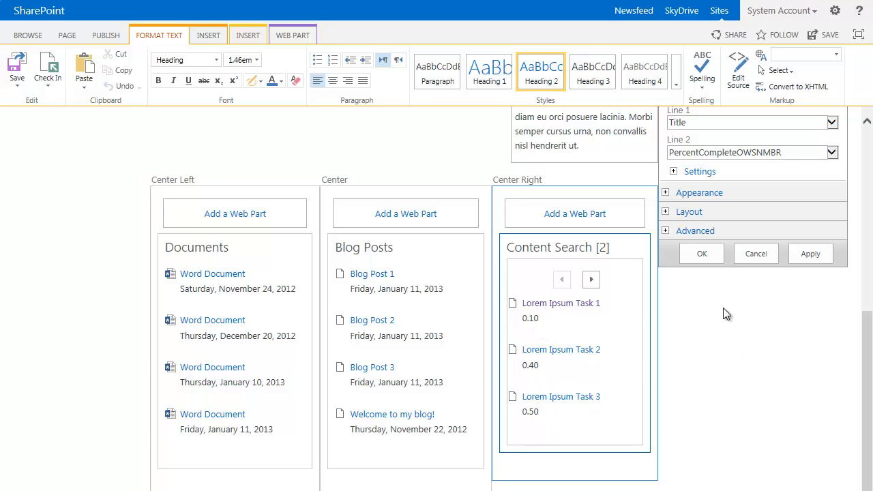
click(699, 192)
text(Tasks)
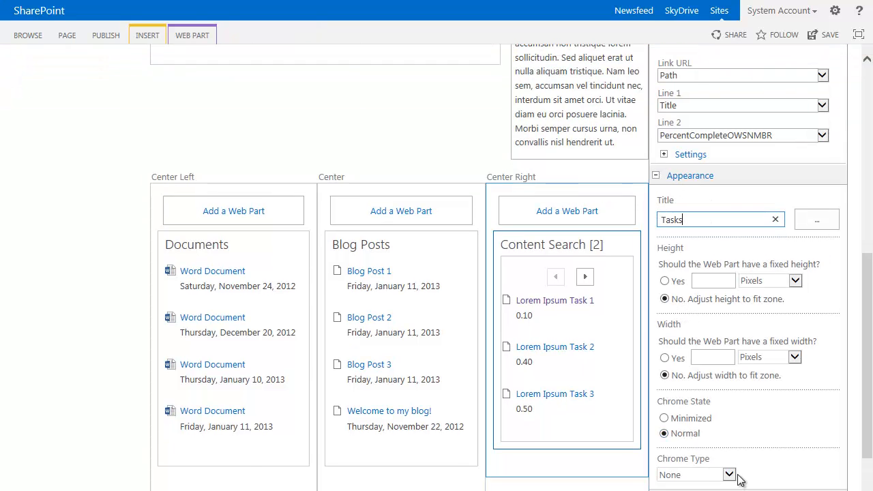
click(724, 472)
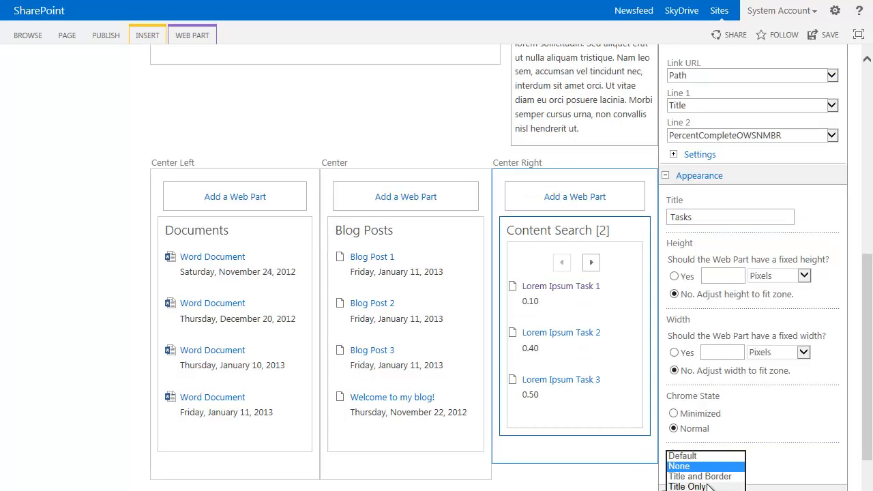
click(696, 484)
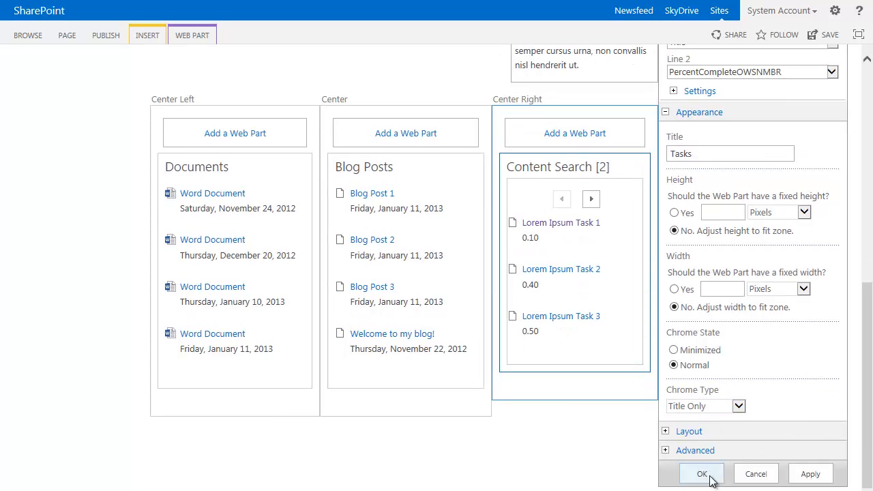
click(701, 474)
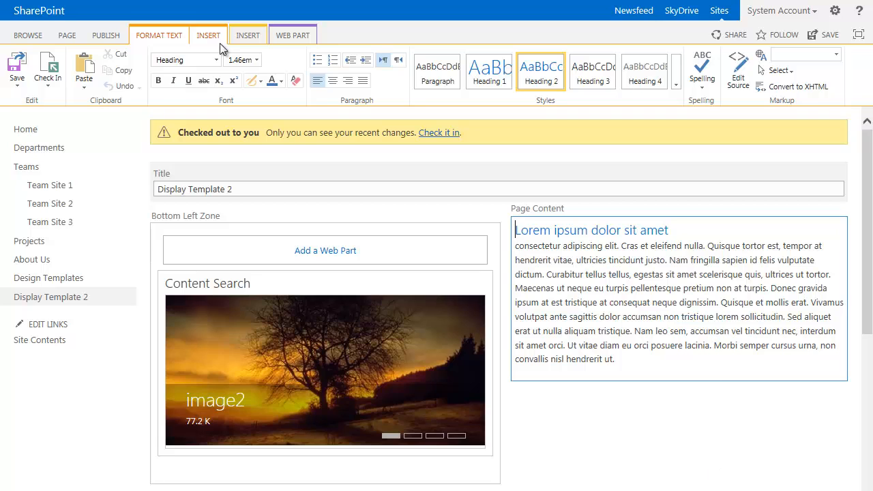
Step: Save the Display Template 2 page and exit edit mode
click(105, 36)
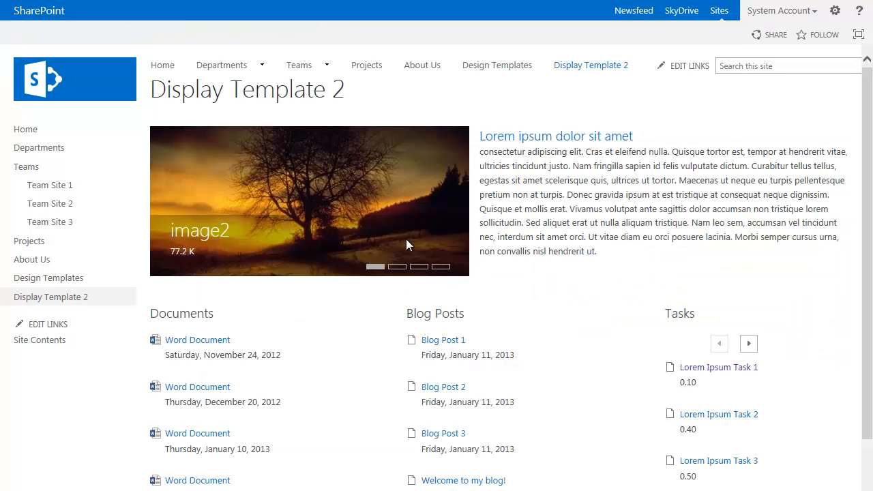
mouse_move(603, 295)
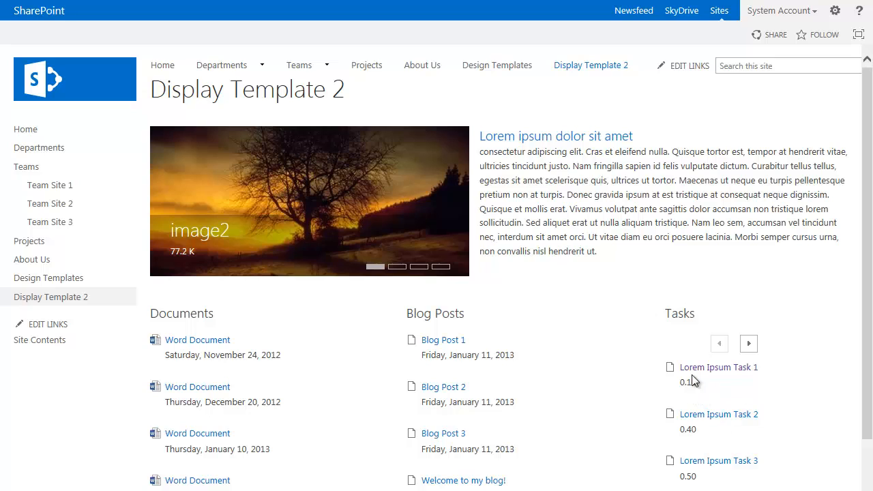
mouse_move(691, 411)
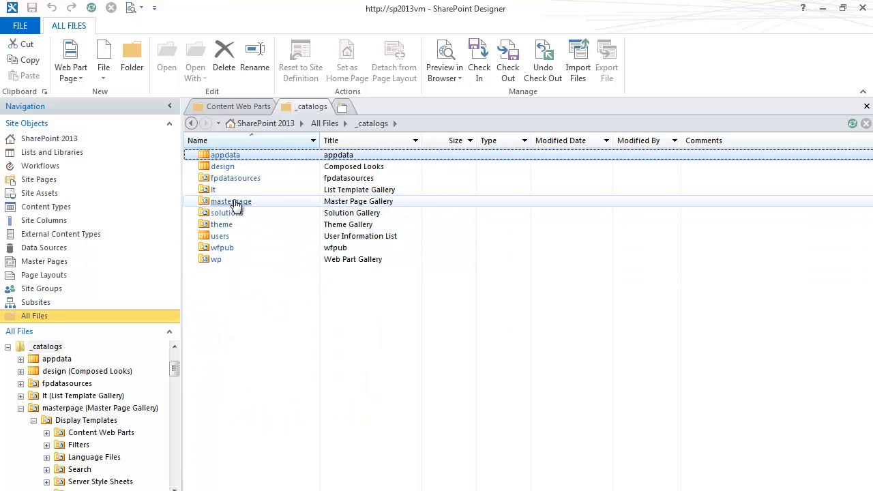
Step: Browse to _catalogs/masterpage/Display Templates/Content Web Parts
double_click(230, 201)
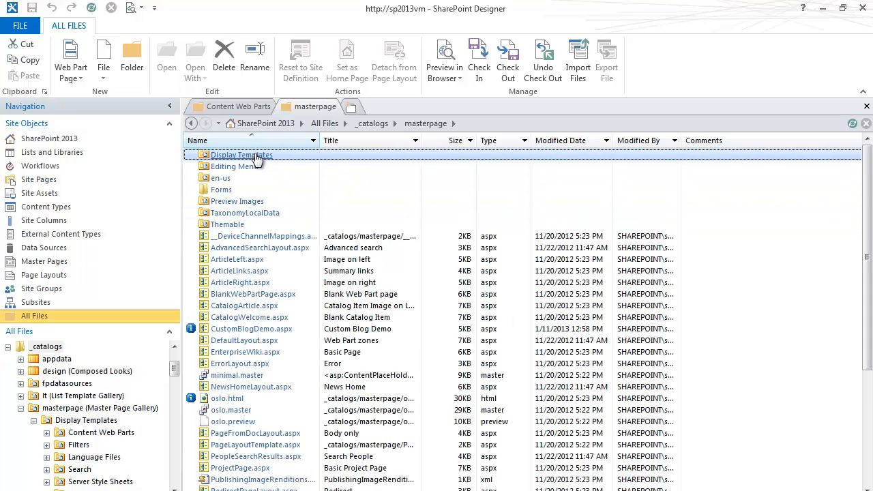
double_click(243, 156)
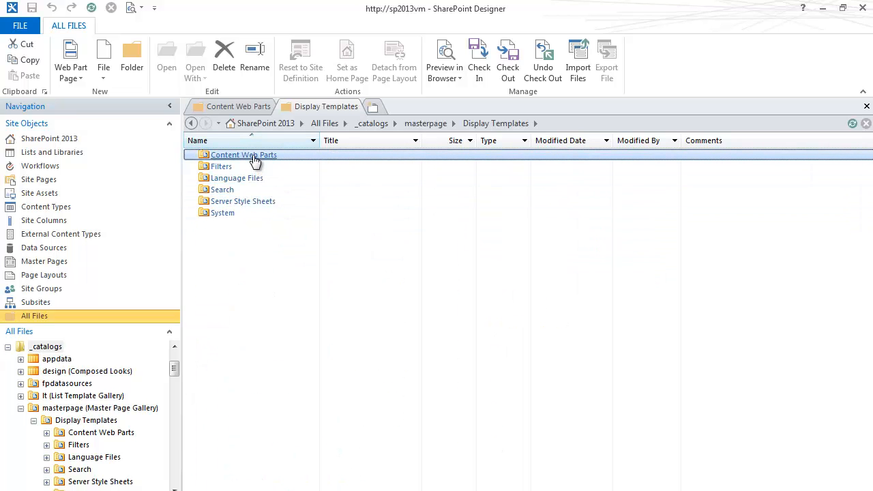
double_click(242, 155)
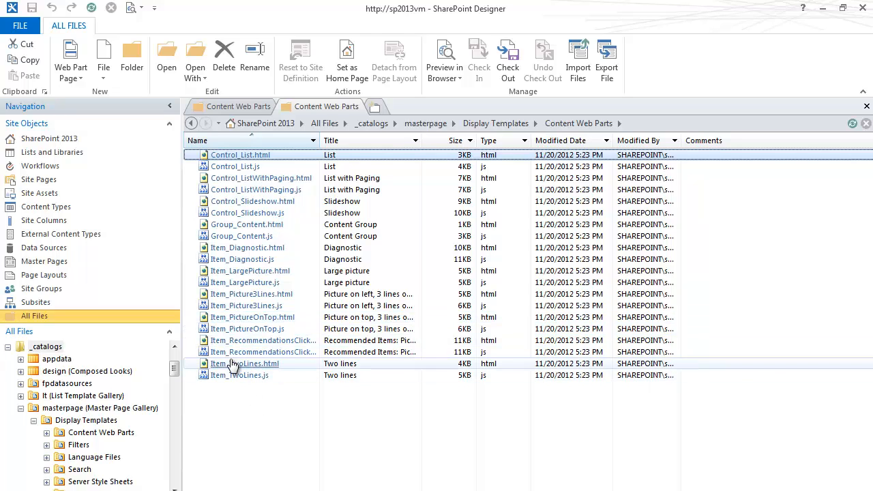
mouse_move(262, 374)
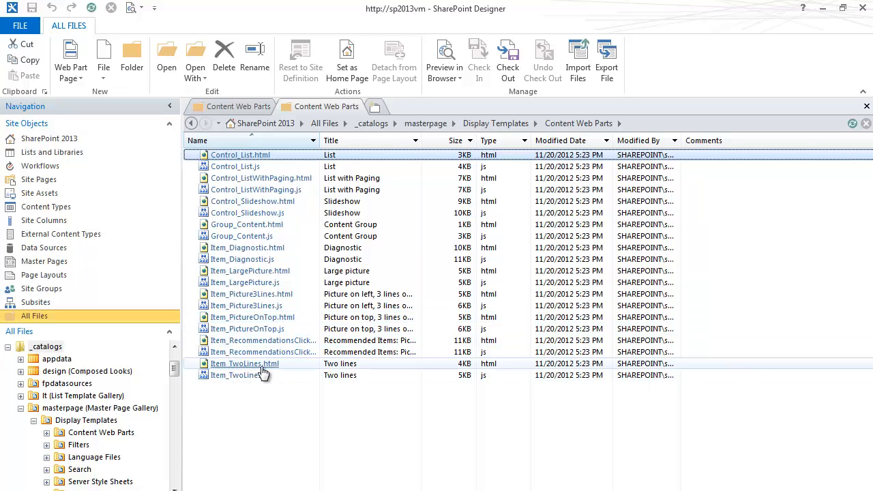
Step: Copy Item_TwoLines.html and rename the copy Item_ThreeLines_Demo.html
right_click(244, 363)
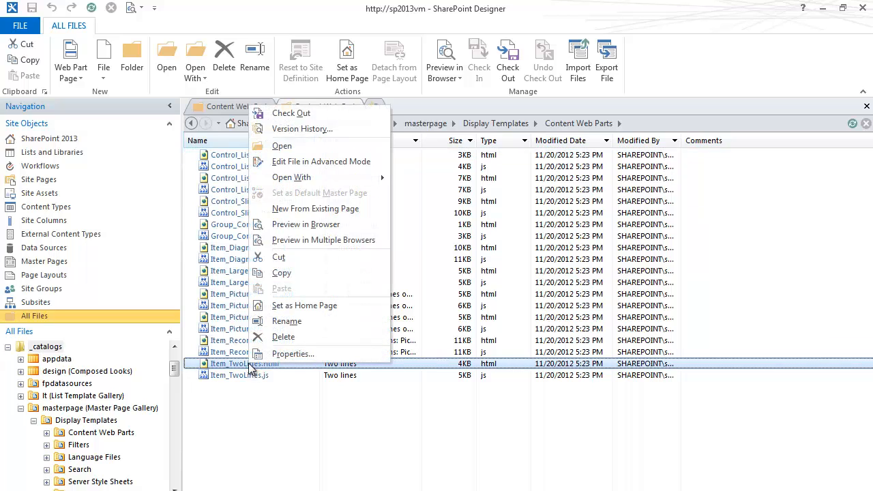
click(238, 418)
text(Item_ThreeLines_Demo.html)
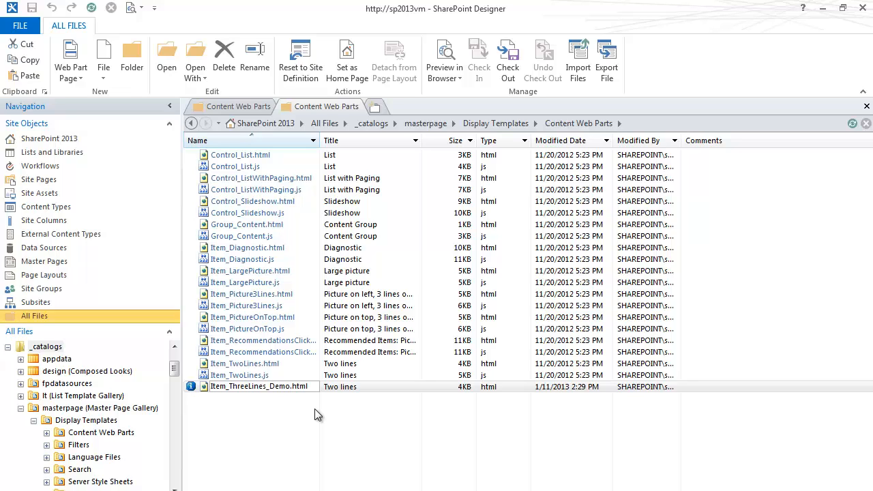
click(262, 387)
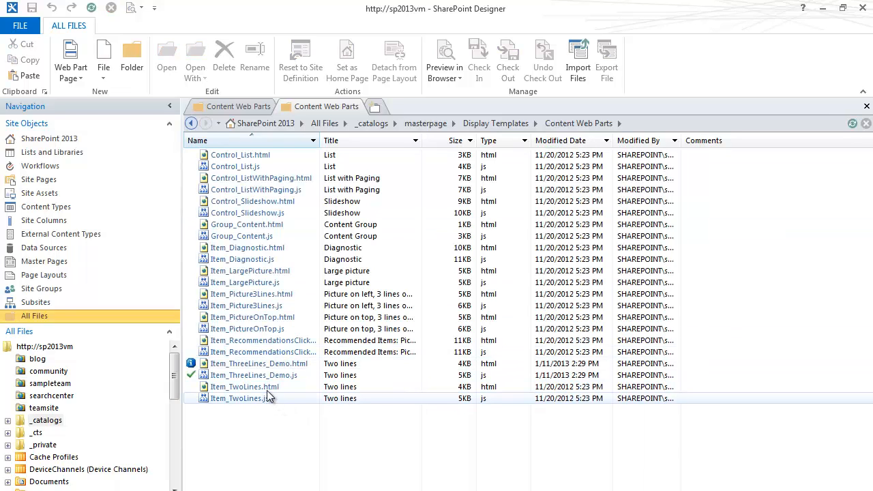
Step: Check out Item_ThreeLines_Demo.html and open it in the code editor
right_click(259, 363)
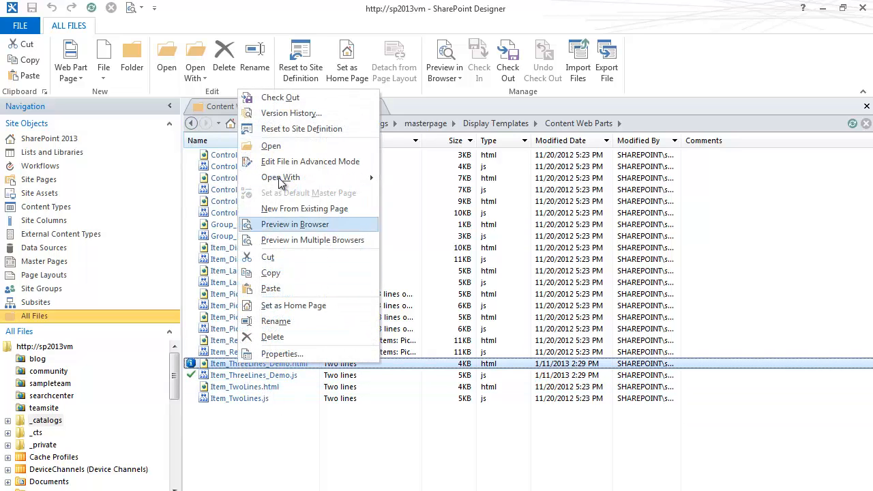
click(295, 224)
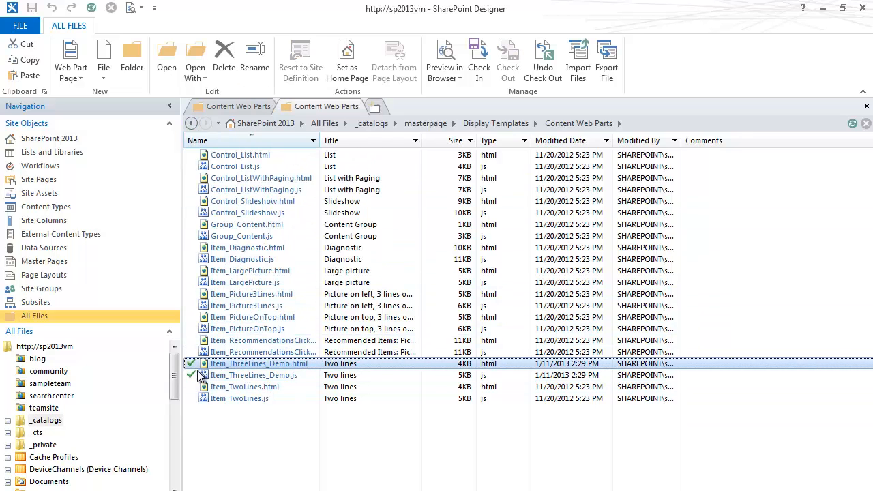
right_click(259, 363)
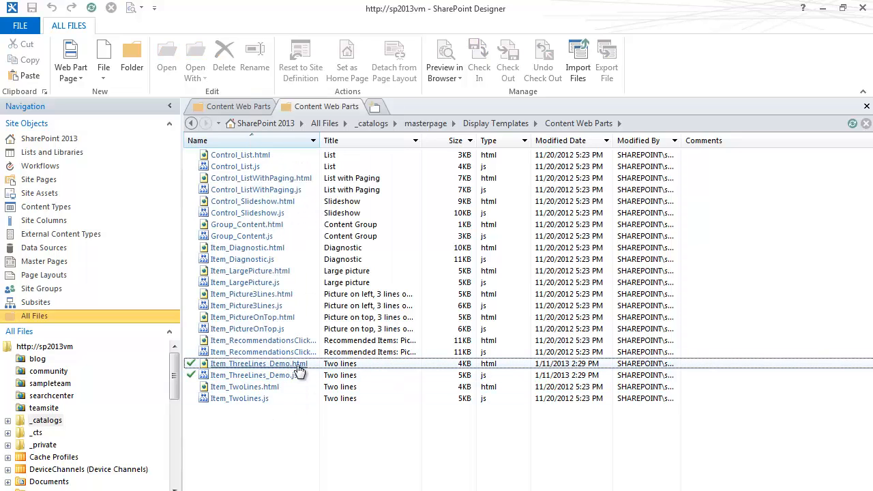
mouse_move(287, 368)
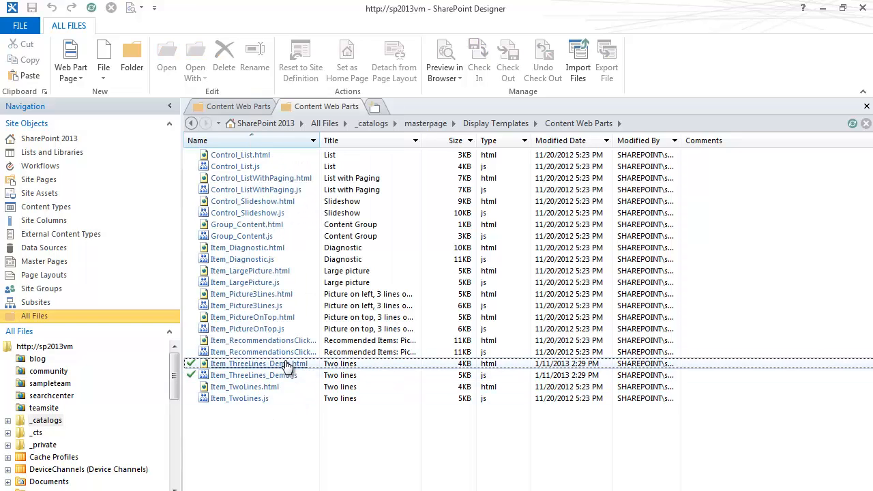
double_click(255, 363)
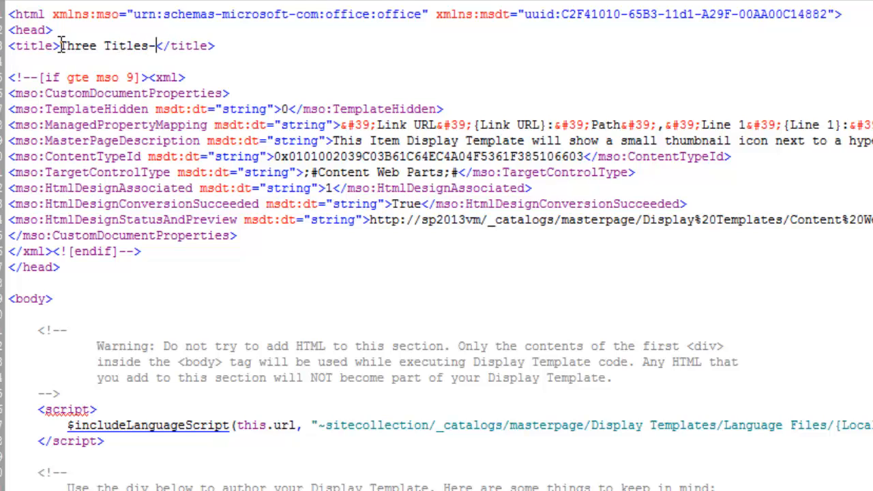
Step: Append -Demo to the title and add a 'Line 3':'{Line 3}' entry to ManagedPropertyMapping
text(Demo)
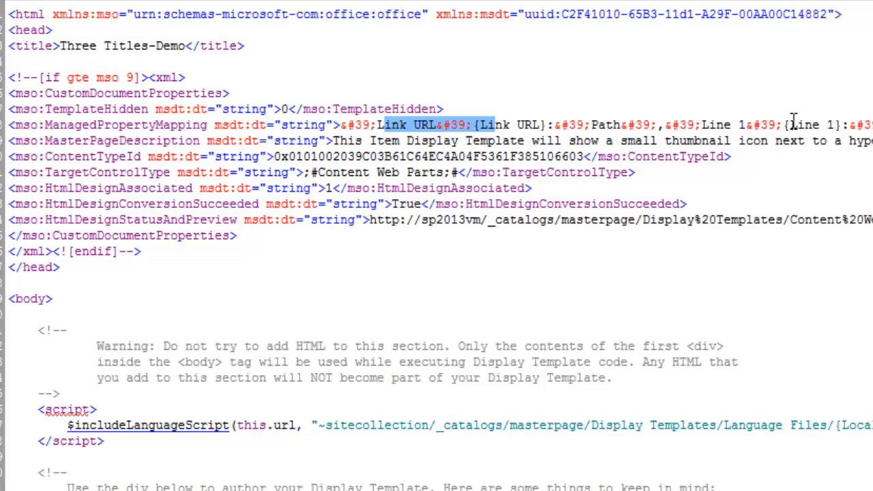
scroll(right, 3)
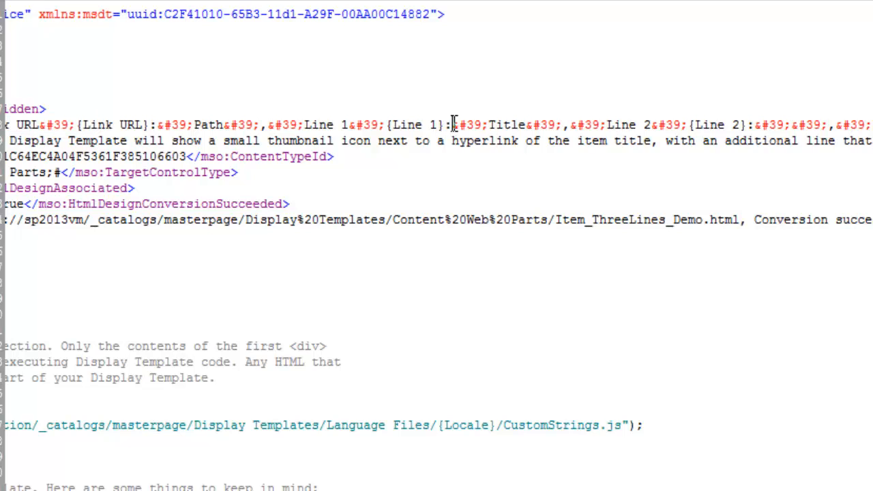
drag(451, 125, 753, 126)
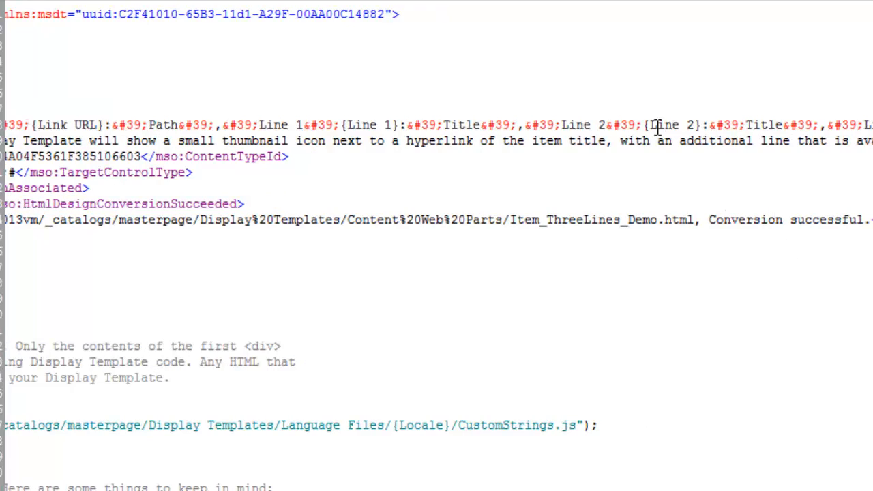
mouse_move(449, 141)
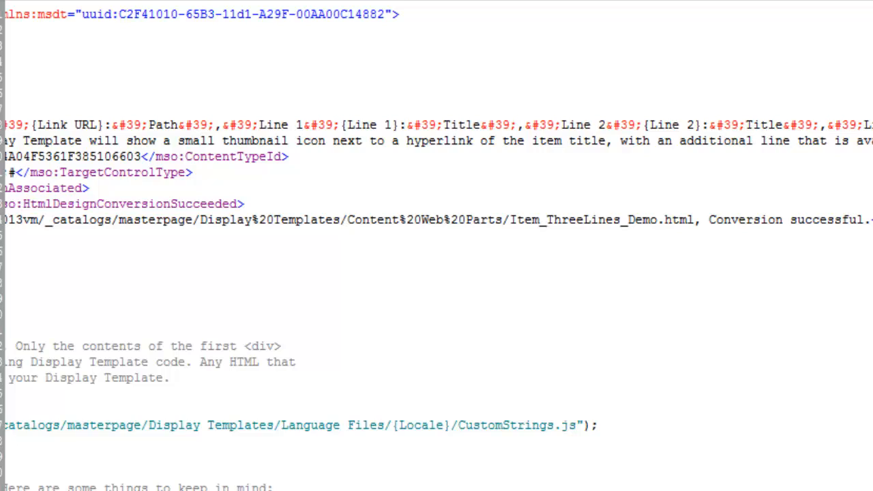
mouse_move(778, 140)
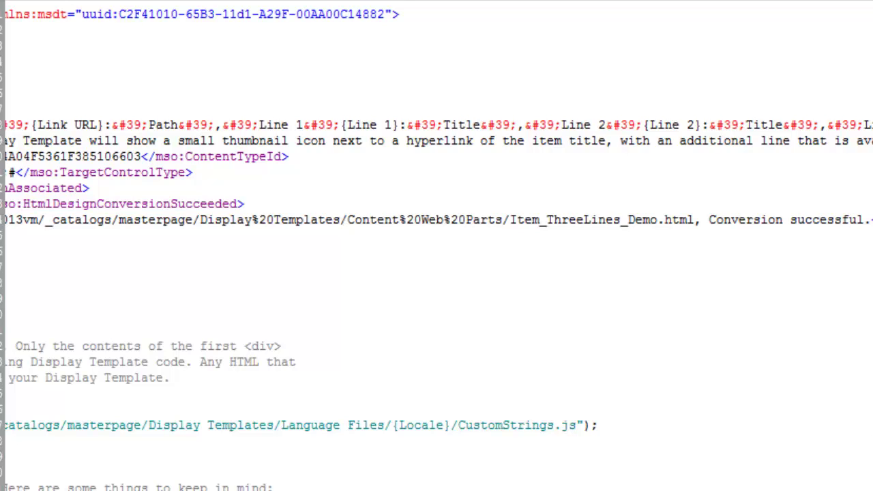
scroll(right, 3)
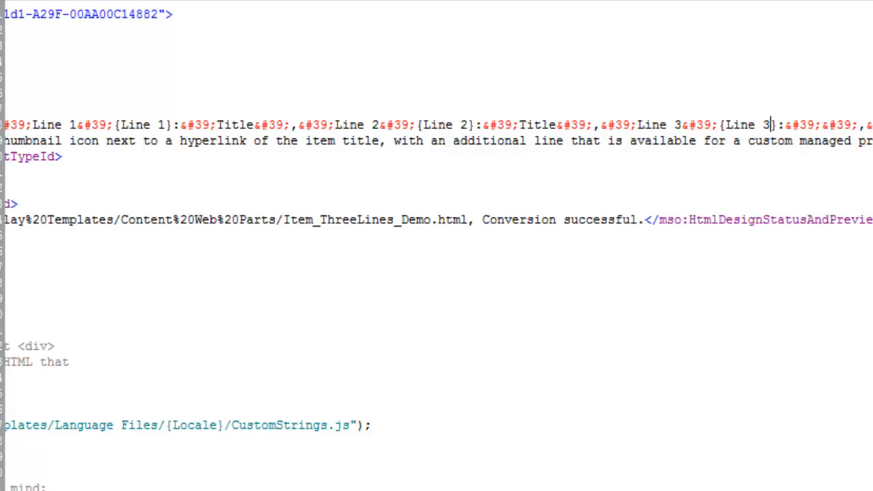
scroll(left, 3)
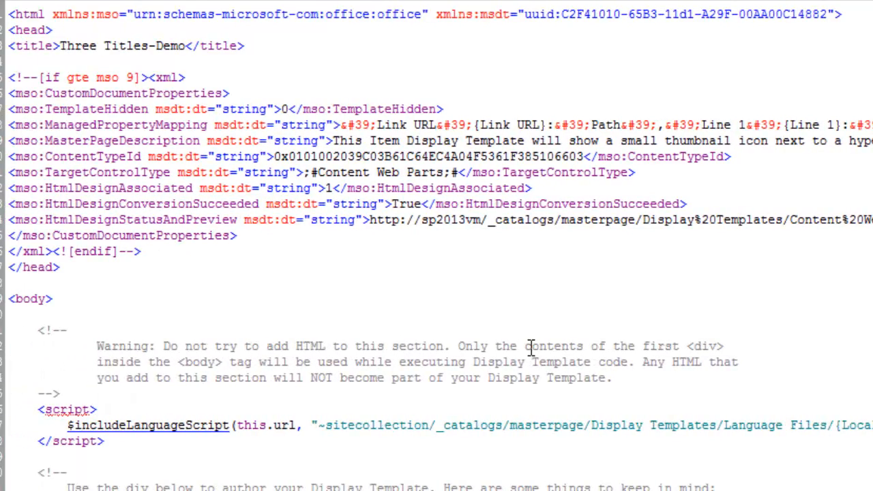
Step: Rename the TwoLines div id to ThreeLines
scroll(down, 3)
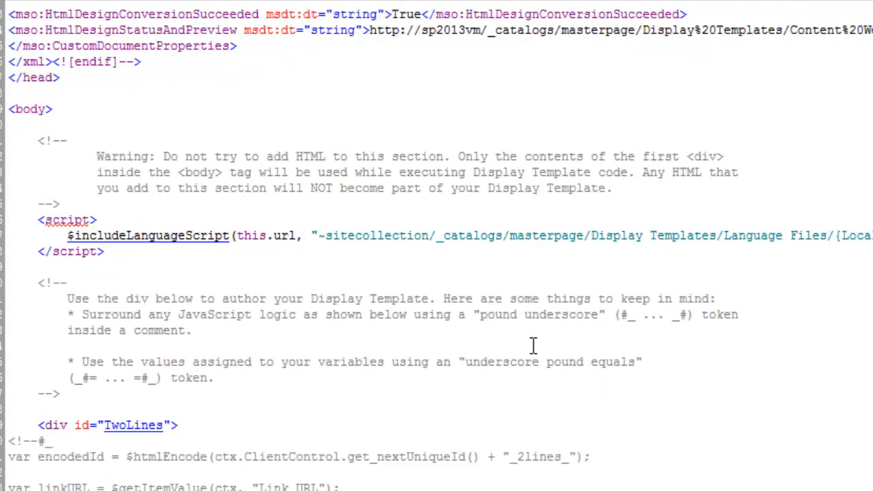
scroll(down, 3)
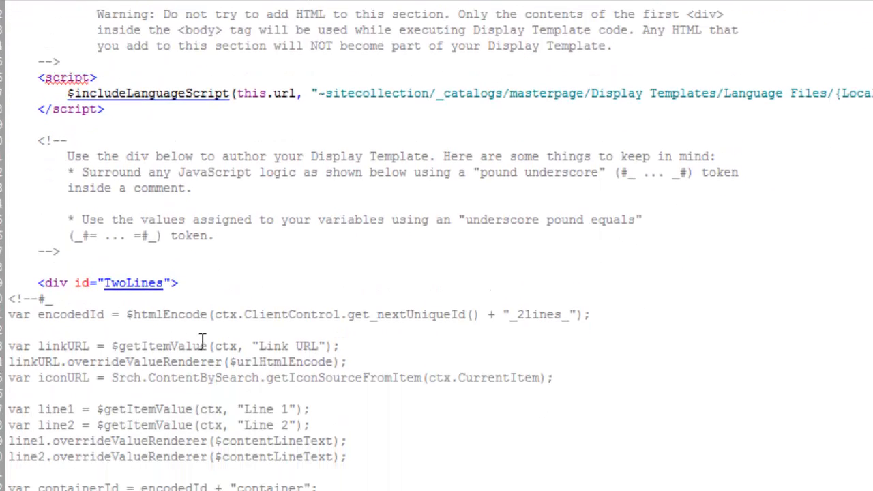
double_click(133, 283)
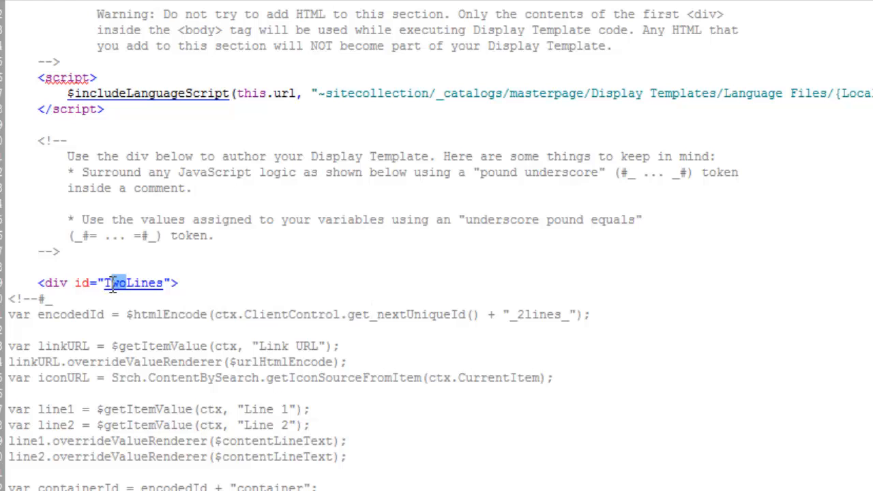
text(ThreeLines)
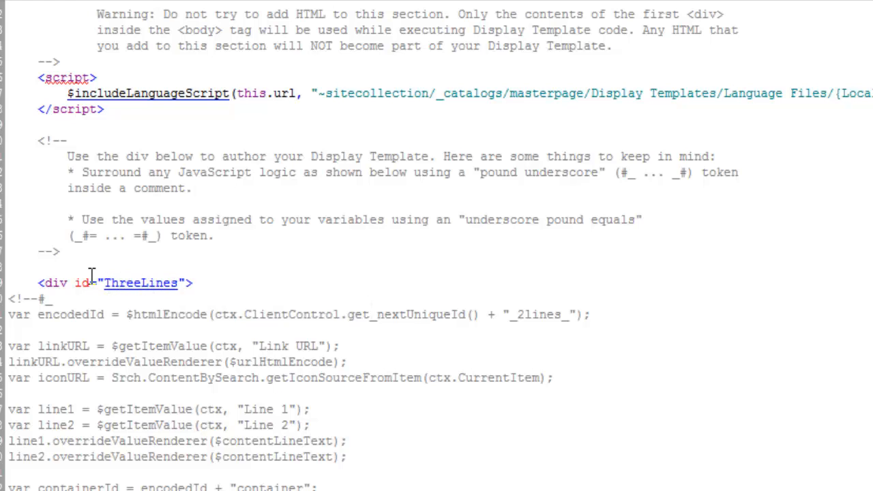
mouse_move(548, 338)
text(3)
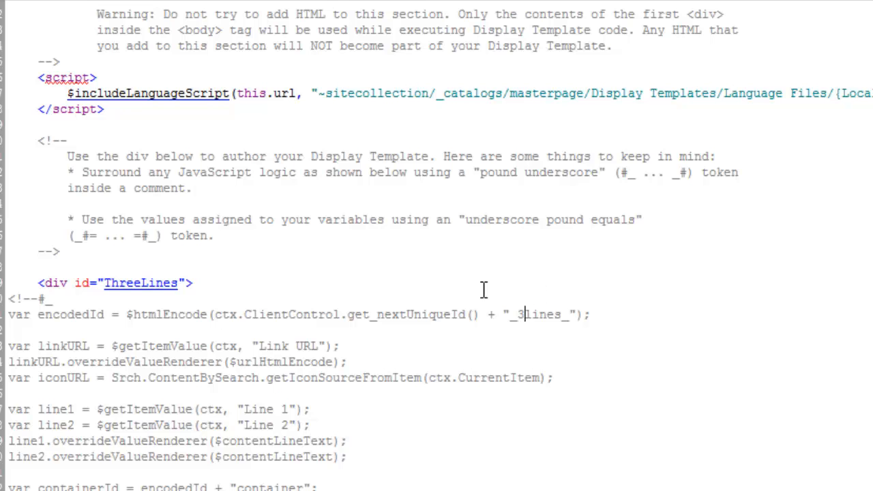
Step: Add line3, its overrideValueRenderer and line3Id declarations with the _3lines_ suffix
scroll(down, 3)
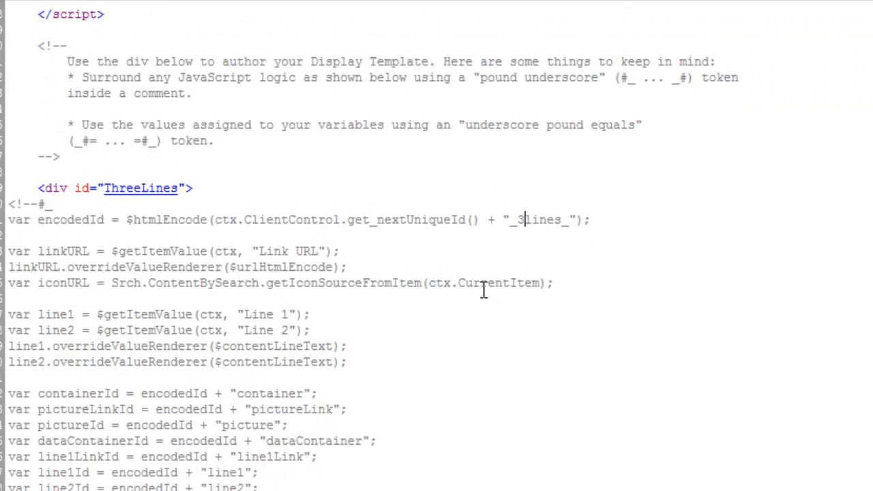
scroll(down, 3)
text(var line3 = $getItemValue(ctx, "Line 3");)
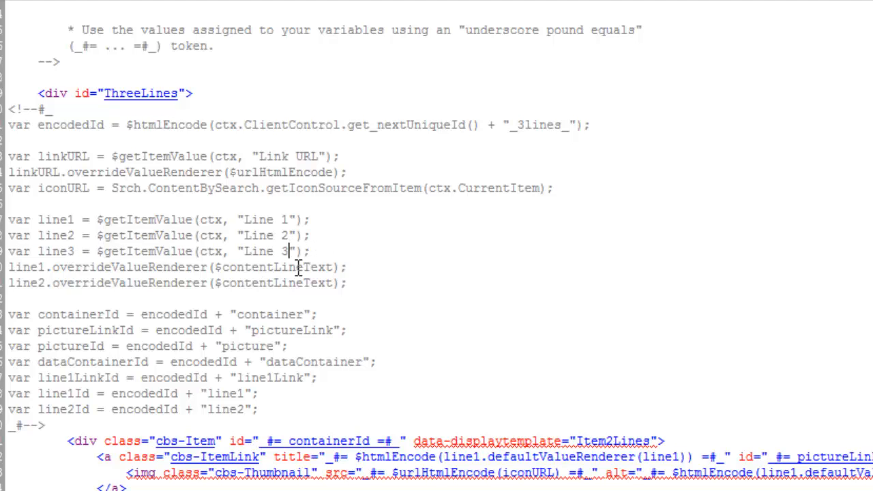
scroll(down, 3)
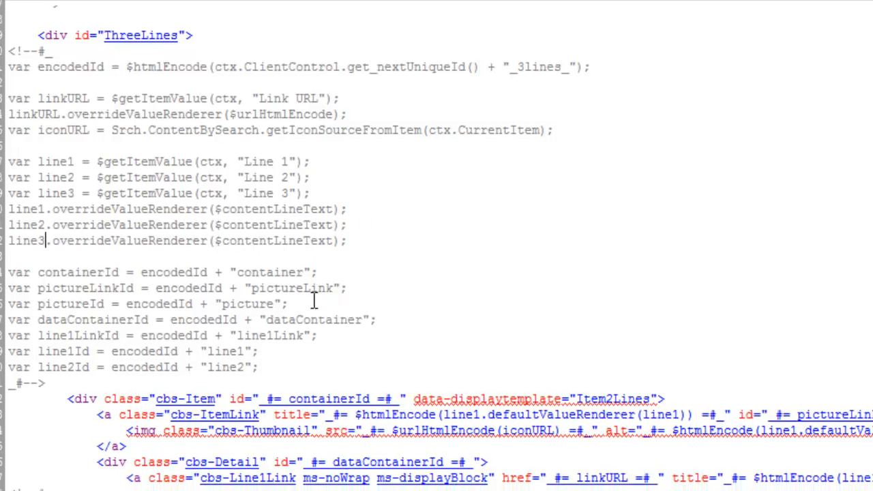
scroll(down, 3)
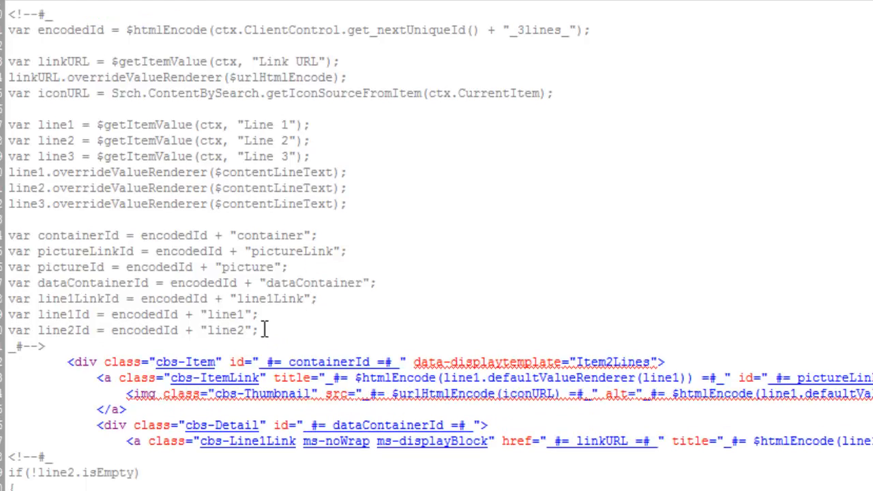
triple_click(123, 331)
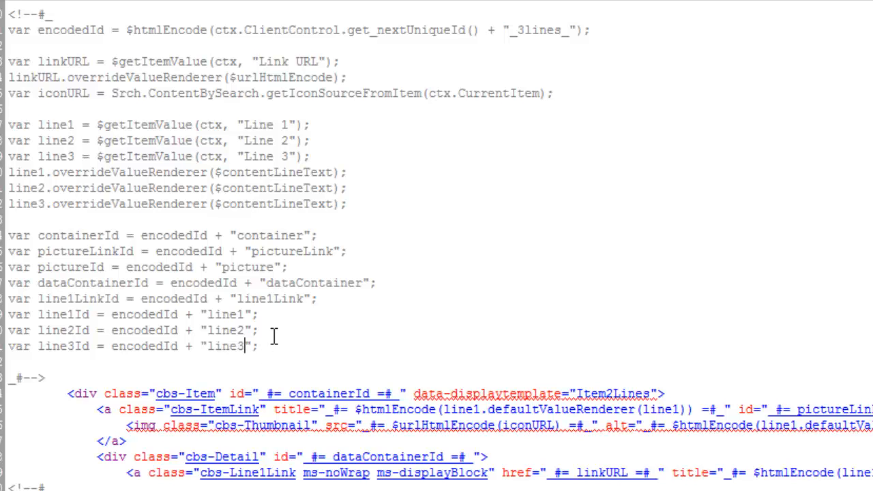
scroll(down, 3)
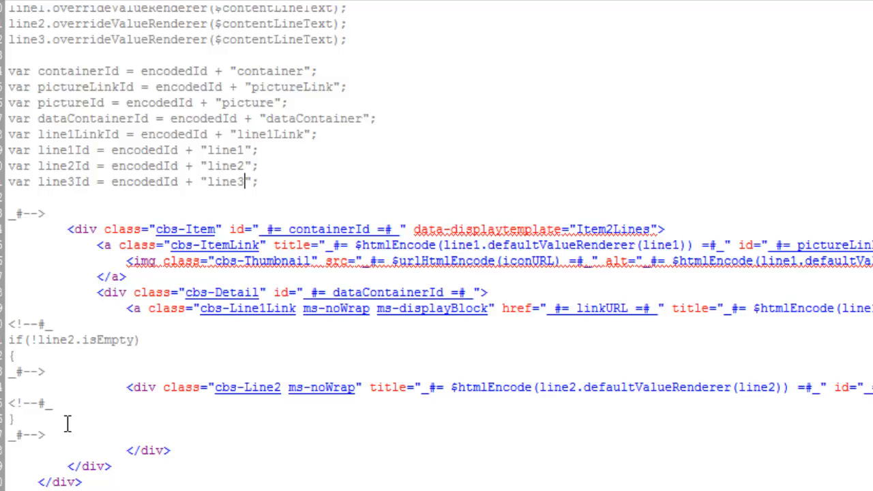
Step: Select the if(!line2.isEmpty) block with its div to copy below as a line3 block
scroll(right, 3)
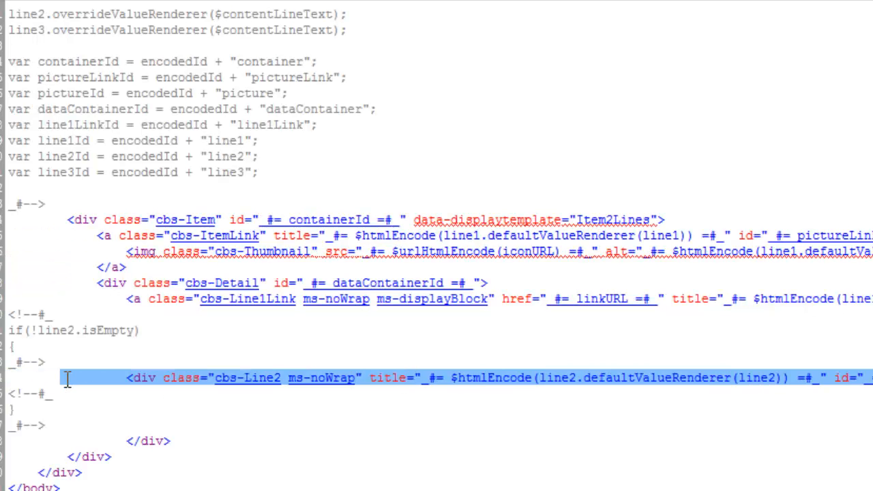
drag(66, 378, 30, 426)
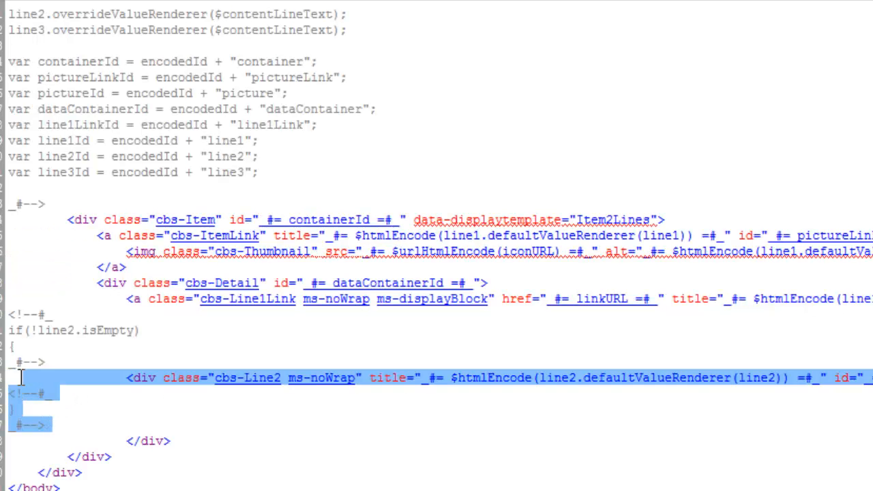
drag(21, 377, 140, 314)
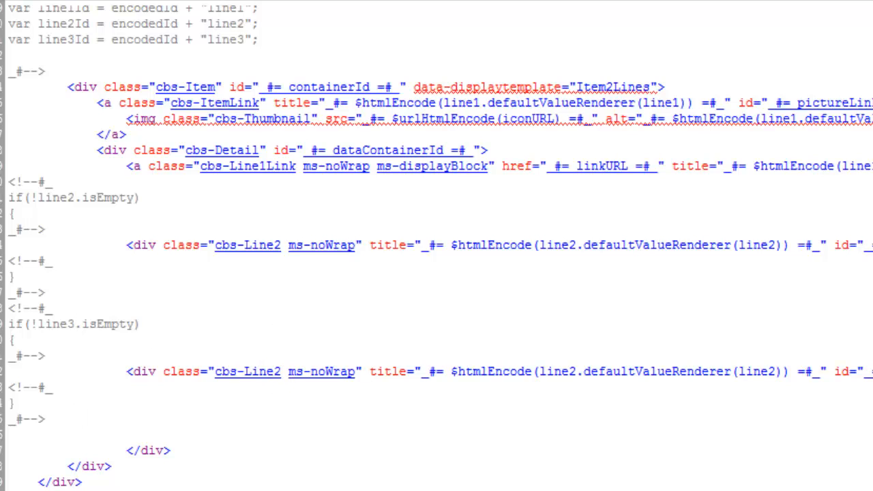
mouse_move(284, 371)
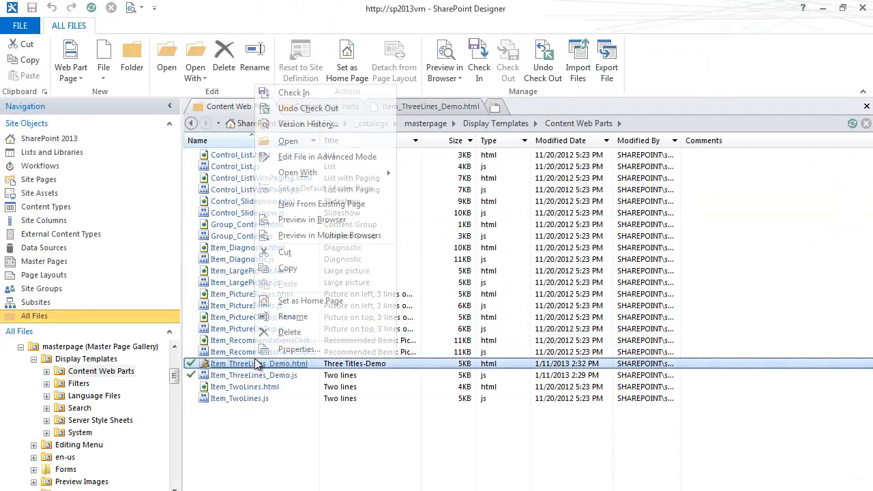
Step: Check in Item_ThreeLines_Demo.html as a published major version
click(293, 93)
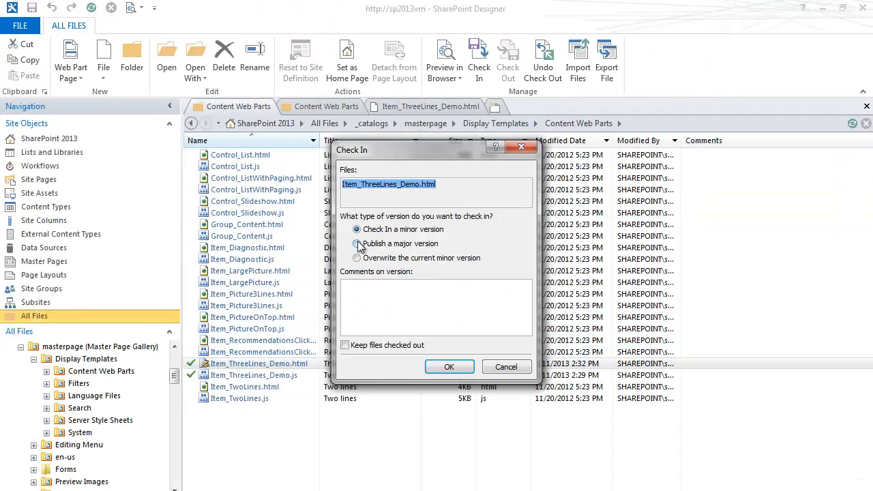
click(450, 367)
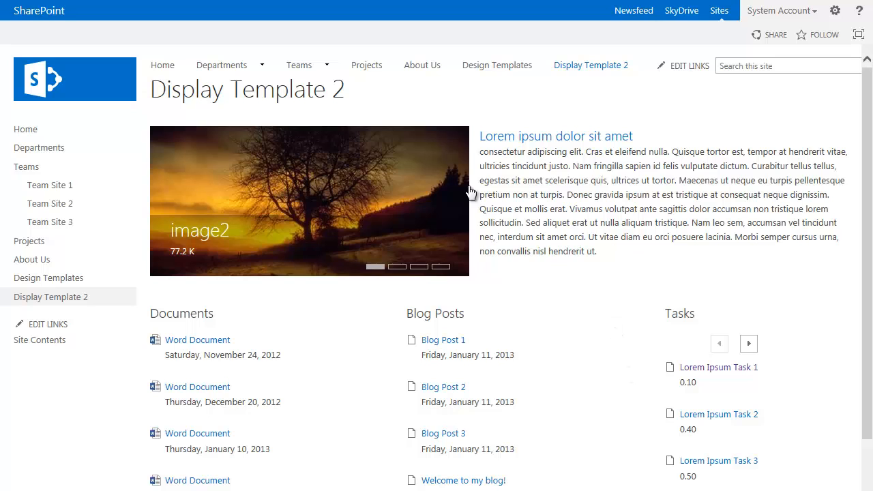
Step: Switch the Display Template 2 page into edit mode from the gear menu
click(840, 11)
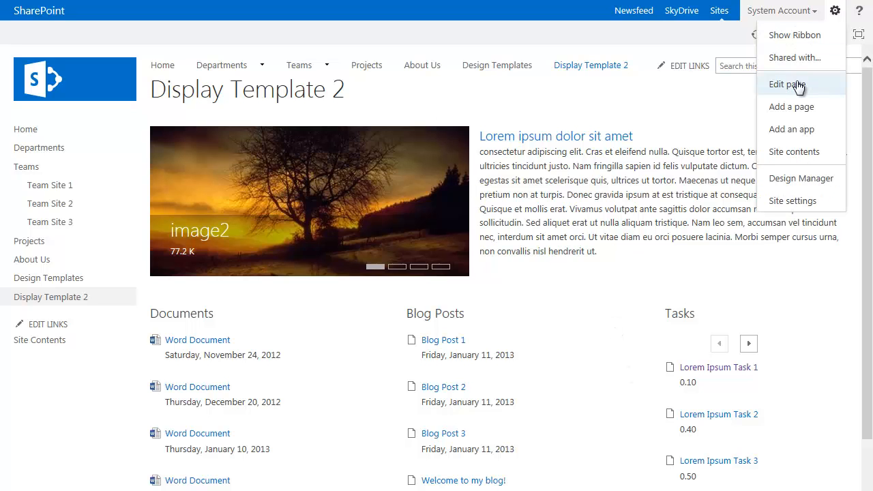
click(788, 84)
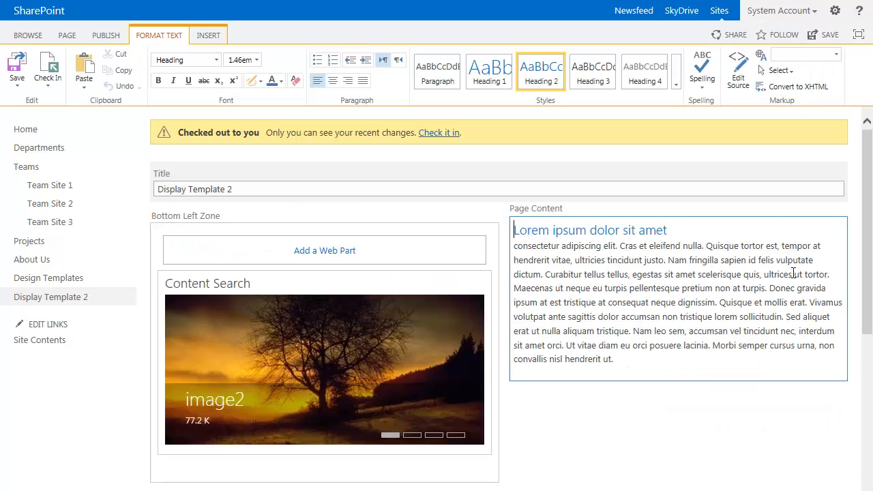
scroll(down, 3)
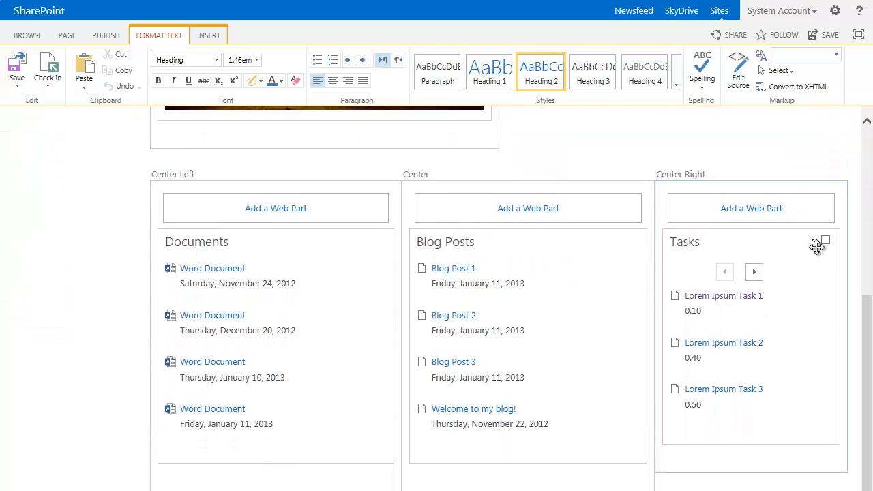
Step: Bring up the Tasks web part's properties and its item display template choices
click(813, 240)
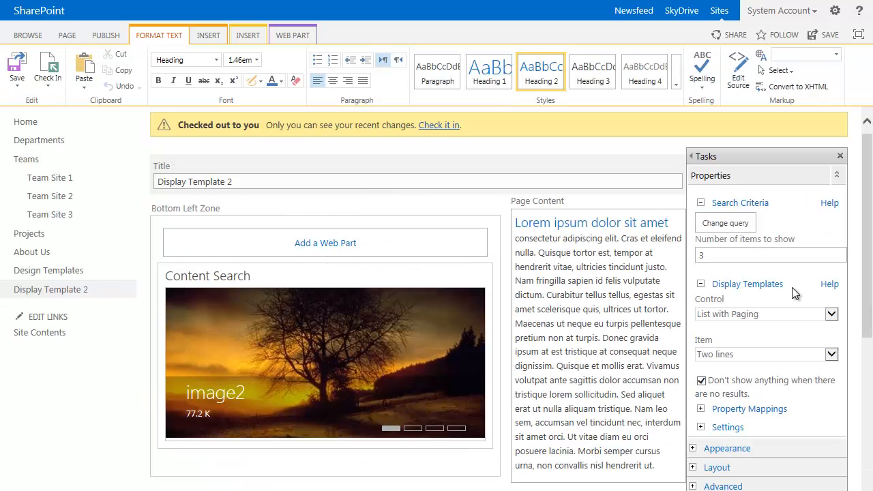
scroll(down, 3)
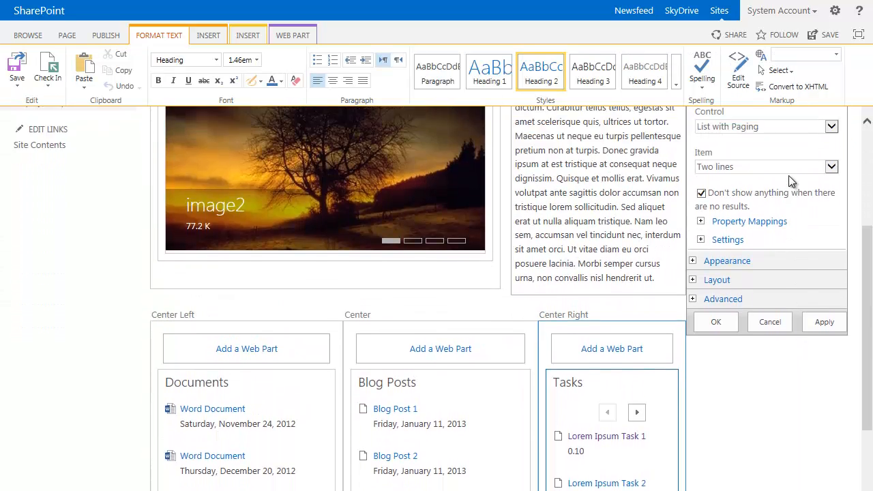
click(833, 166)
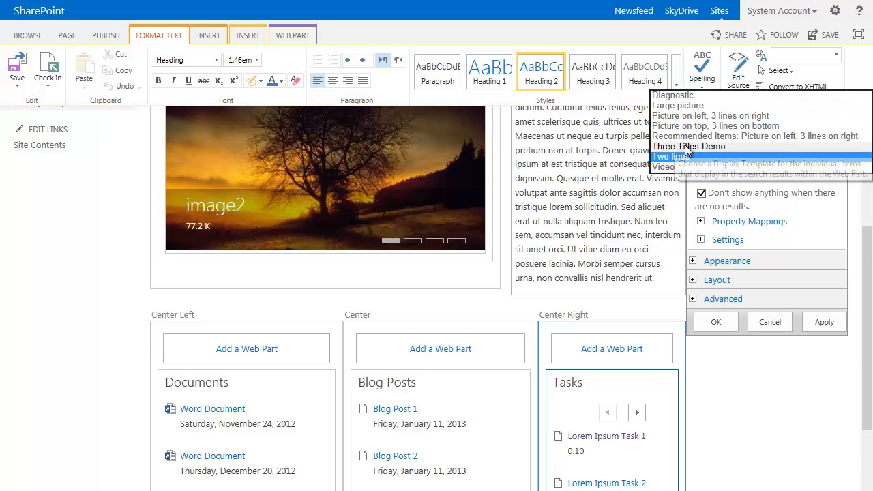
Step: Choose Three Titles-Demo as the Tasks web part's item display template
click(671, 146)
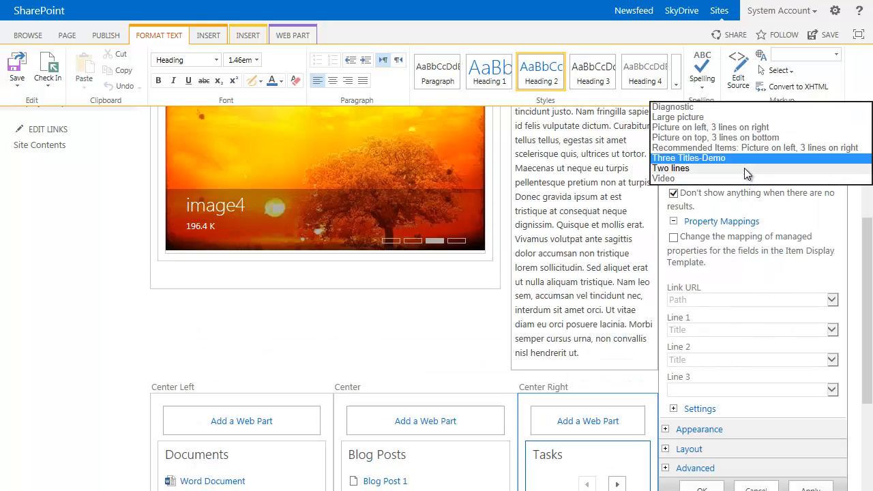
click(671, 170)
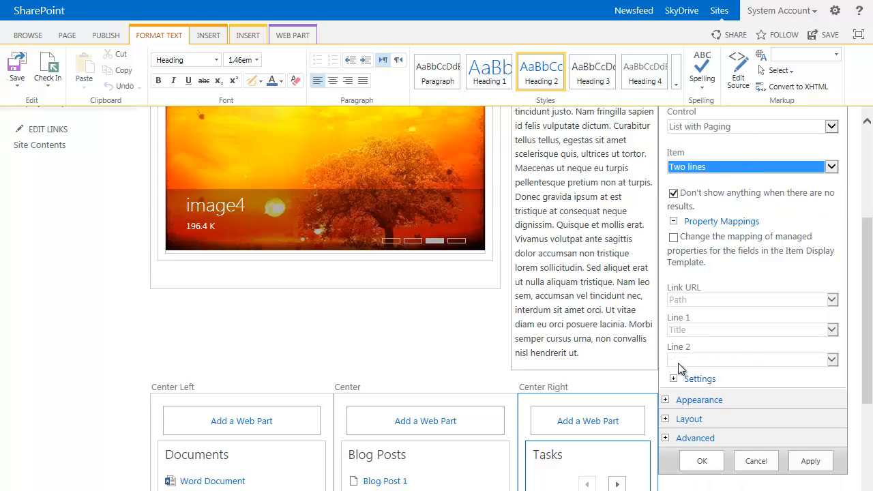
click(831, 166)
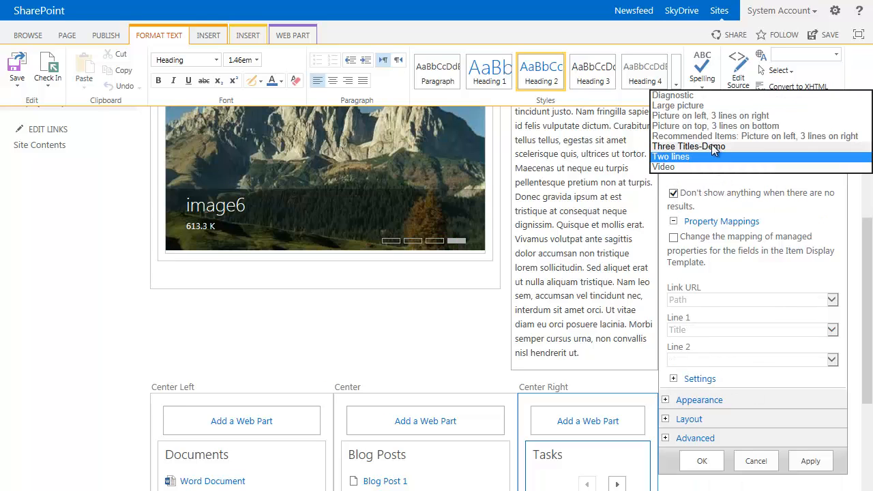
click(687, 146)
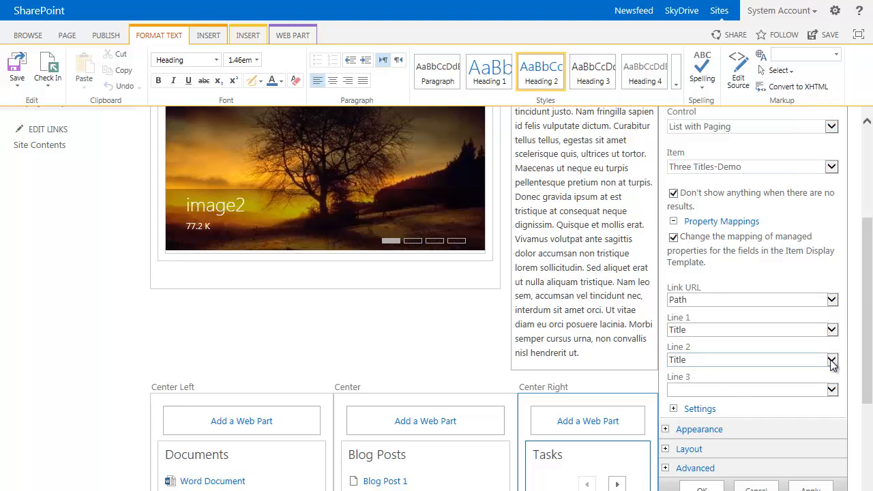
Step: Remap a display line of the template to the DueDateOWSDATE property
click(832, 360)
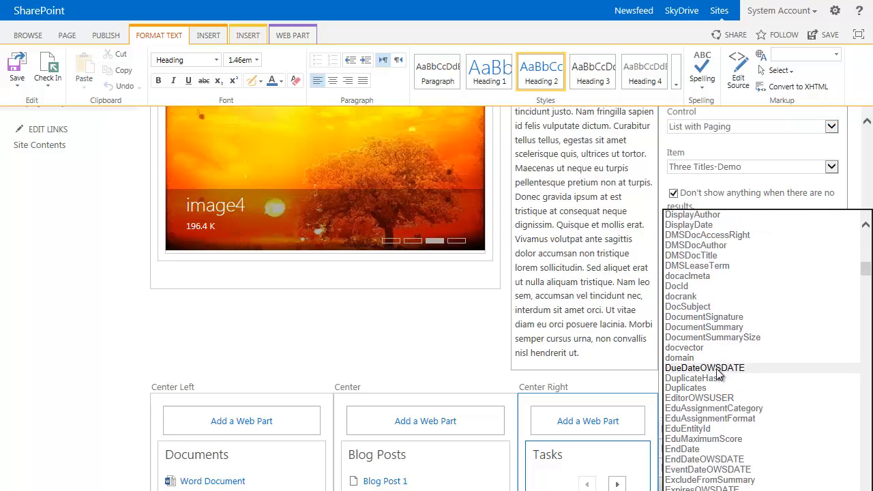
click(704, 369)
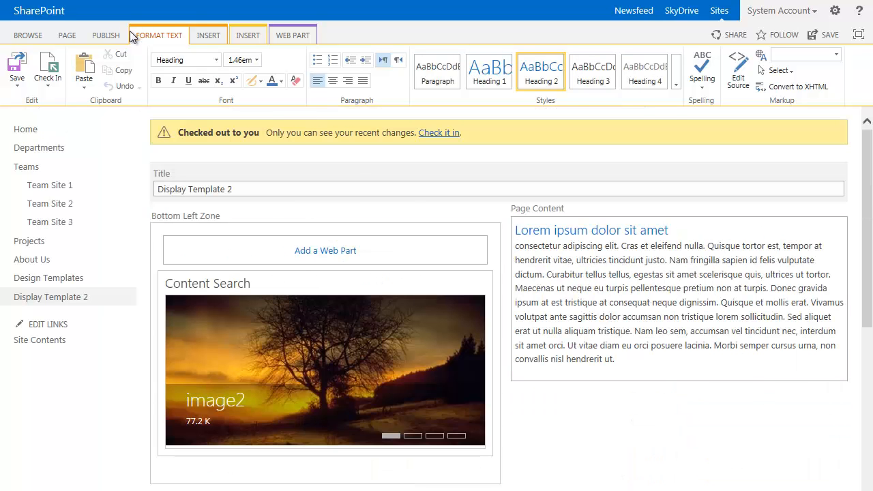
Step: Save the page so tasks show title, assignee and due date on three lines
click(105, 35)
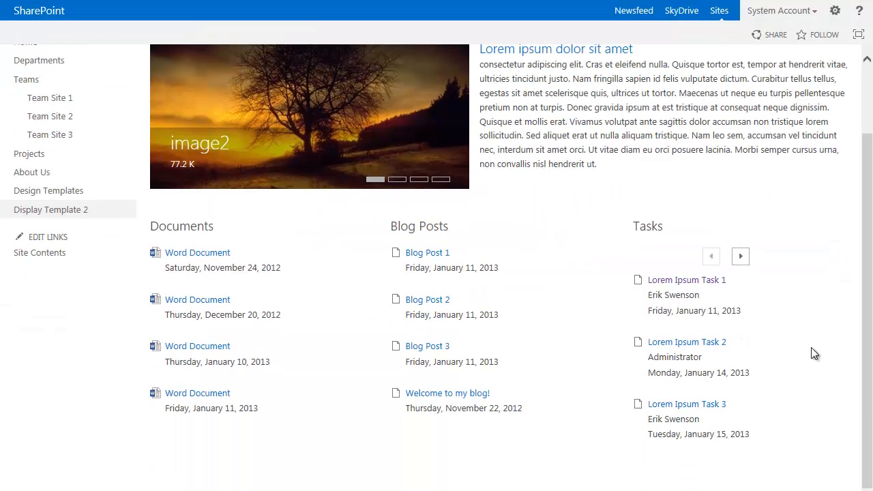
mouse_move(656, 287)
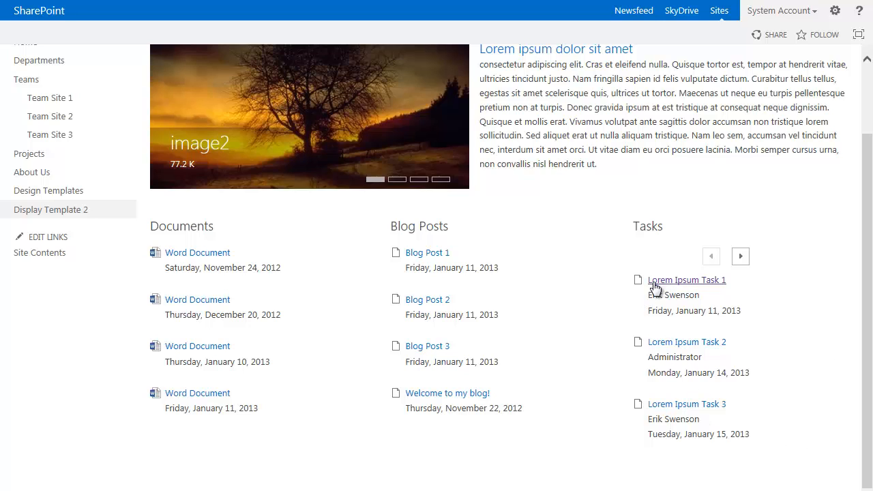